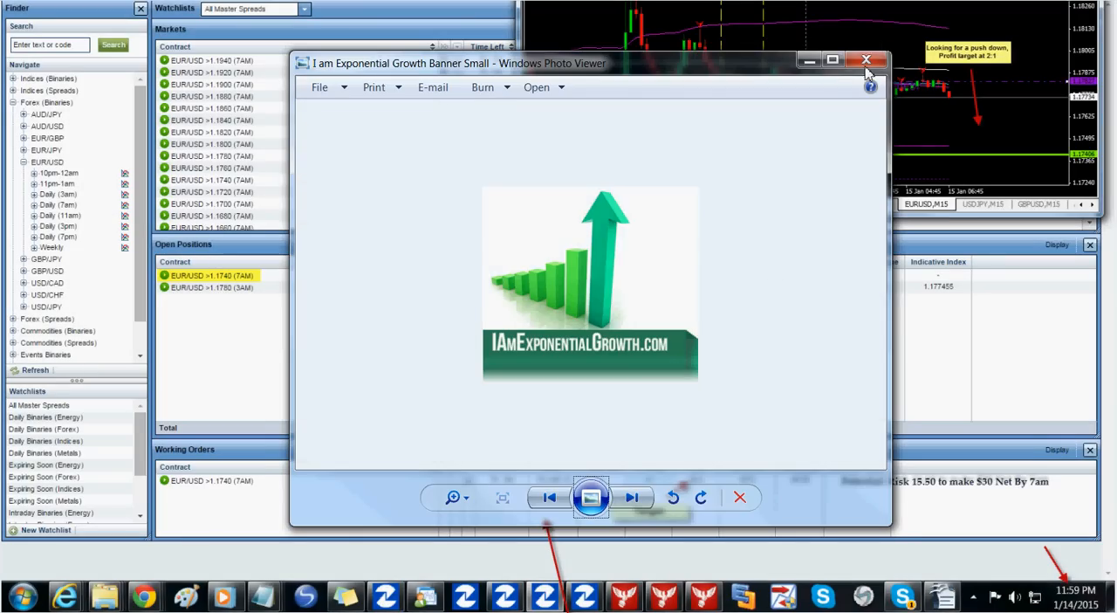
- Close the growth banner image in Windows Photo Viewer to reveal the annotated Nadex screenshot
{"action": "left_click", "coordinate": [866, 59]}
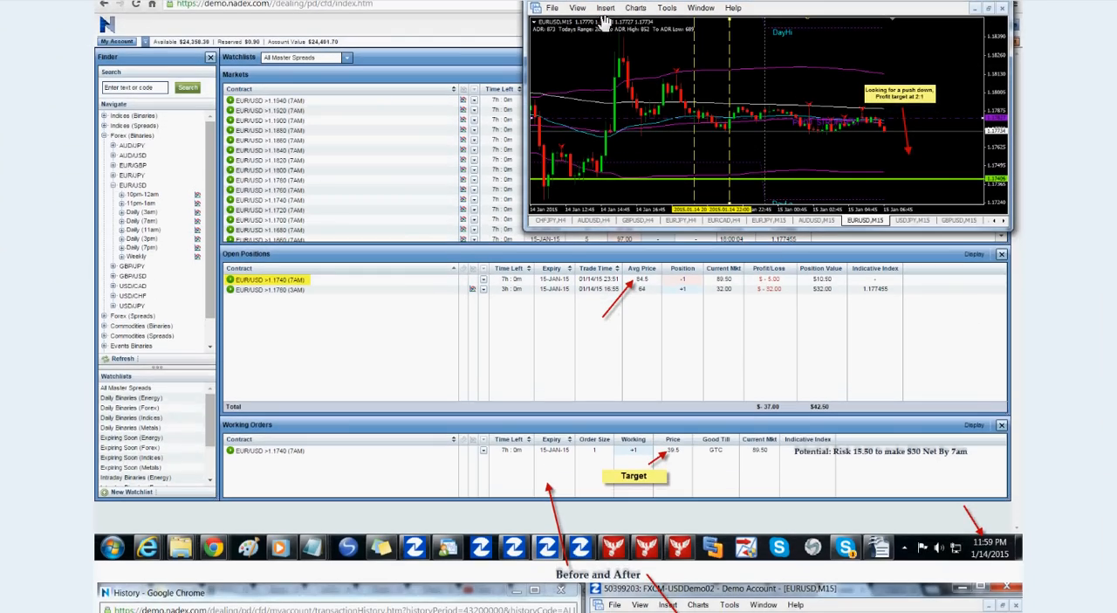
{"action": "mouse_move", "coordinate": [712, 181]}
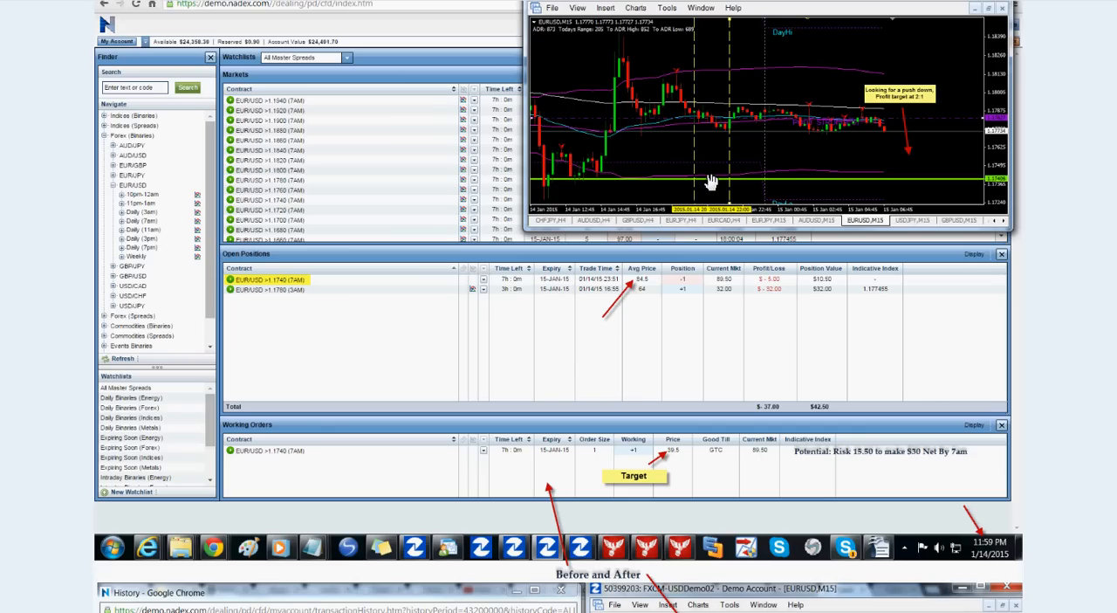
{"action": "mouse_move", "coordinate": [893, 166]}
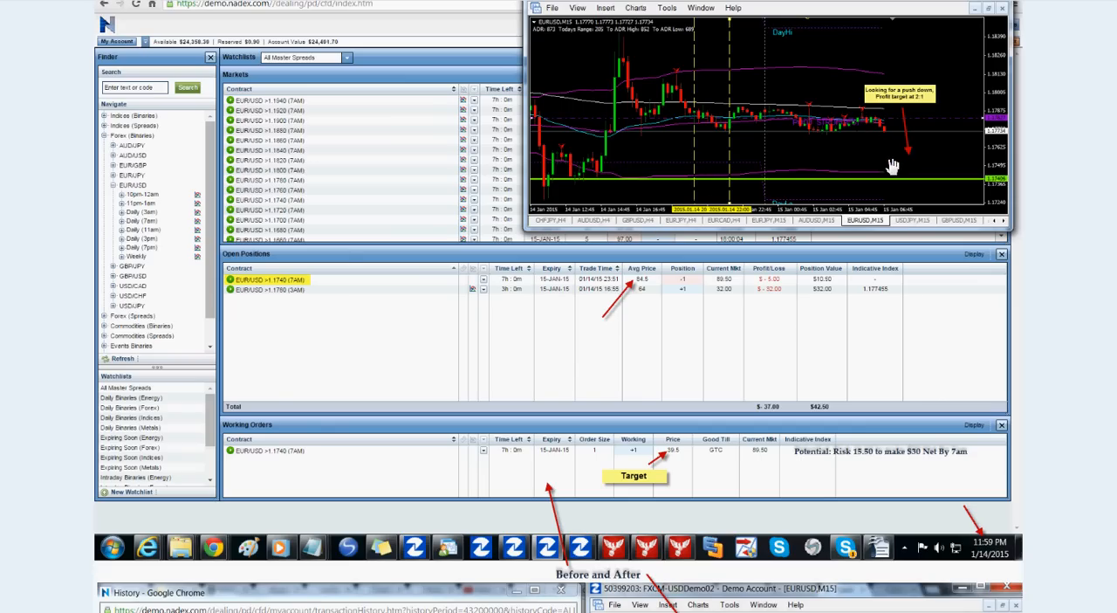
{"action": "mouse_move", "coordinate": [885, 144]}
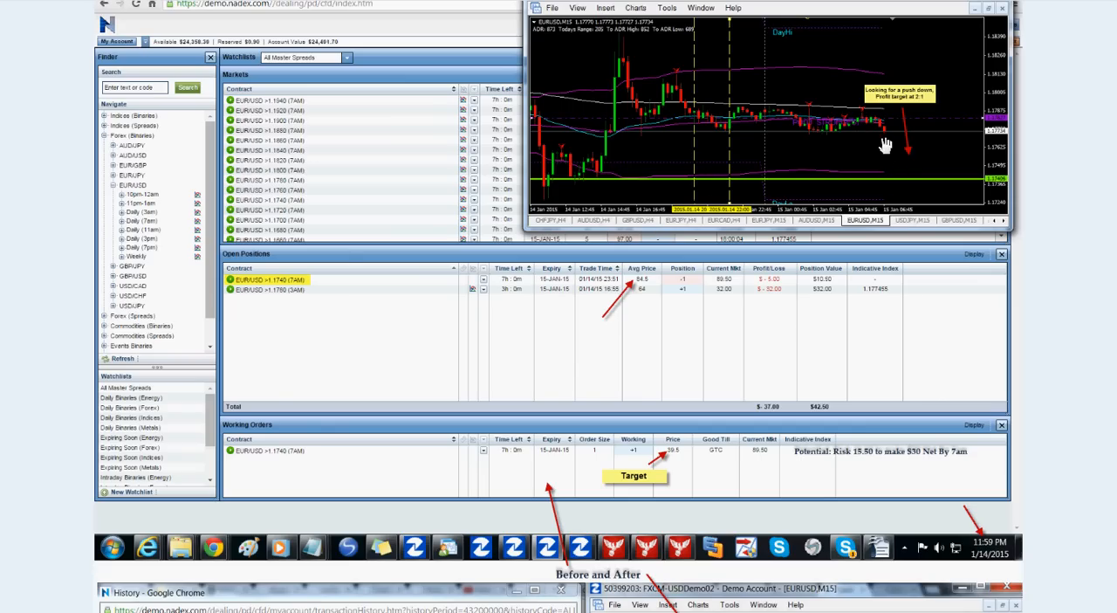
{"action": "mouse_move", "coordinate": [858, 170]}
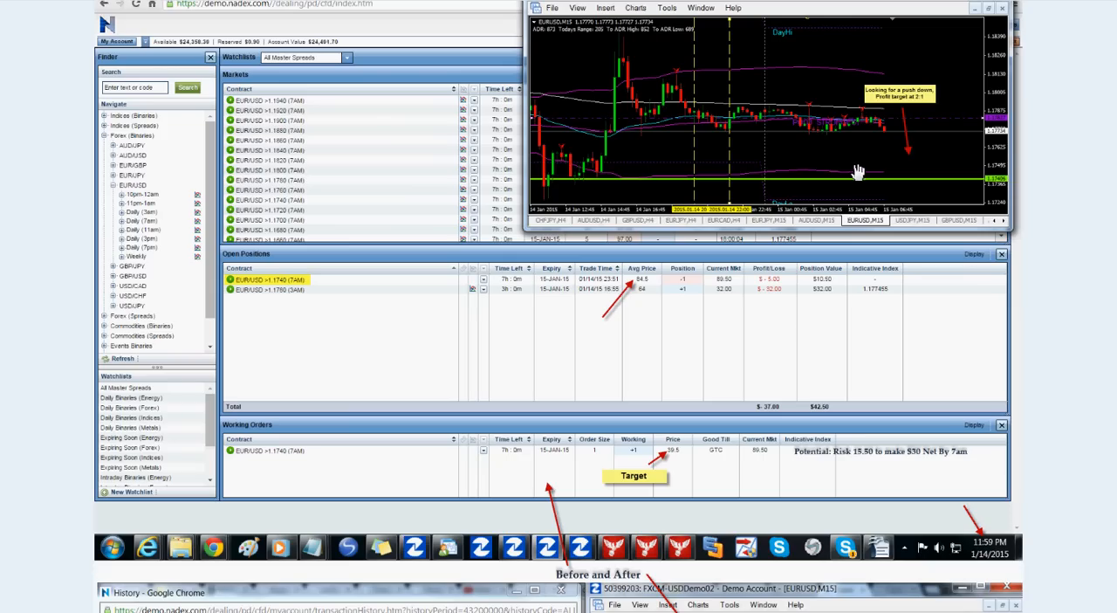
{"action": "mouse_move", "coordinate": [823, 181]}
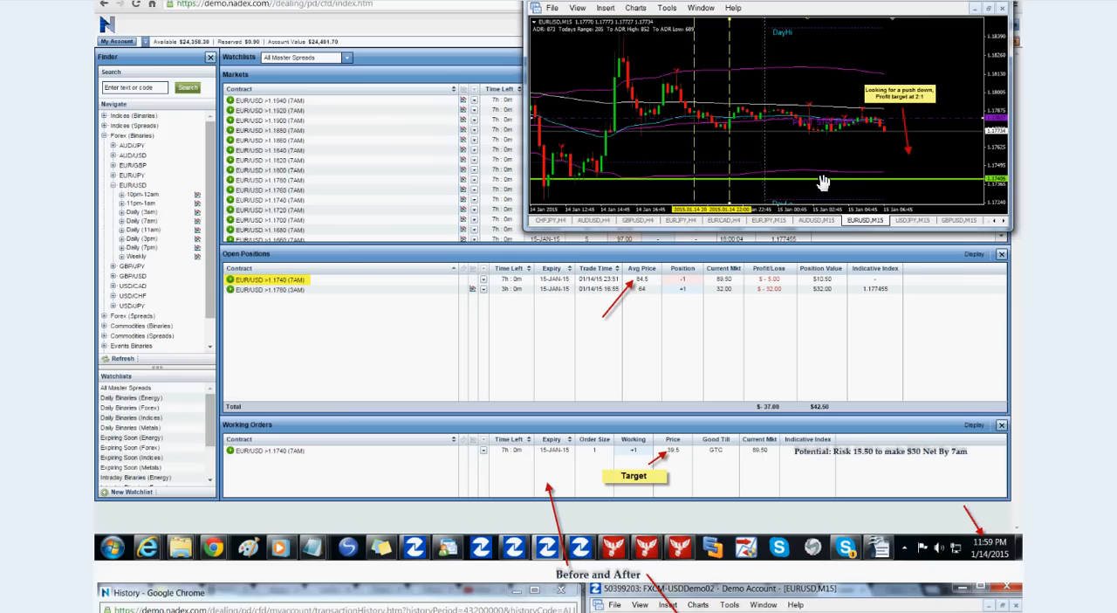
{"action": "mouse_move", "coordinate": [823, 182]}
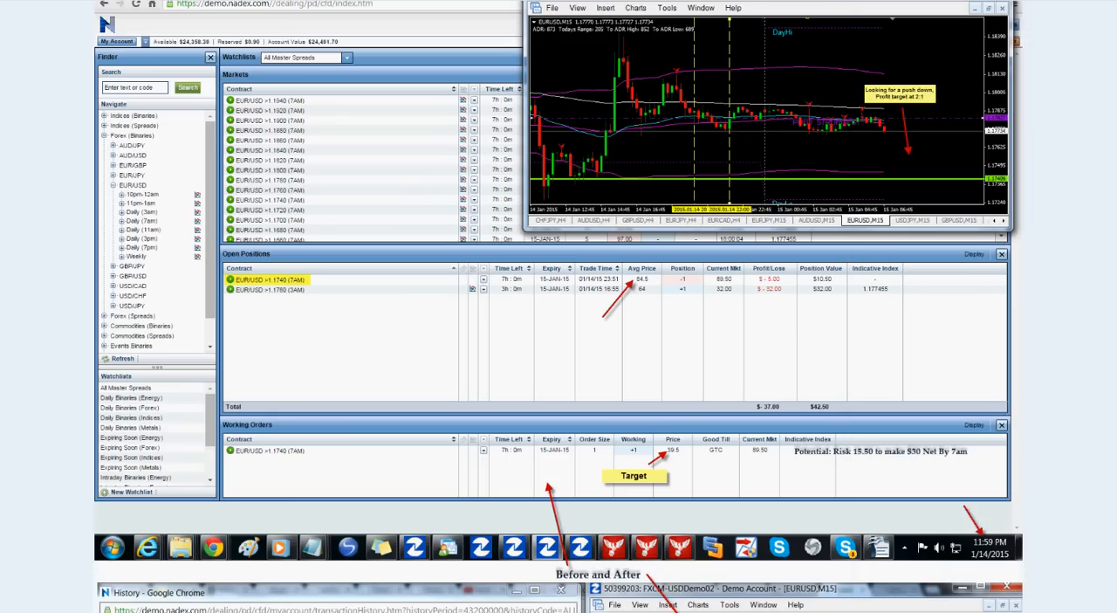
{"action": "mouse_move", "coordinate": [951, 47]}
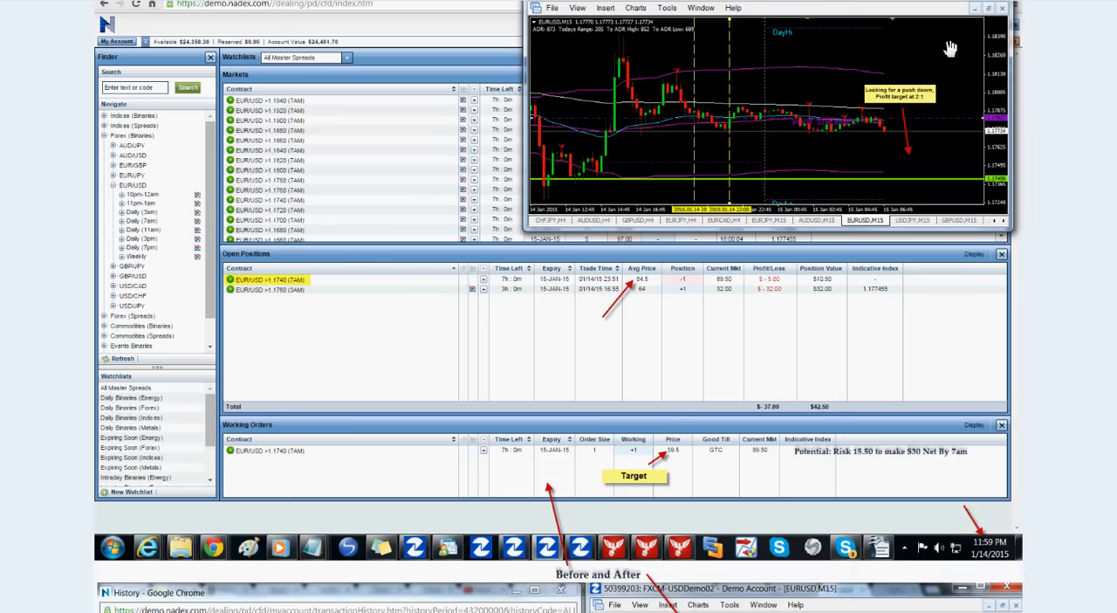
{"action": "mouse_move", "coordinate": [247, 282]}
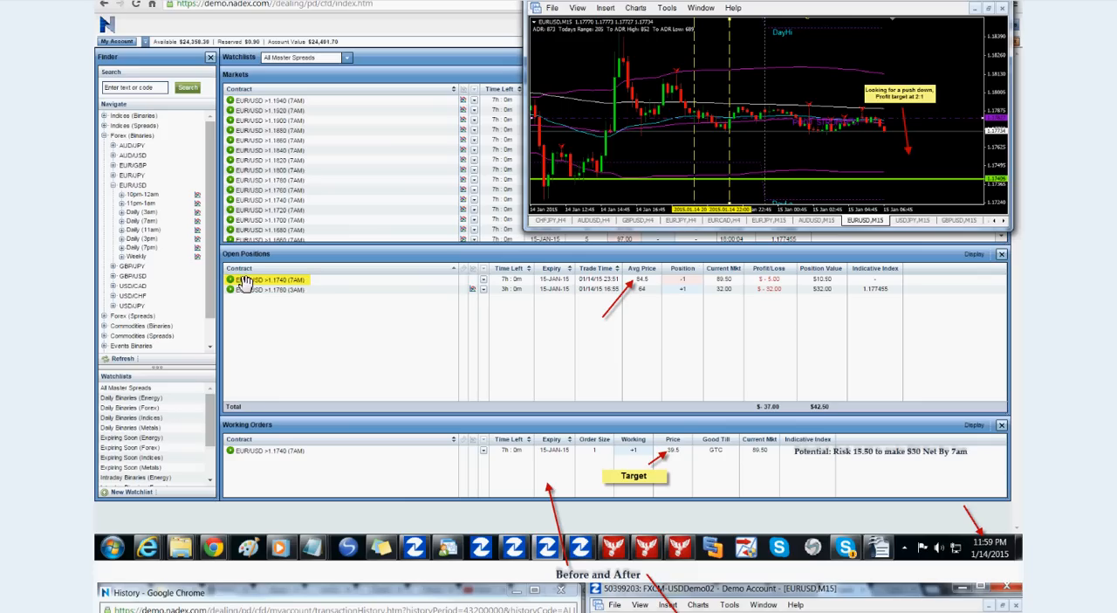
{"action": "mouse_move", "coordinate": [281, 290]}
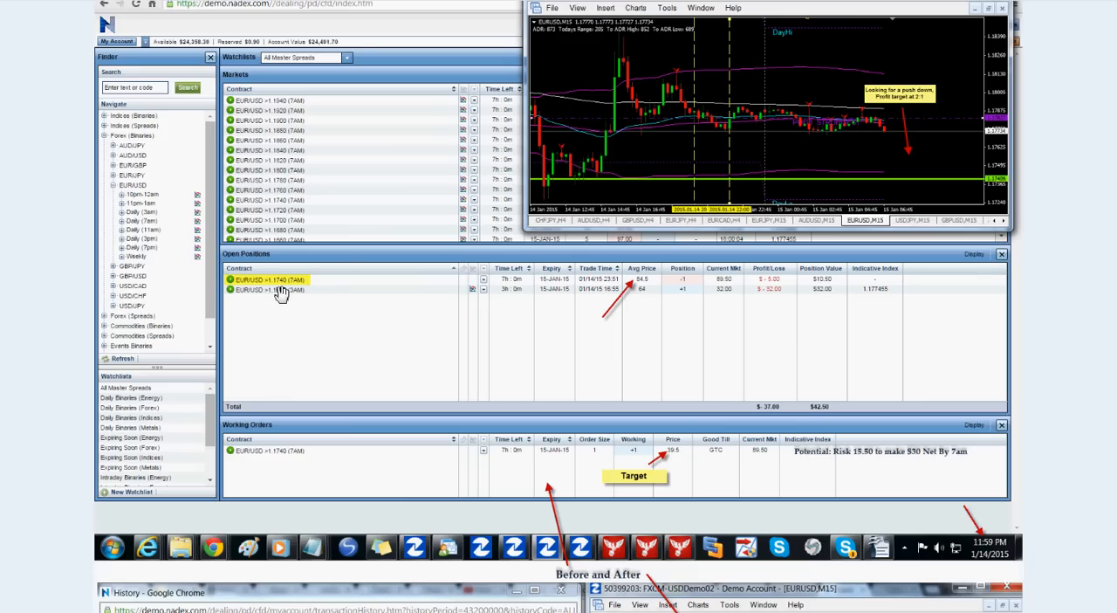
{"action": "mouse_move", "coordinate": [971, 184]}
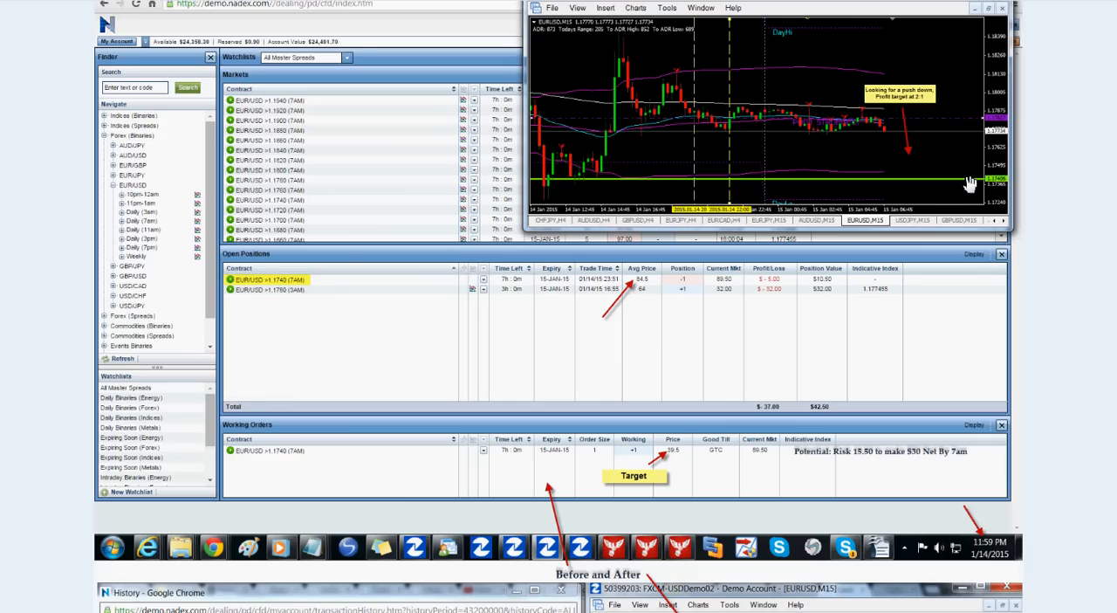
{"action": "mouse_move", "coordinate": [888, 139]}
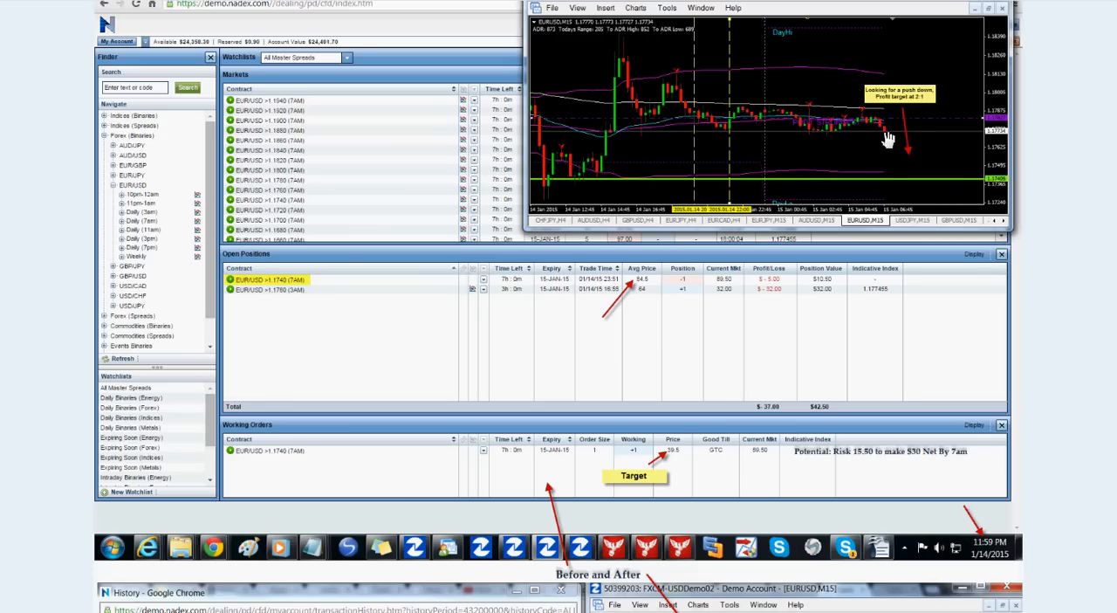
{"action": "mouse_move", "coordinate": [888, 148]}
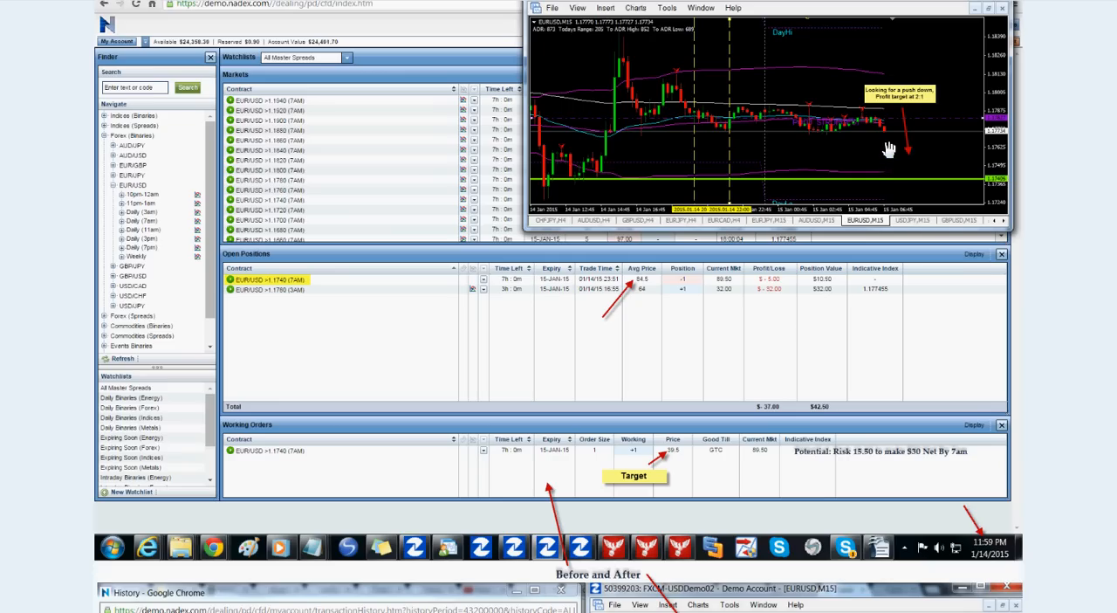
{"action": "mouse_move", "coordinate": [877, 141]}
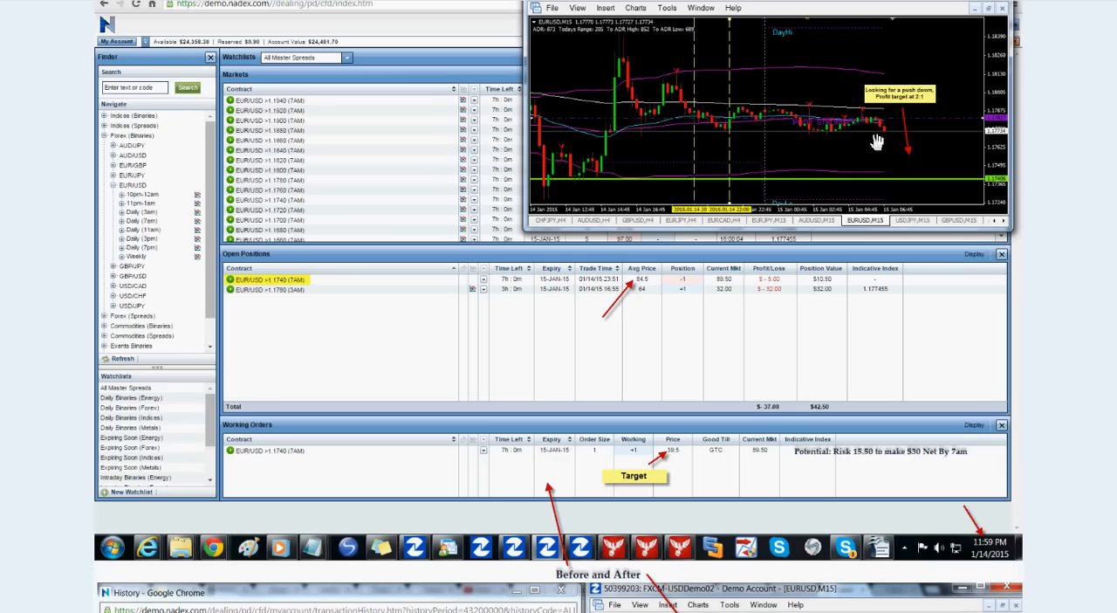
{"action": "mouse_move", "coordinate": [672, 448]}
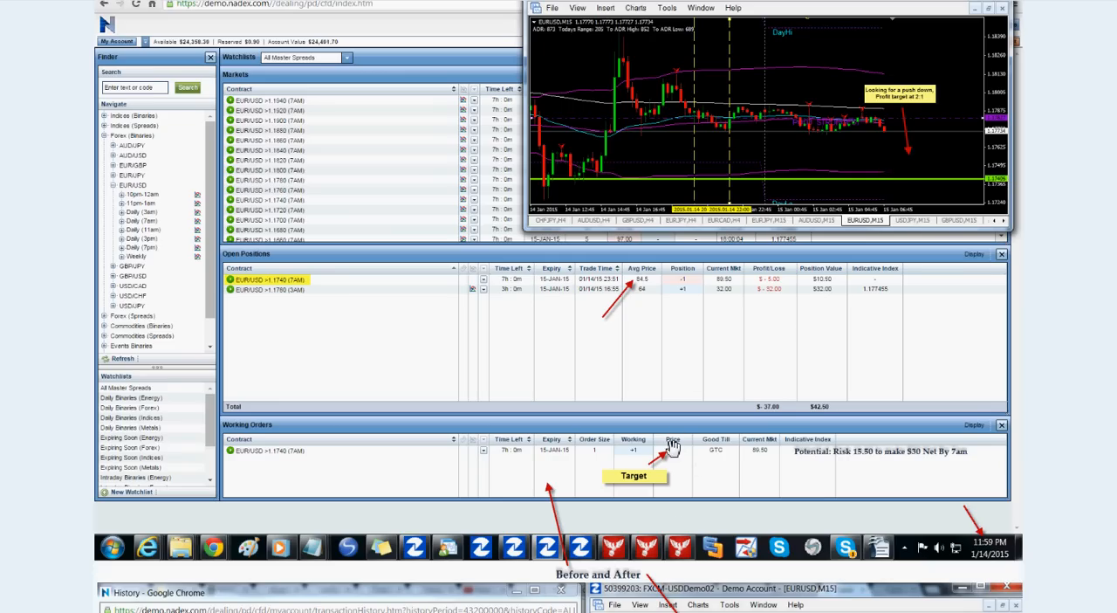
{"action": "mouse_move", "coordinate": [677, 462]}
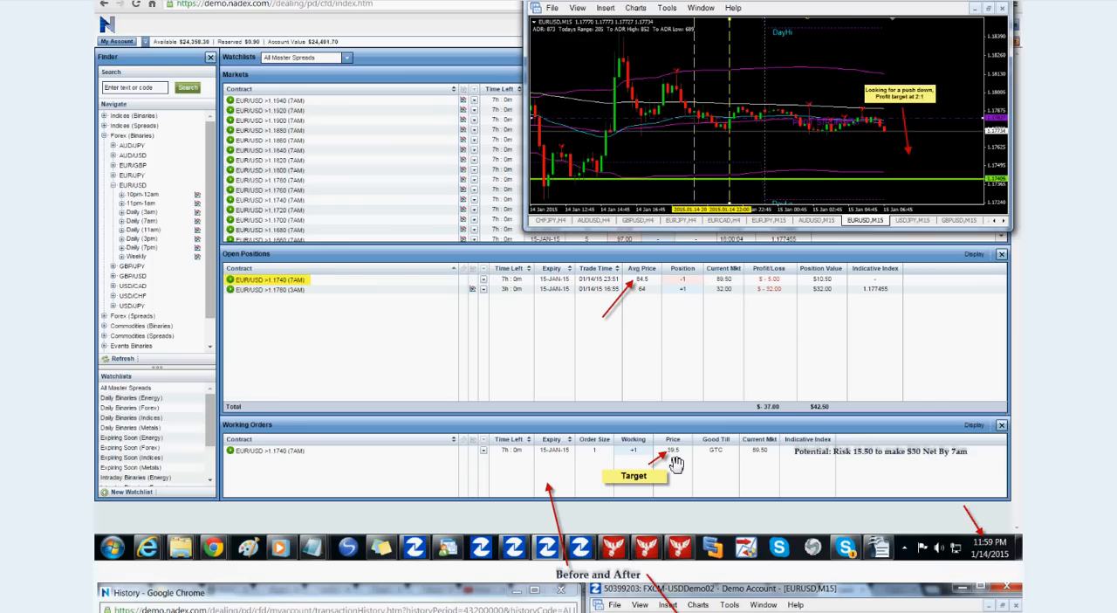
{"action": "mouse_move", "coordinate": [679, 465]}
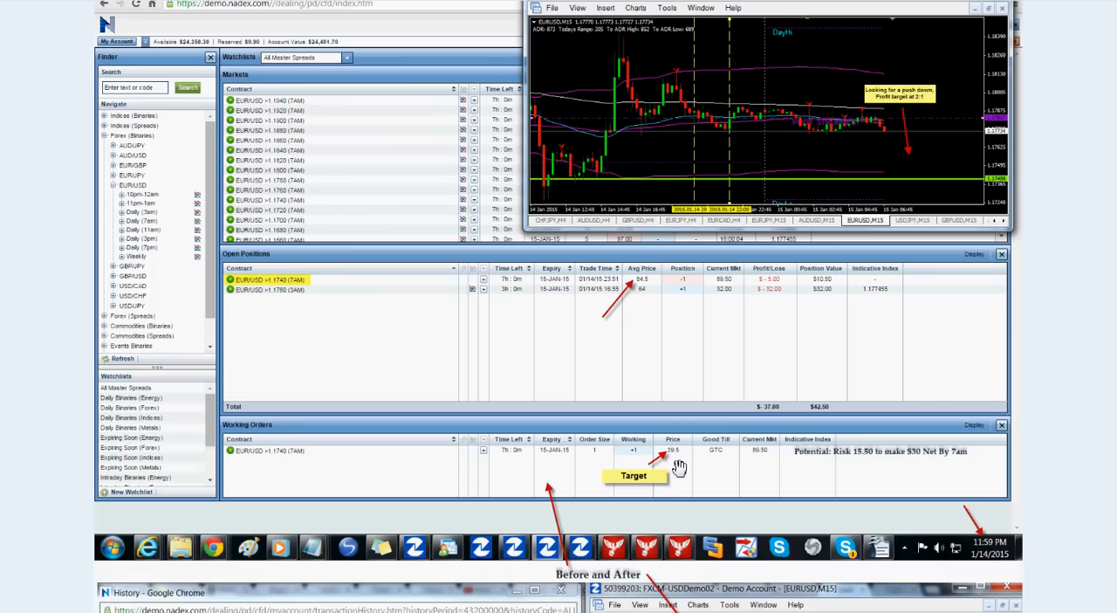
{"action": "mouse_move", "coordinate": [822, 465]}
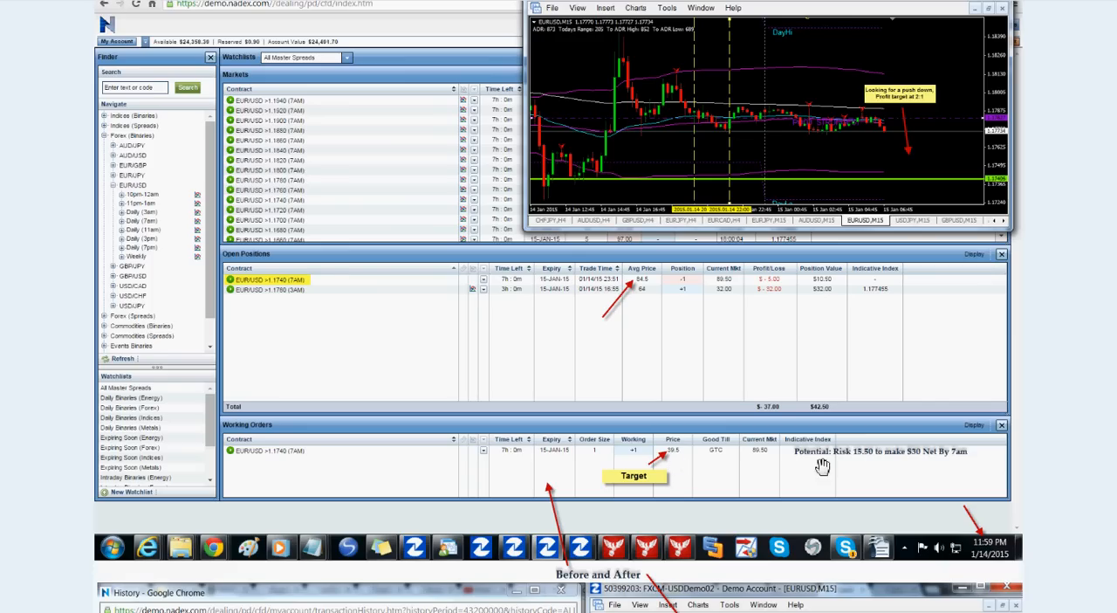
{"action": "mouse_move", "coordinate": [898, 474]}
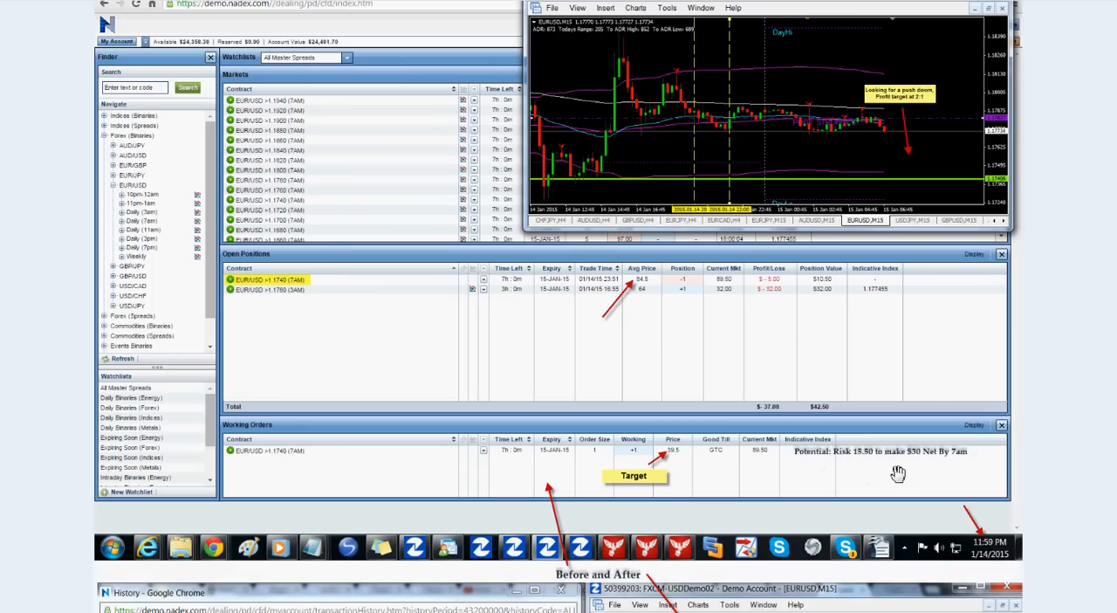
{"action": "mouse_move", "coordinate": [754, 463]}
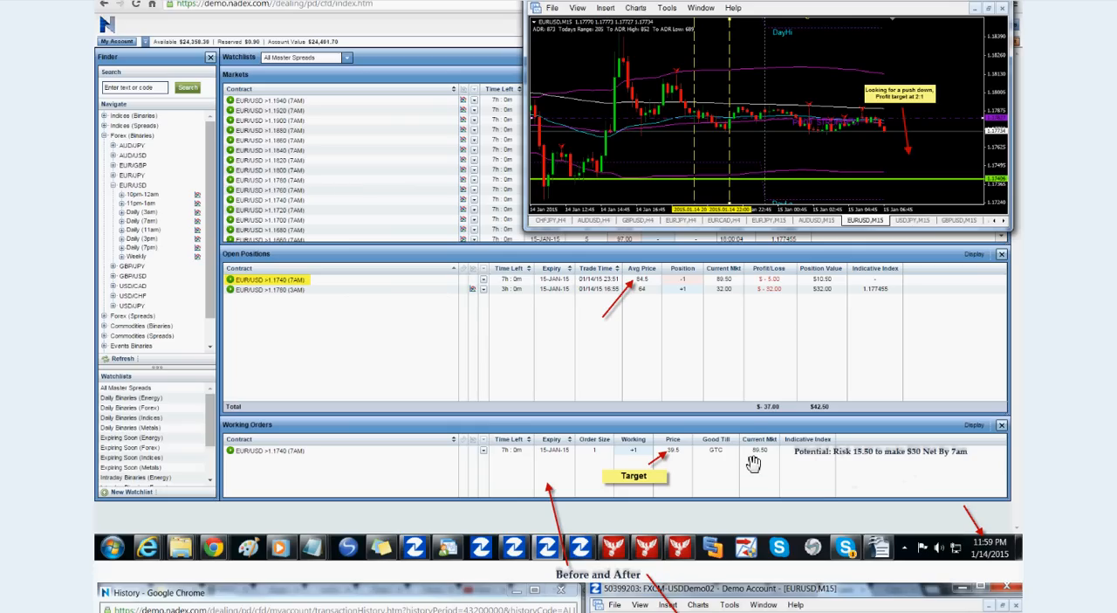
{"action": "mouse_move", "coordinate": [749, 415]}
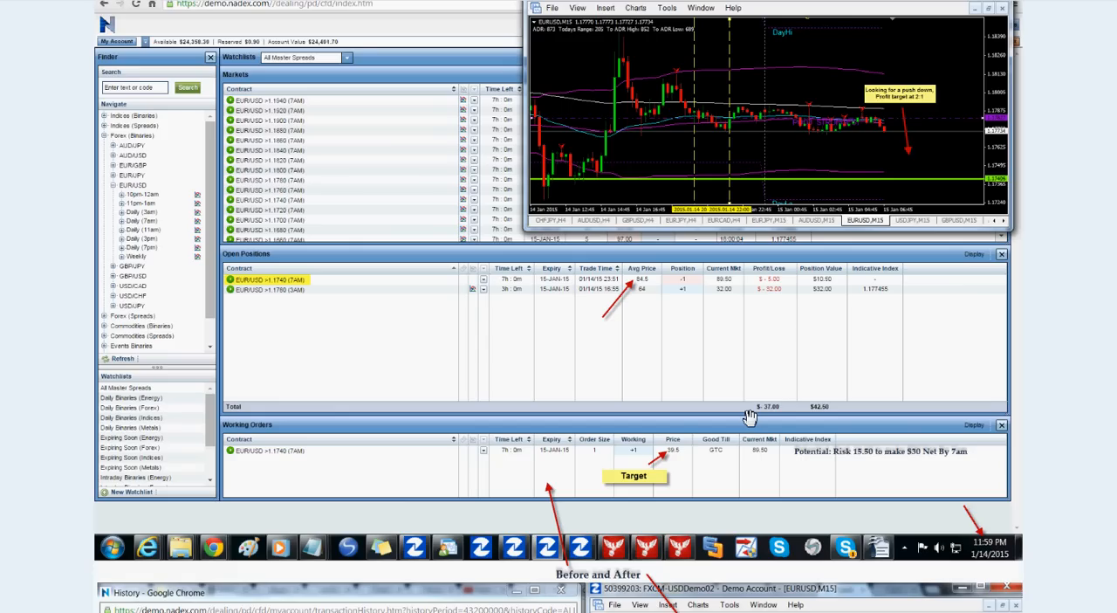
{"action": "mouse_move", "coordinate": [711, 402]}
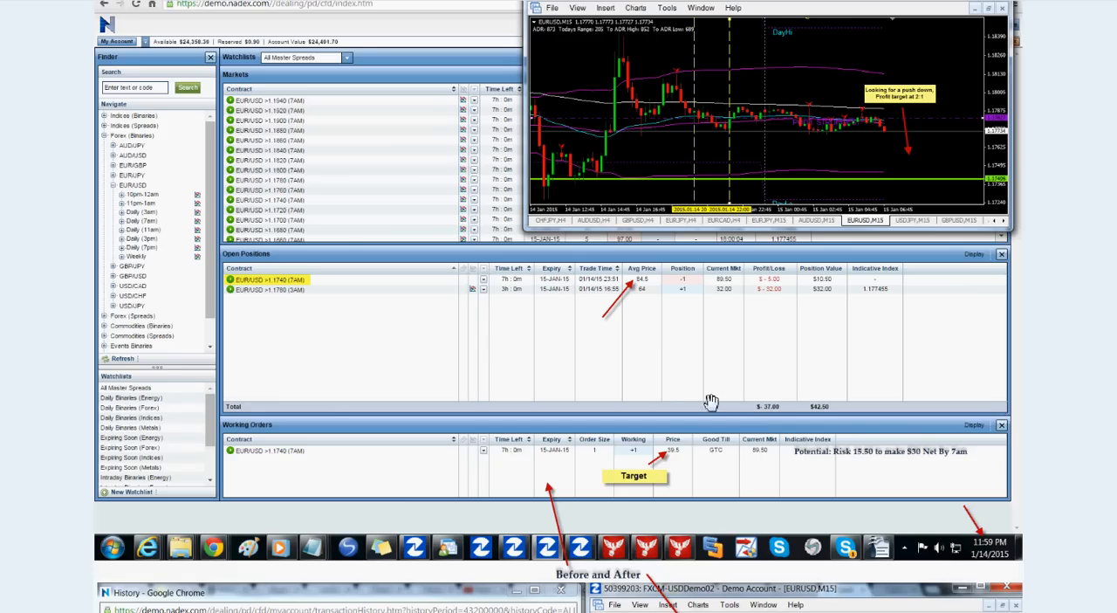
{"action": "mouse_move", "coordinate": [726, 489]}
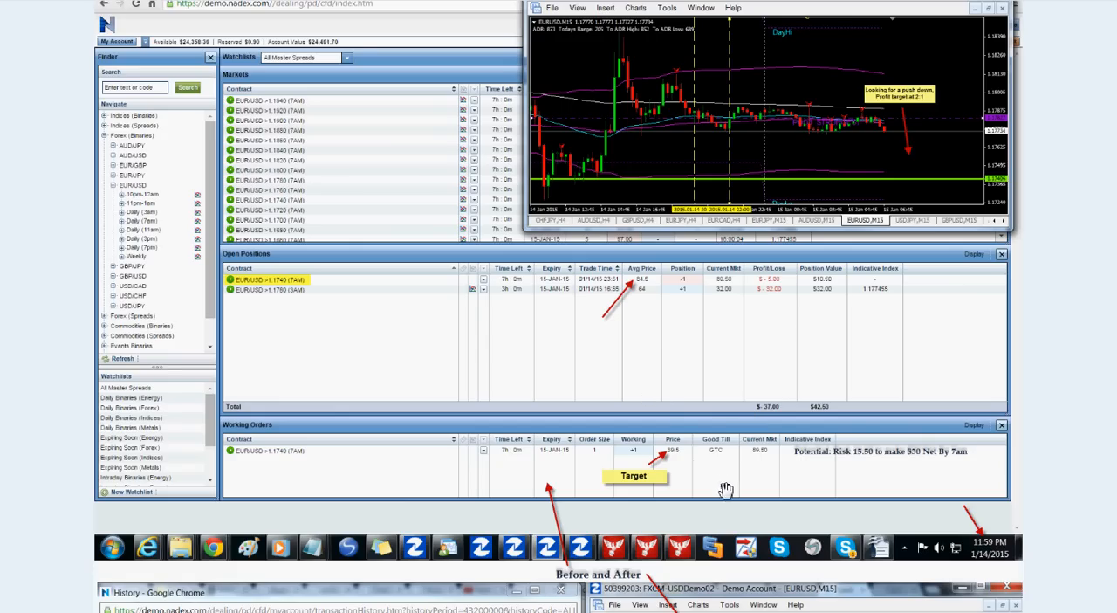
{"action": "mouse_move", "coordinate": [893, 480]}
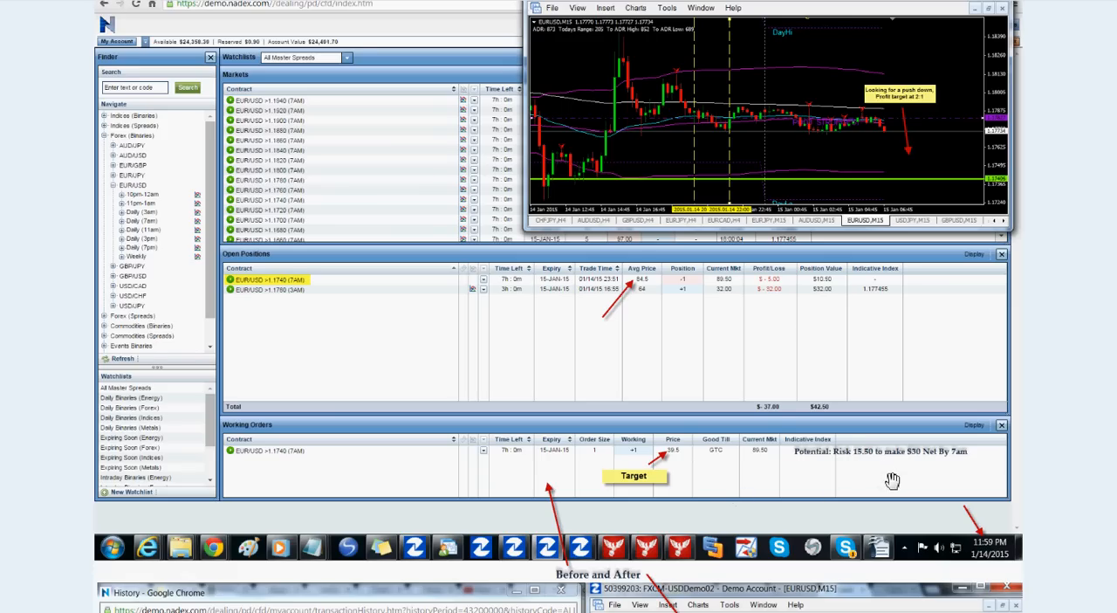
{"action": "mouse_move", "coordinate": [1025, 565]}
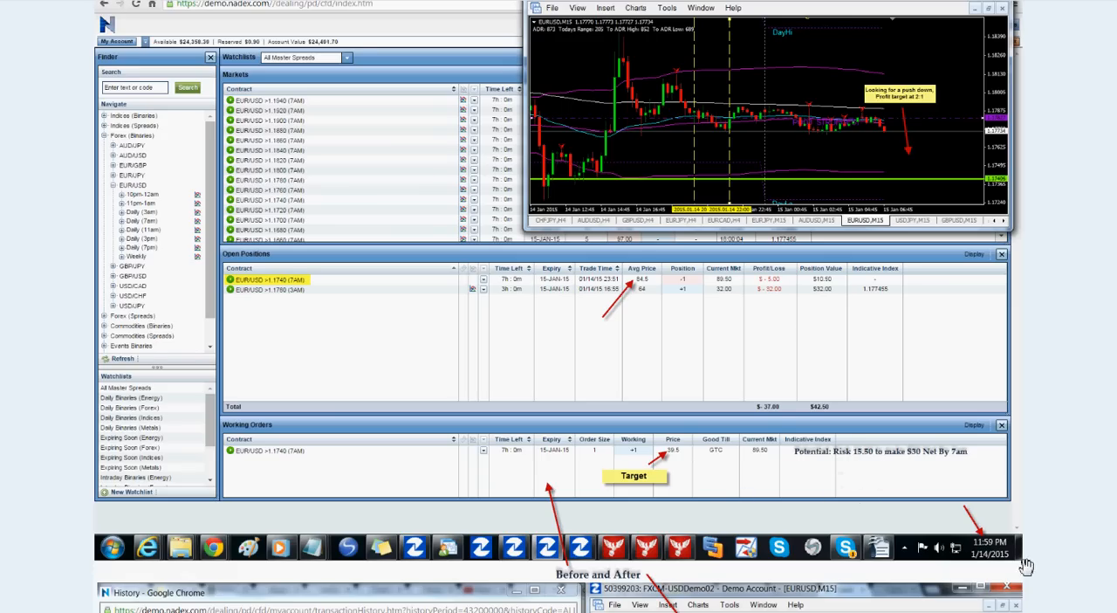
{"action": "mouse_move", "coordinate": [837, 491]}
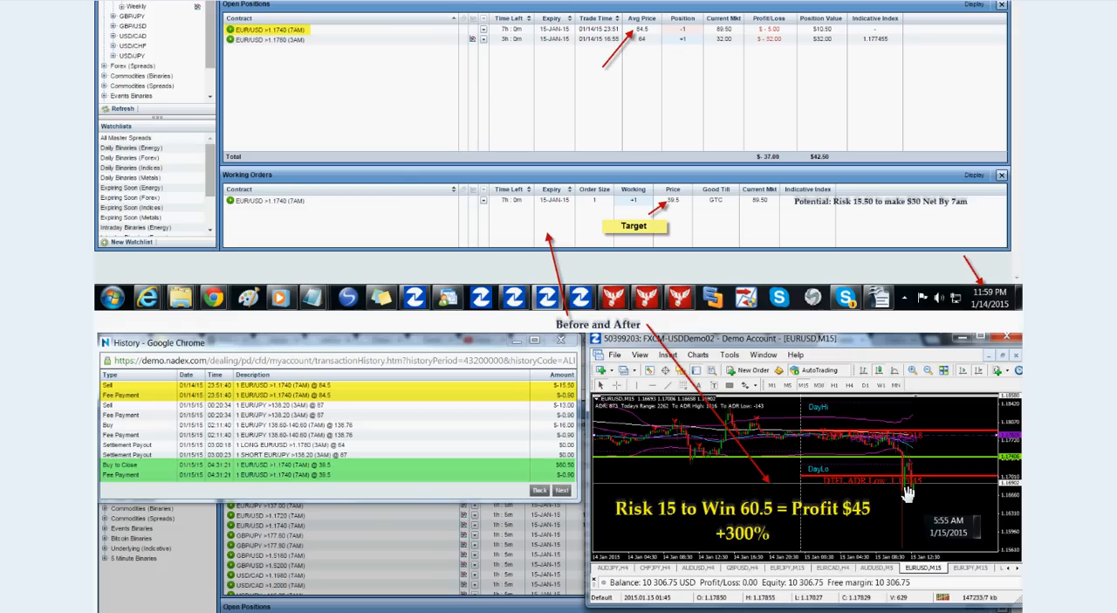
{"action": "mouse_move", "coordinate": [901, 519]}
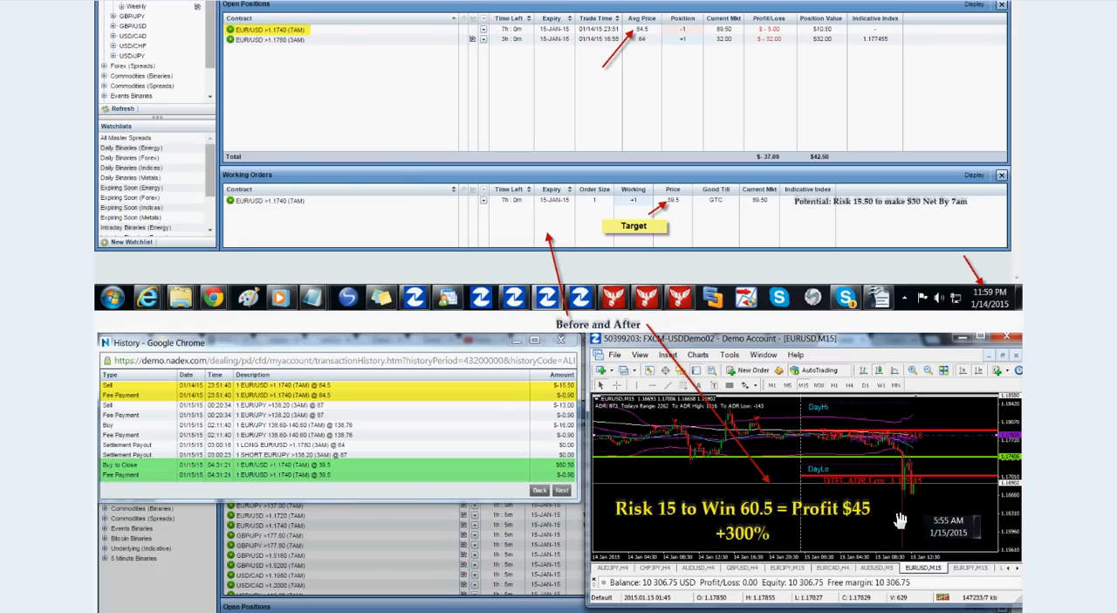
{"action": "mouse_move", "coordinate": [900, 521]}
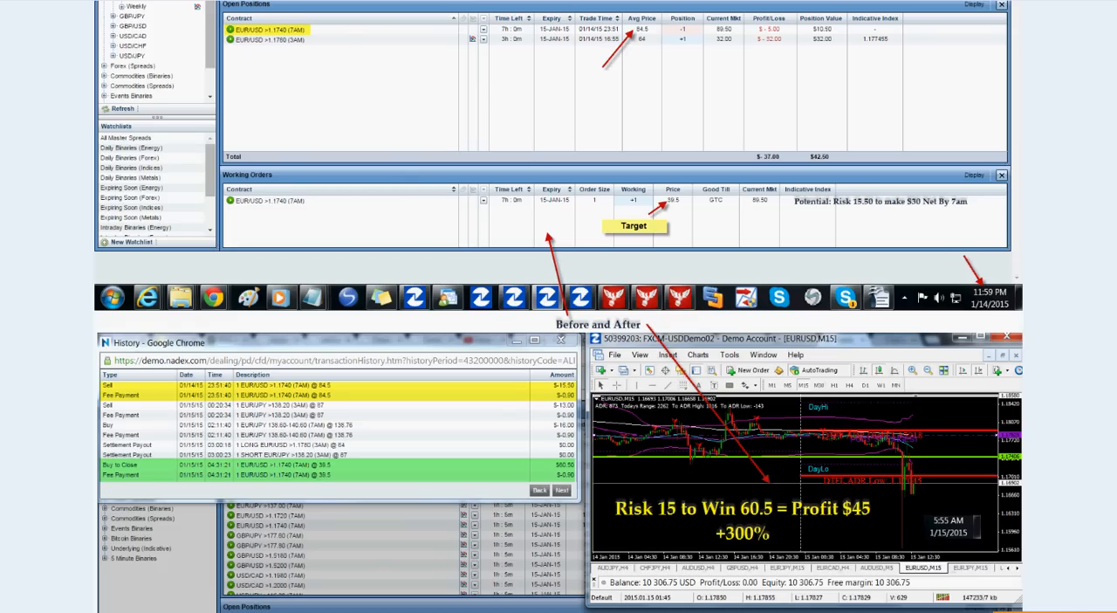
{"action": "mouse_move", "coordinate": [515, 472]}
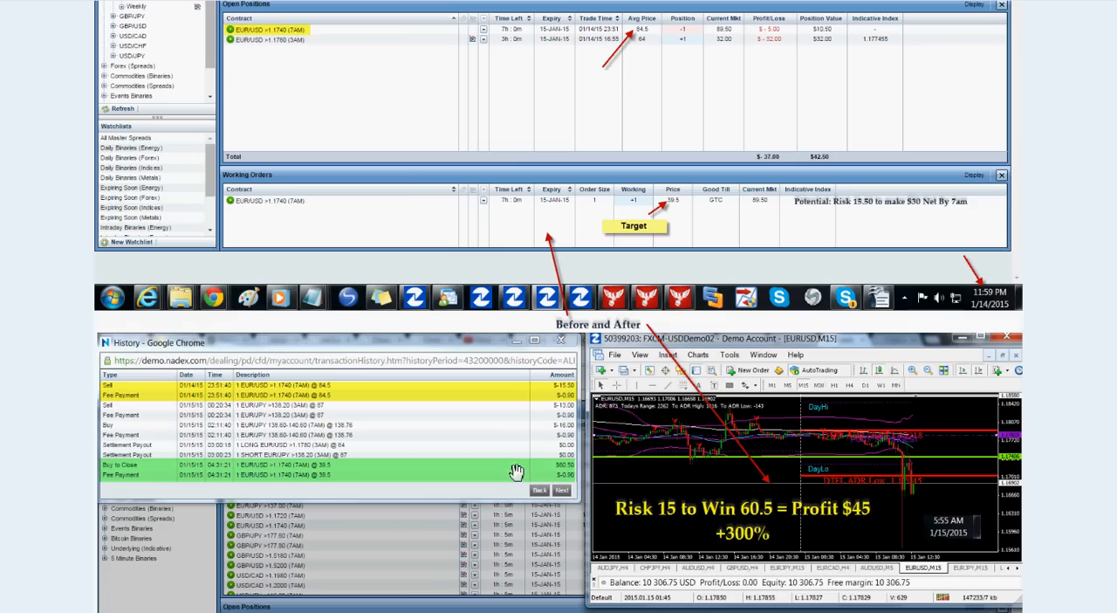
{"action": "mouse_move", "coordinate": [563, 475]}
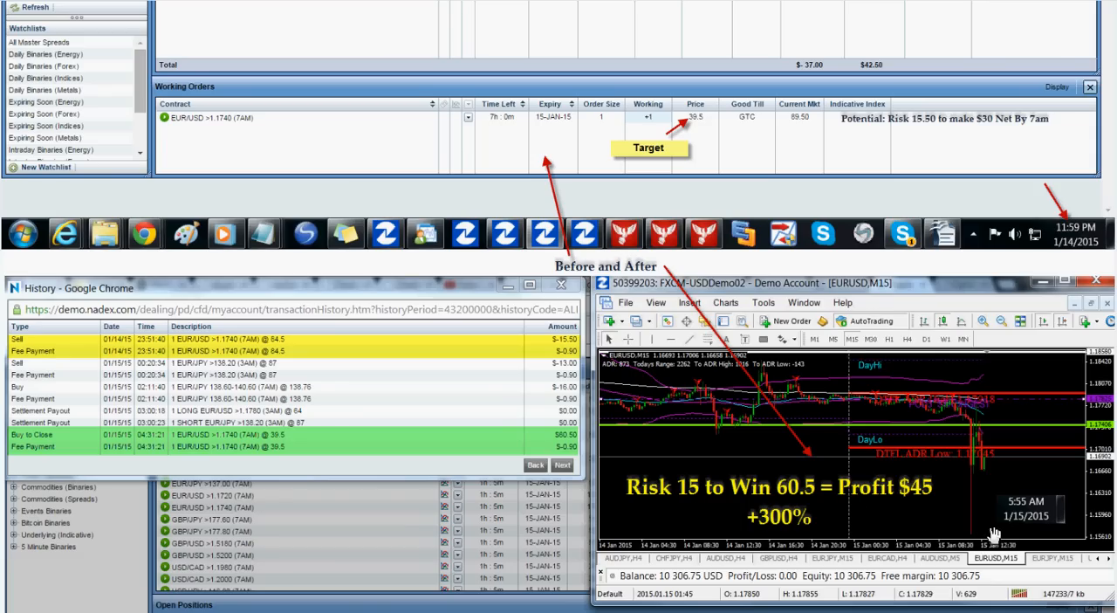
{"action": "mouse_move", "coordinate": [233, 446]}
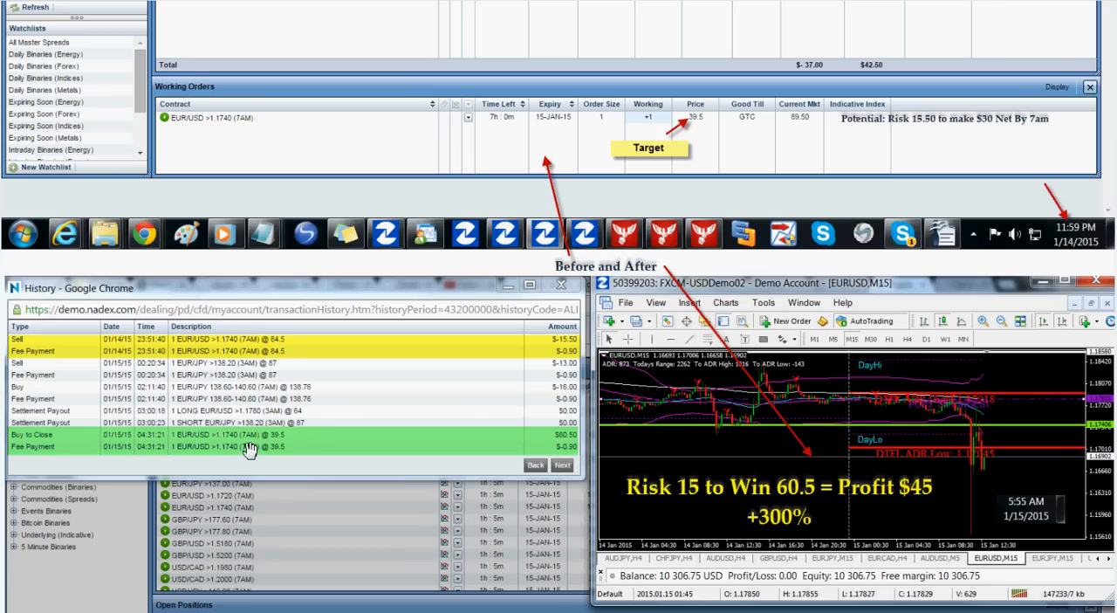
{"action": "mouse_move", "coordinate": [289, 436]}
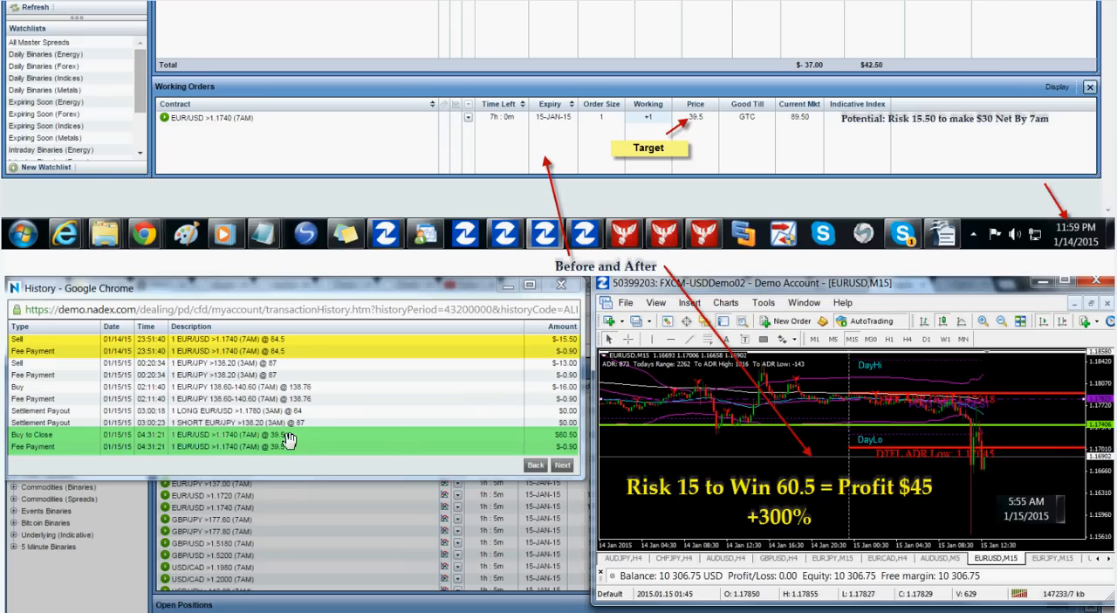
{"action": "mouse_move", "coordinate": [705, 427]}
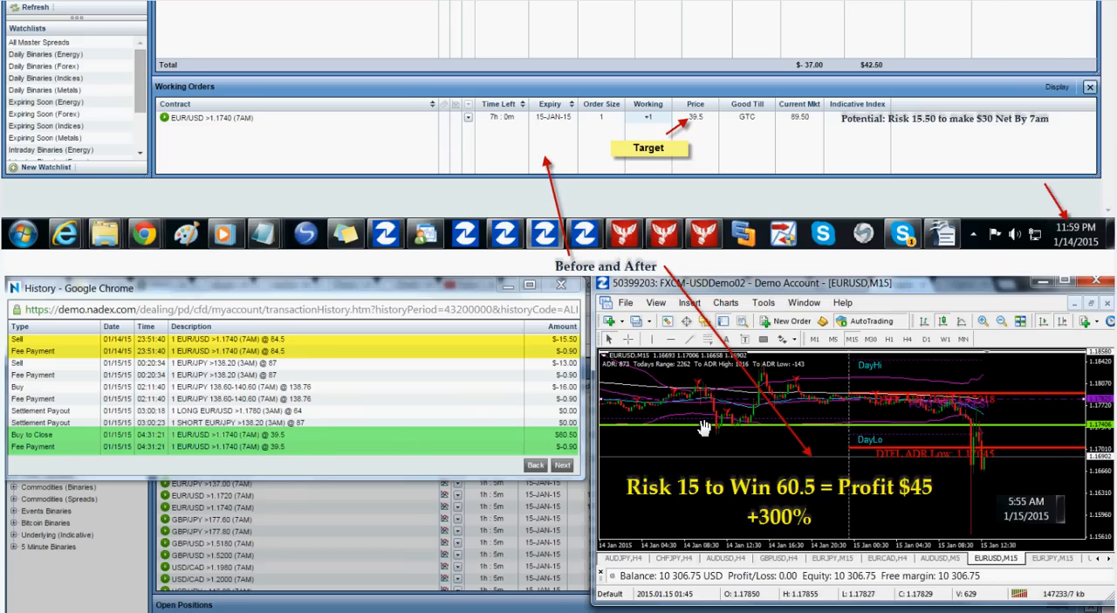
{"action": "mouse_move", "coordinate": [806, 378]}
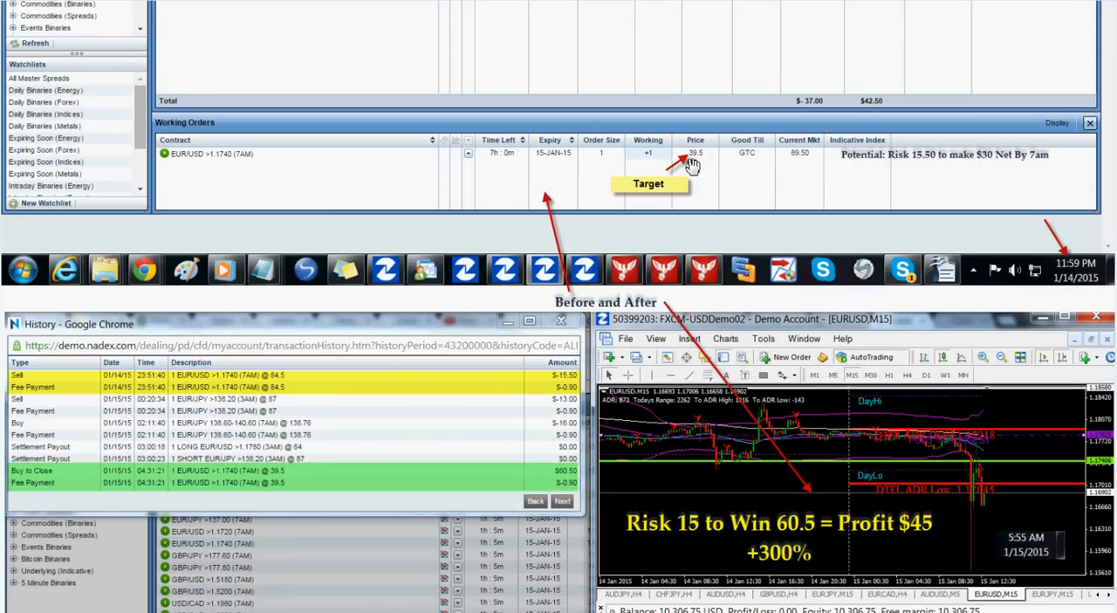
{"action": "mouse_move", "coordinate": [703, 186]}
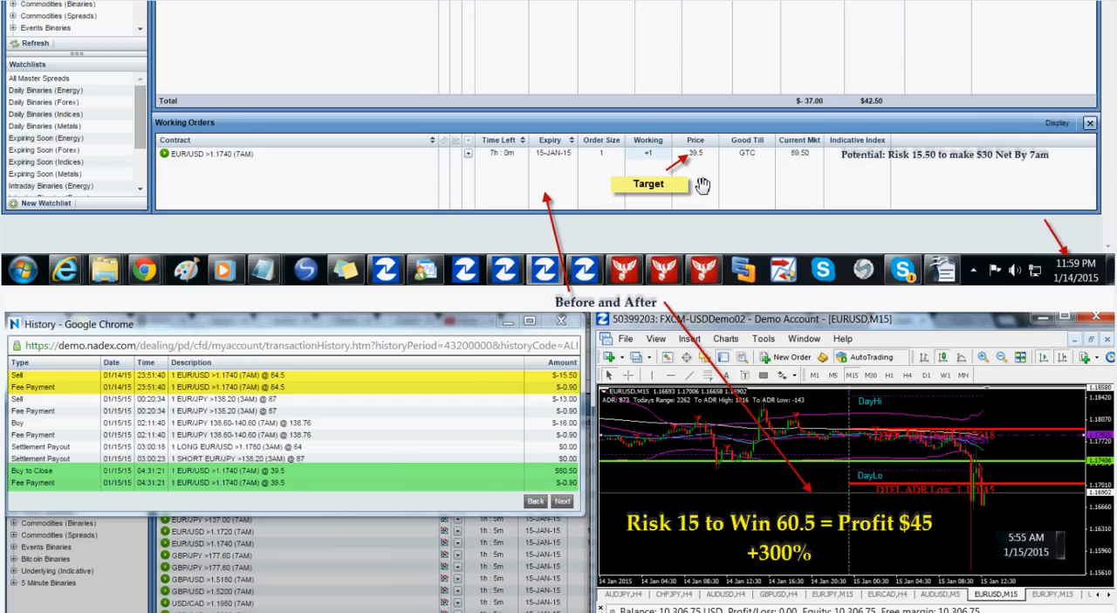
{"action": "mouse_move", "coordinate": [580, 432]}
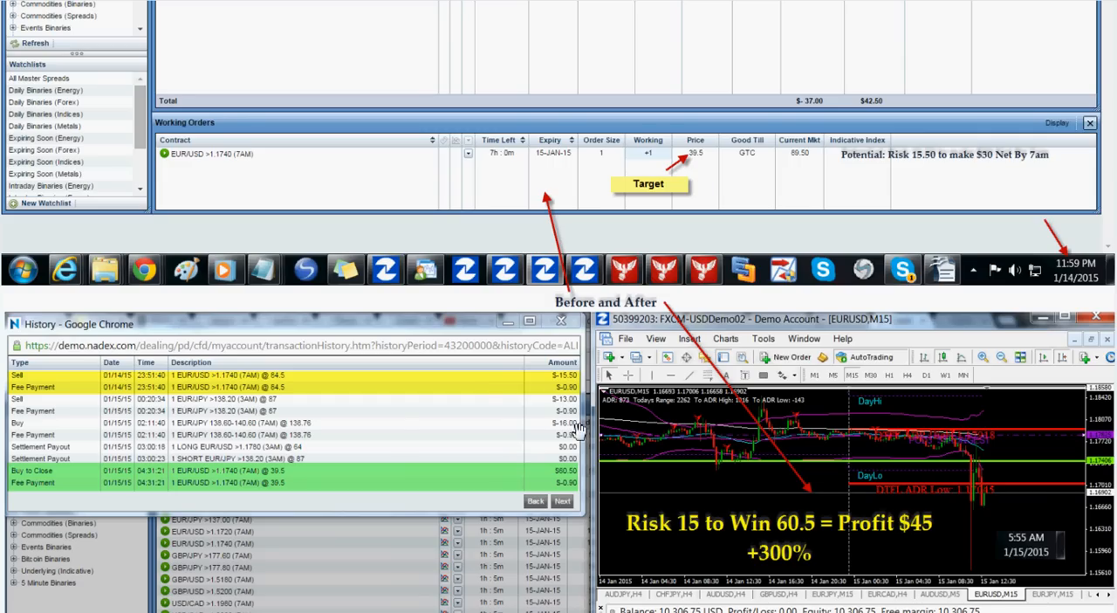
{"action": "mouse_move", "coordinate": [580, 432]}
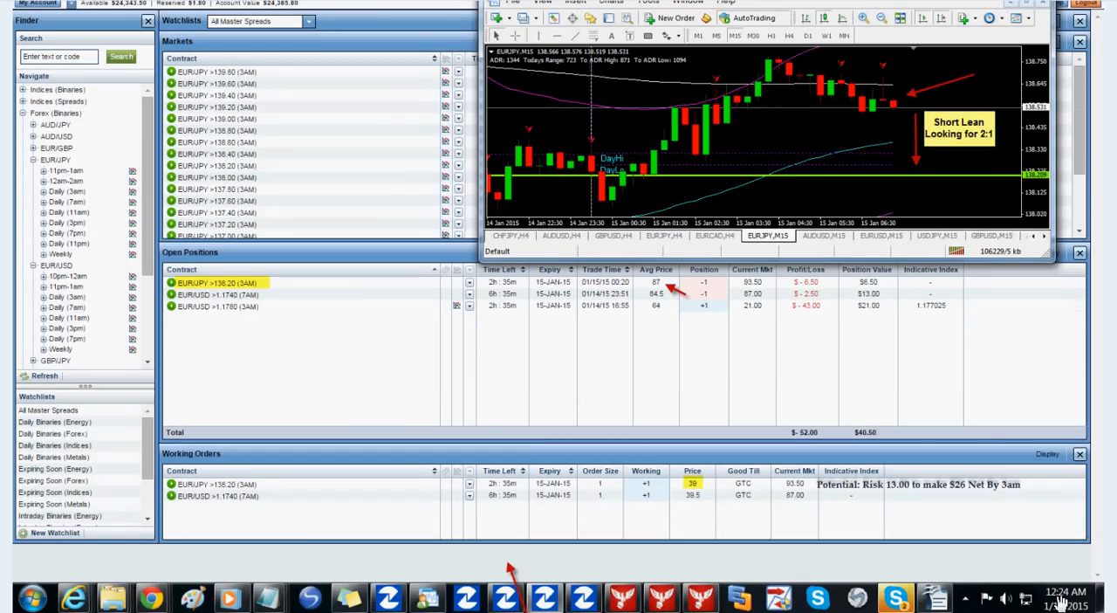
{"action": "mouse_move", "coordinate": [946, 500]}
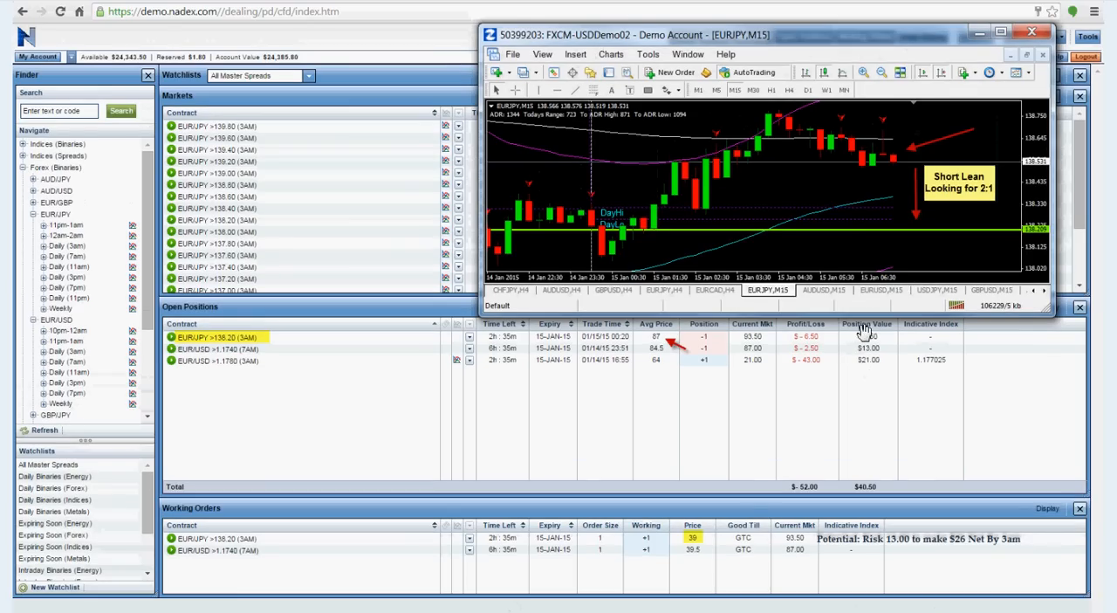
{"action": "mouse_move", "coordinate": [945, 165]}
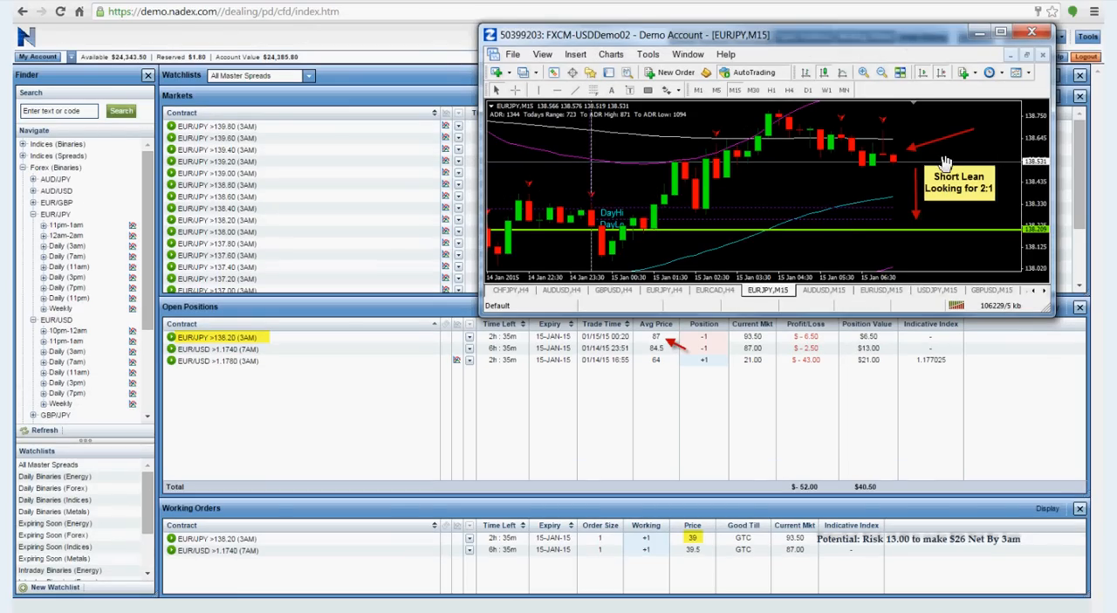
{"action": "mouse_move", "coordinate": [894, 141]}
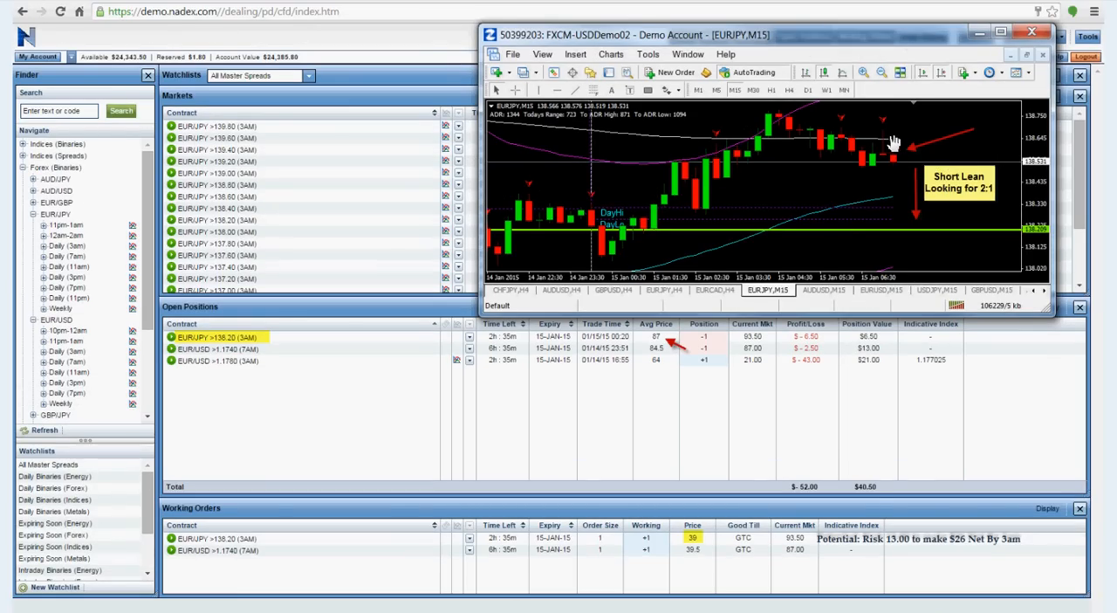
{"action": "mouse_move", "coordinate": [546, 299]}
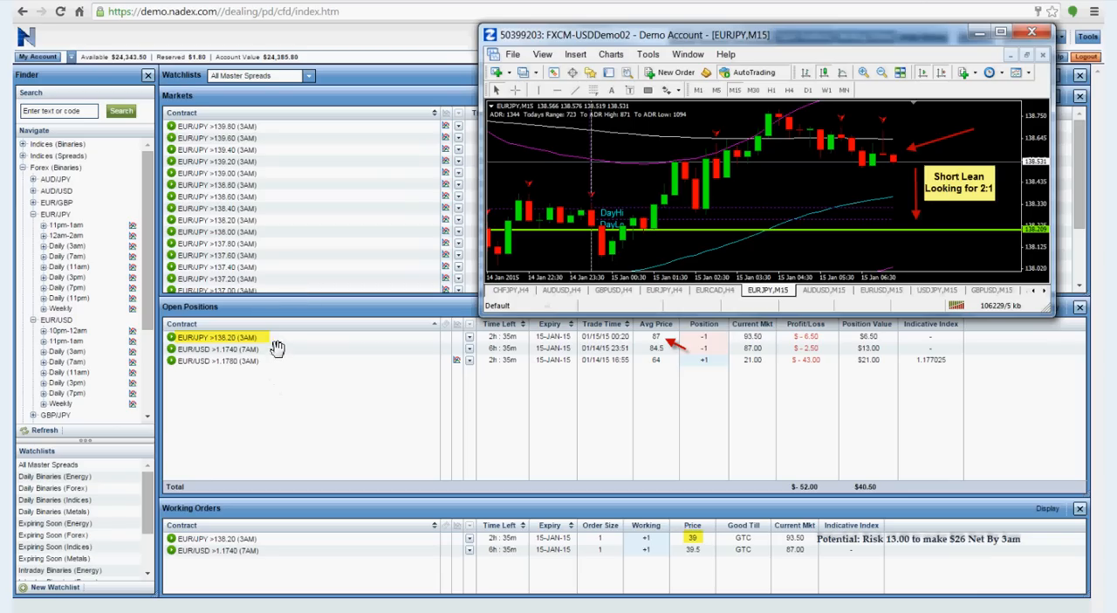
{"action": "mouse_move", "coordinate": [878, 200]}
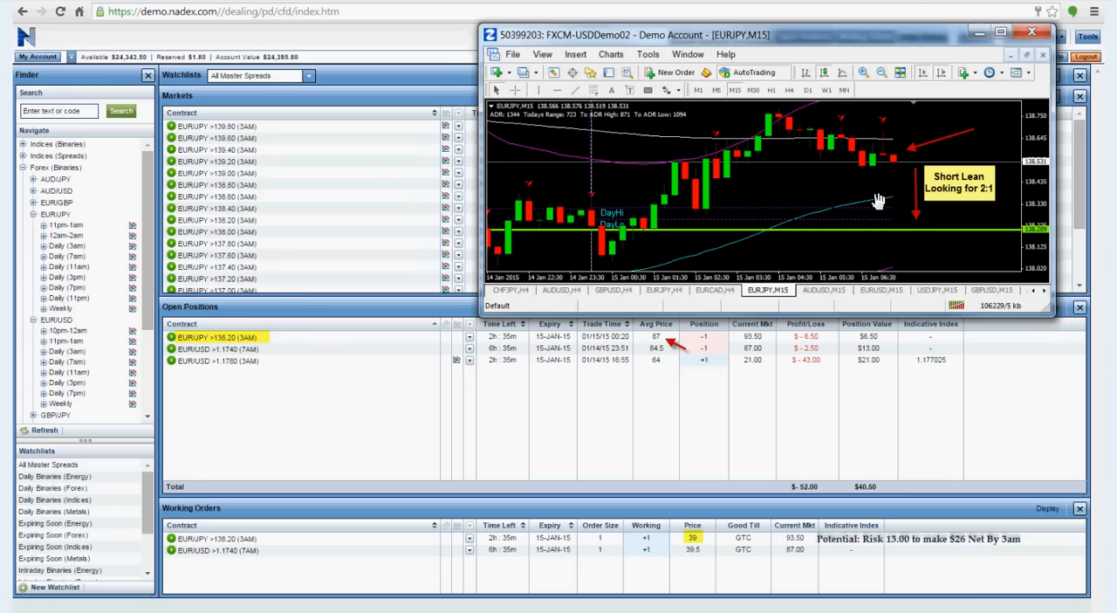
{"action": "mouse_move", "coordinate": [828, 214]}
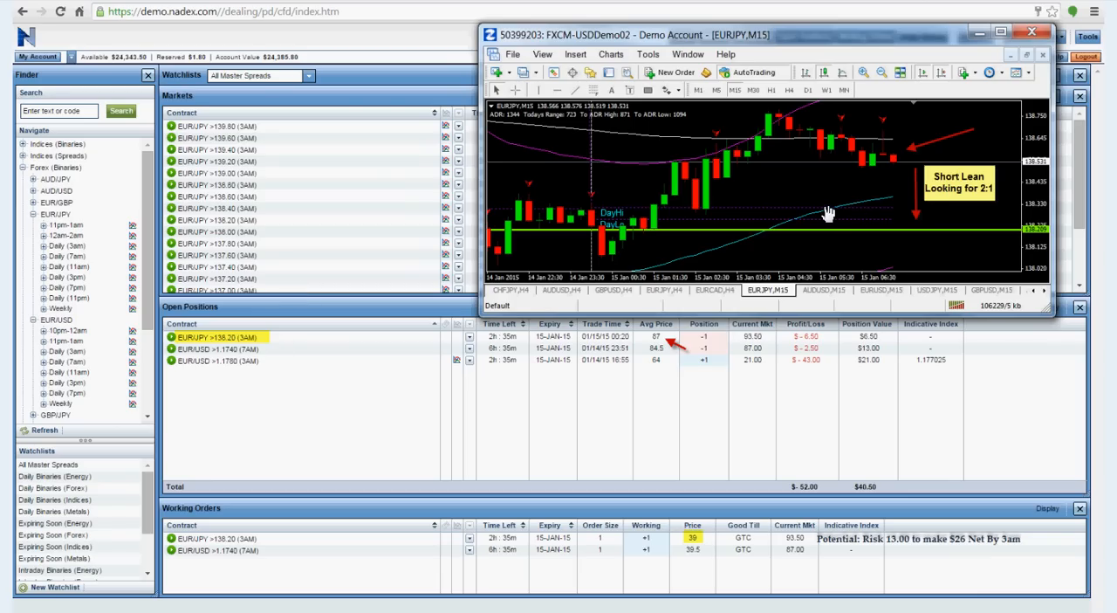
{"action": "mouse_move", "coordinate": [818, 218]}
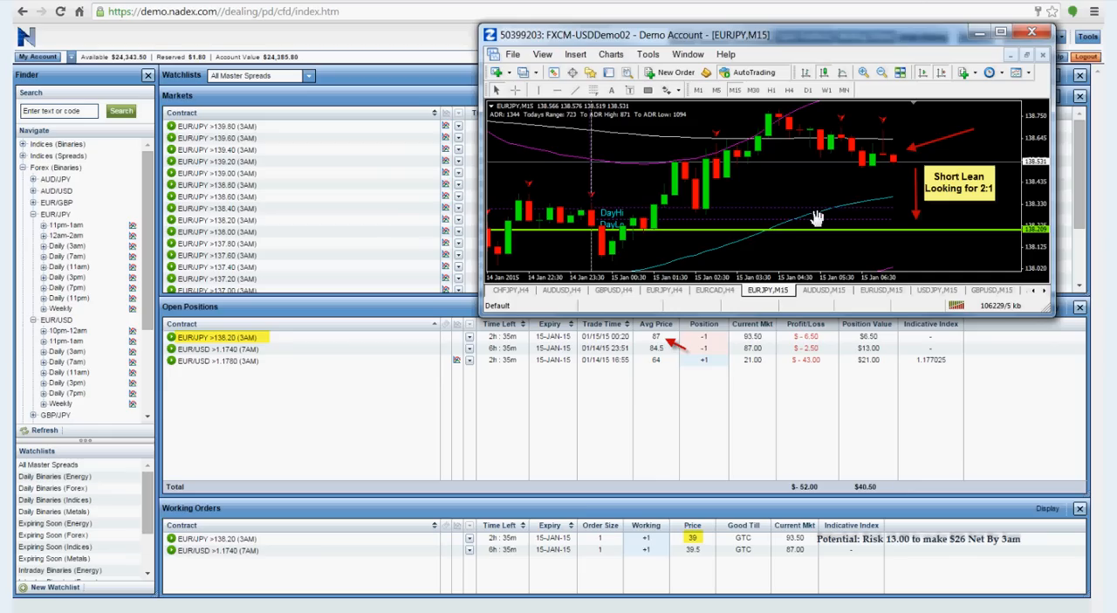
{"action": "mouse_move", "coordinate": [340, 493]}
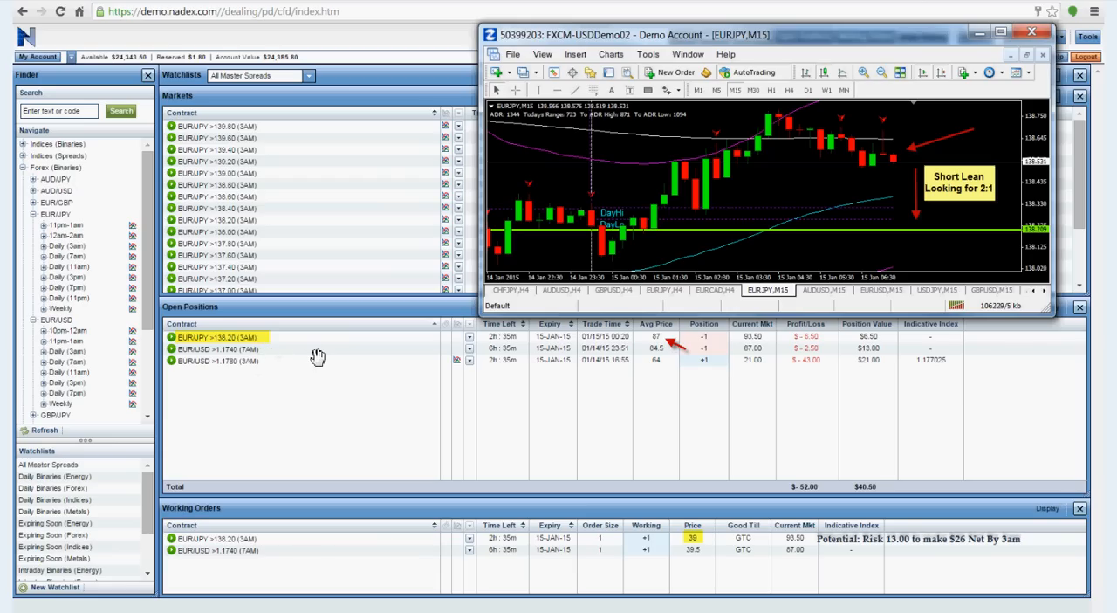
{"action": "mouse_move", "coordinate": [318, 362]}
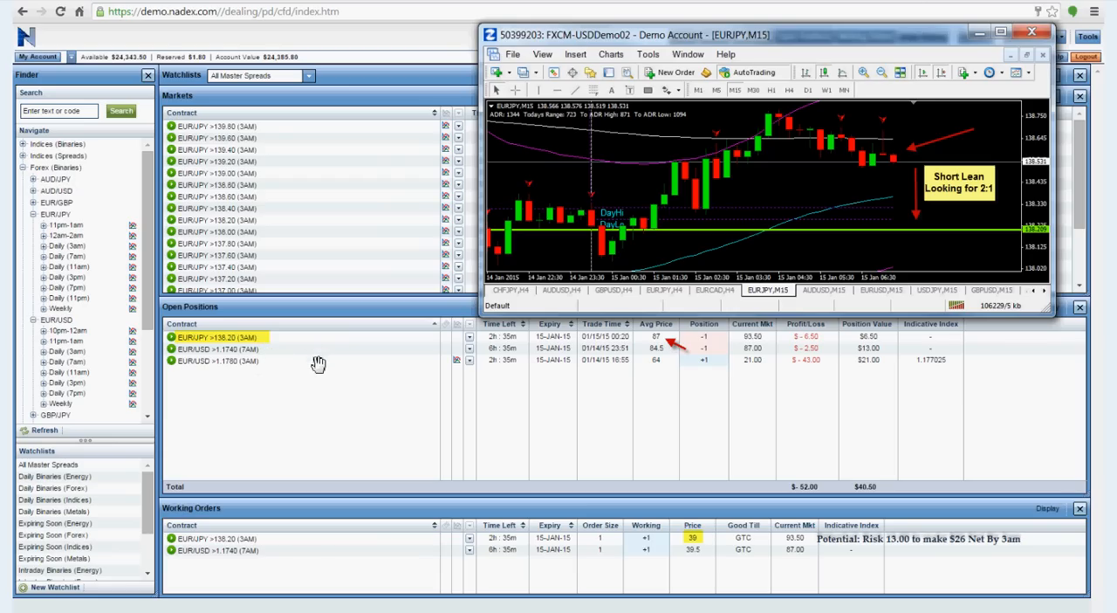
{"action": "mouse_move", "coordinate": [542, 438]}
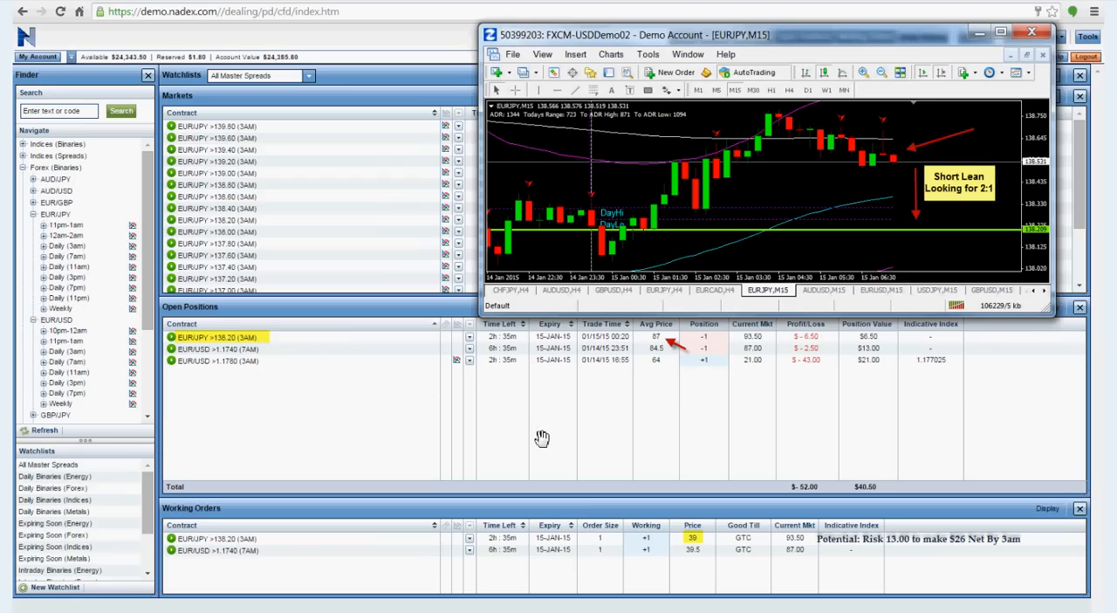
{"action": "mouse_move", "coordinate": [543, 451]}
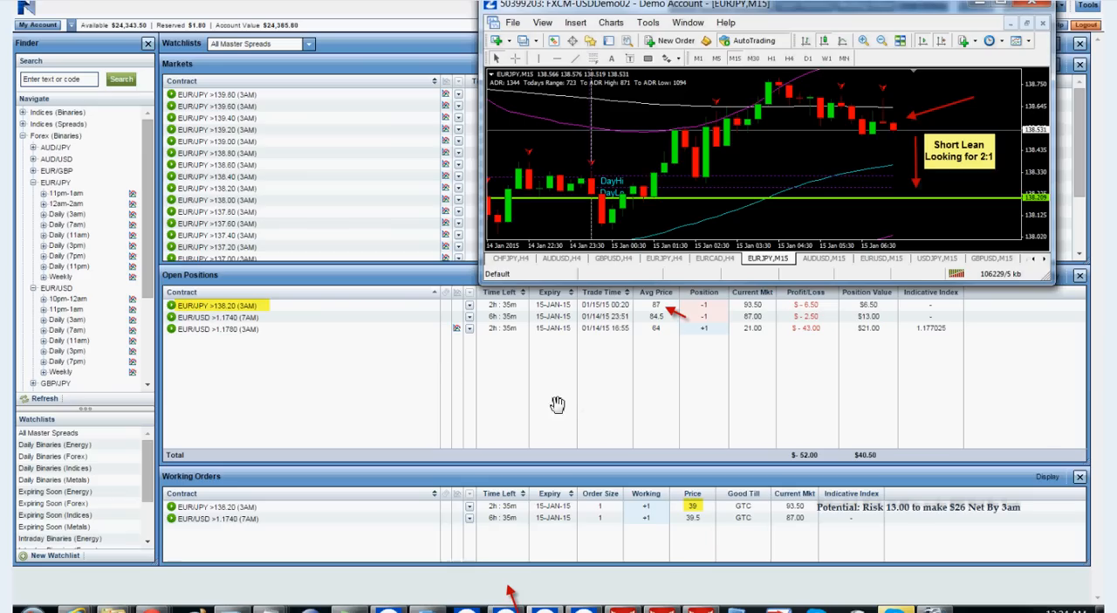
{"action": "mouse_move", "coordinate": [258, 326]}
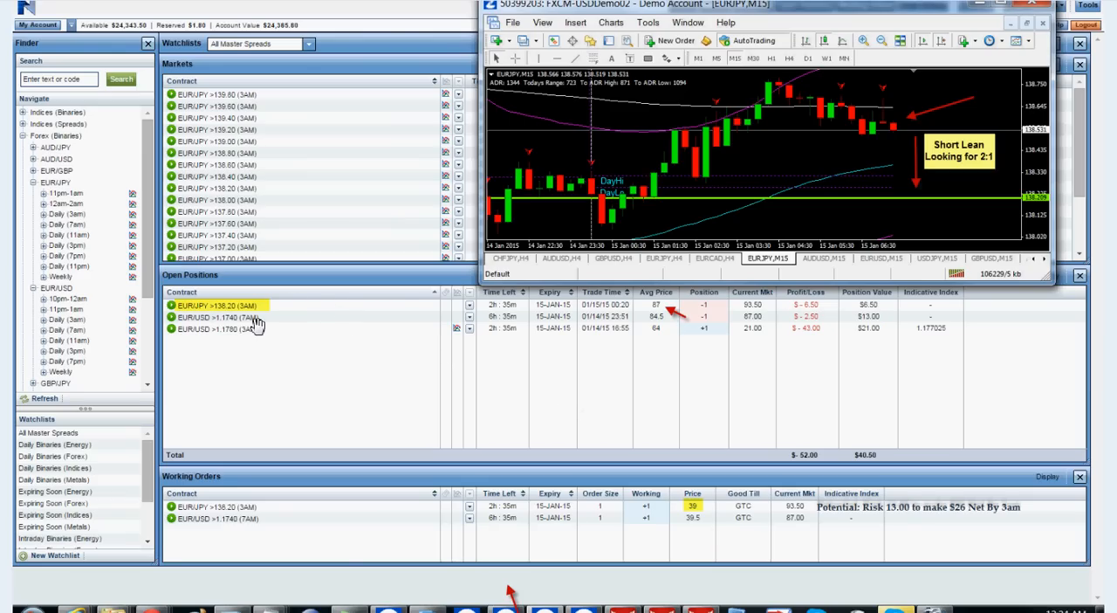
{"action": "mouse_move", "coordinate": [458, 371]}
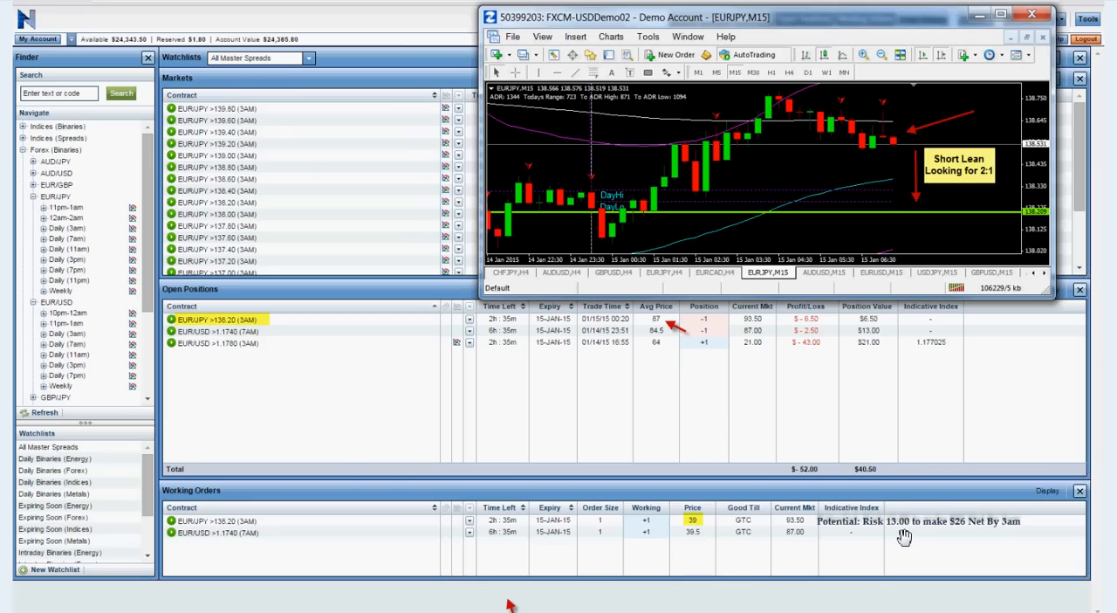
{"action": "mouse_move", "coordinate": [934, 534]}
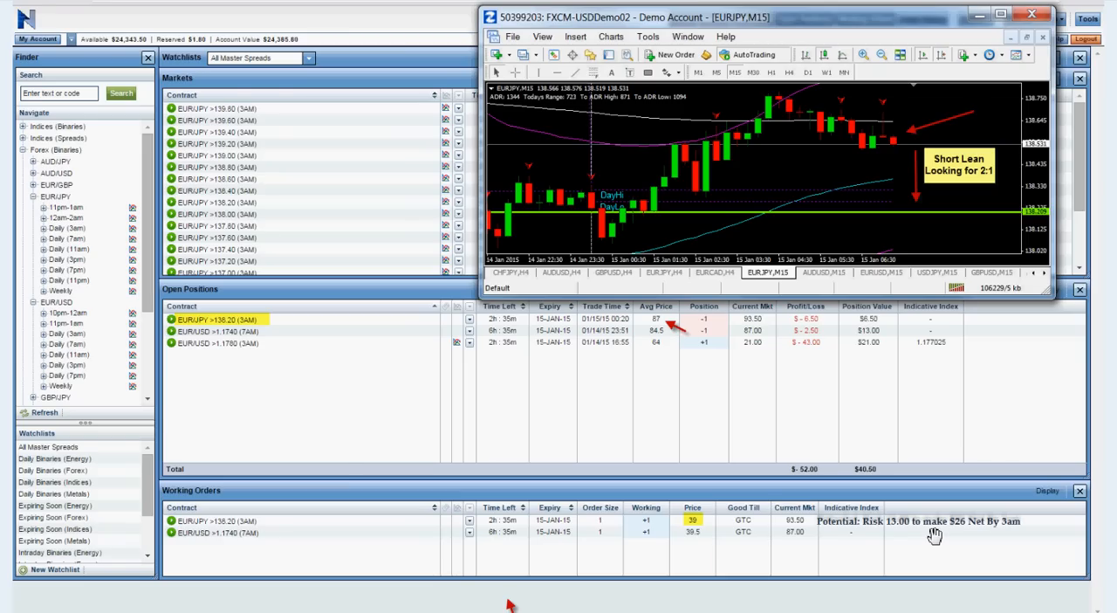
{"action": "mouse_move", "coordinate": [880, 469]}
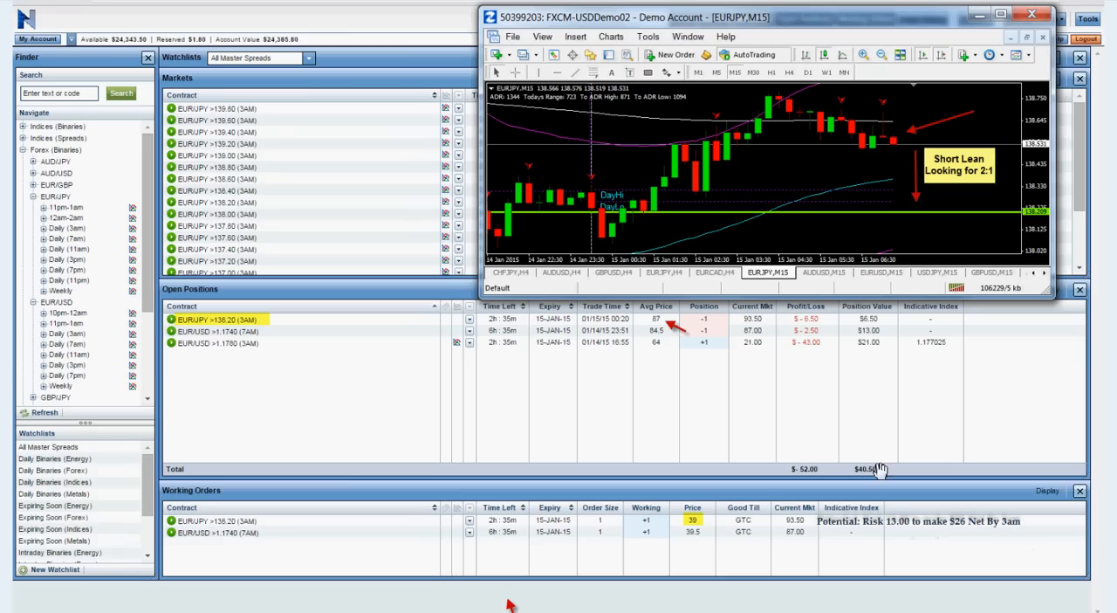
{"action": "mouse_move", "coordinate": [829, 468]}
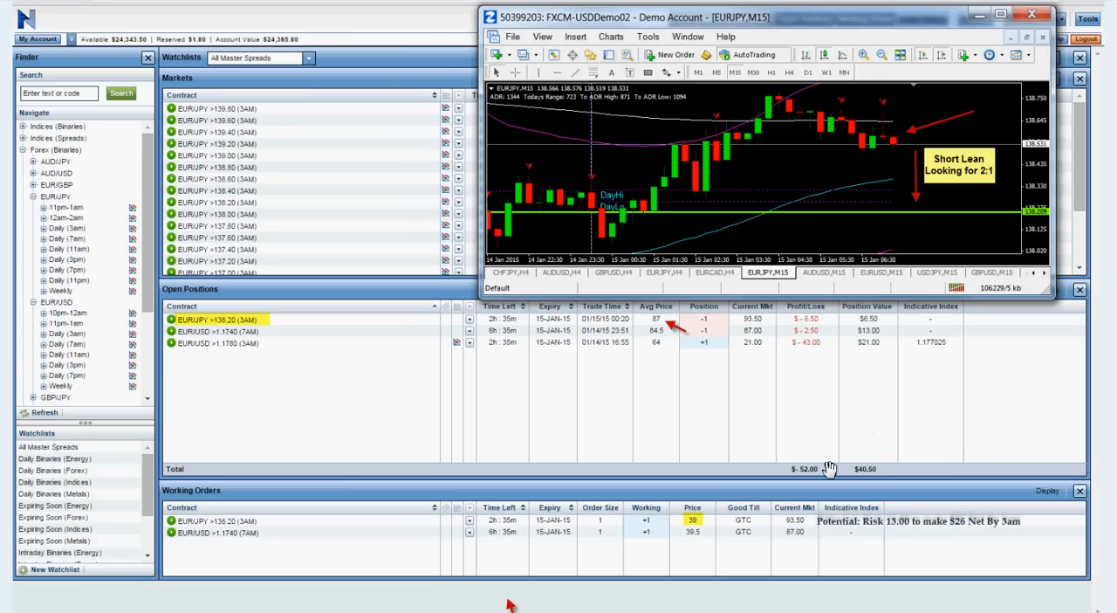
{"action": "mouse_move", "coordinate": [821, 431]}
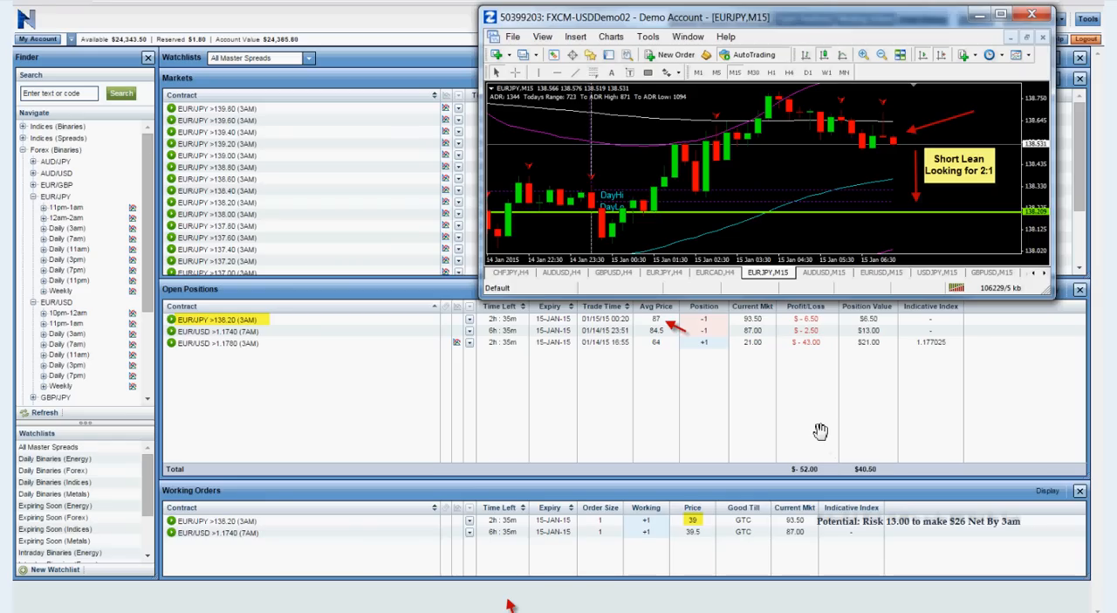
{"action": "mouse_move", "coordinate": [825, 434]}
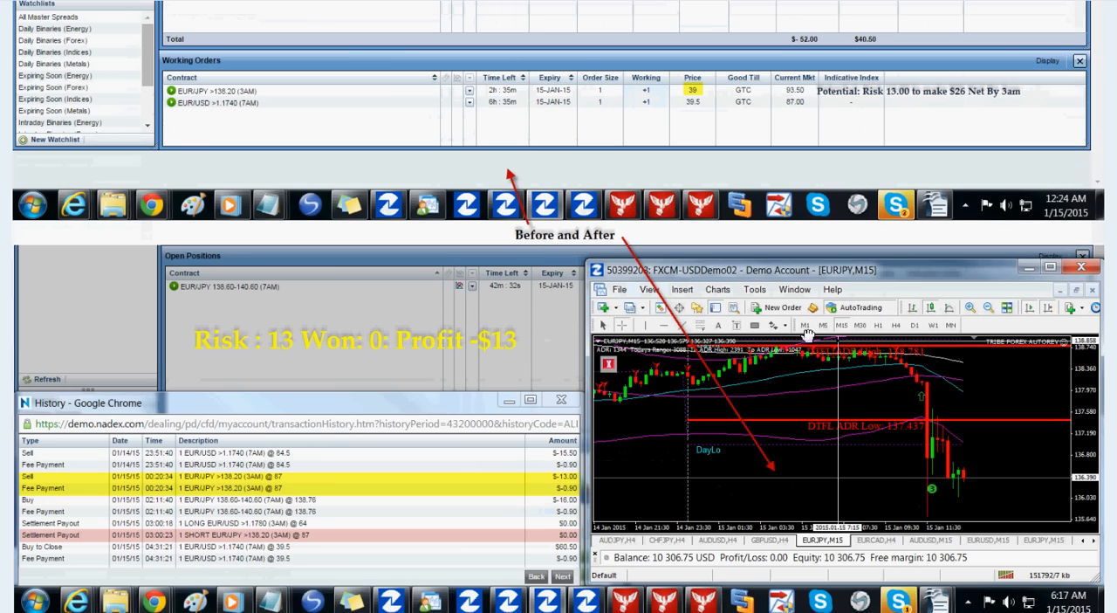
{"action": "mouse_move", "coordinate": [574, 491]}
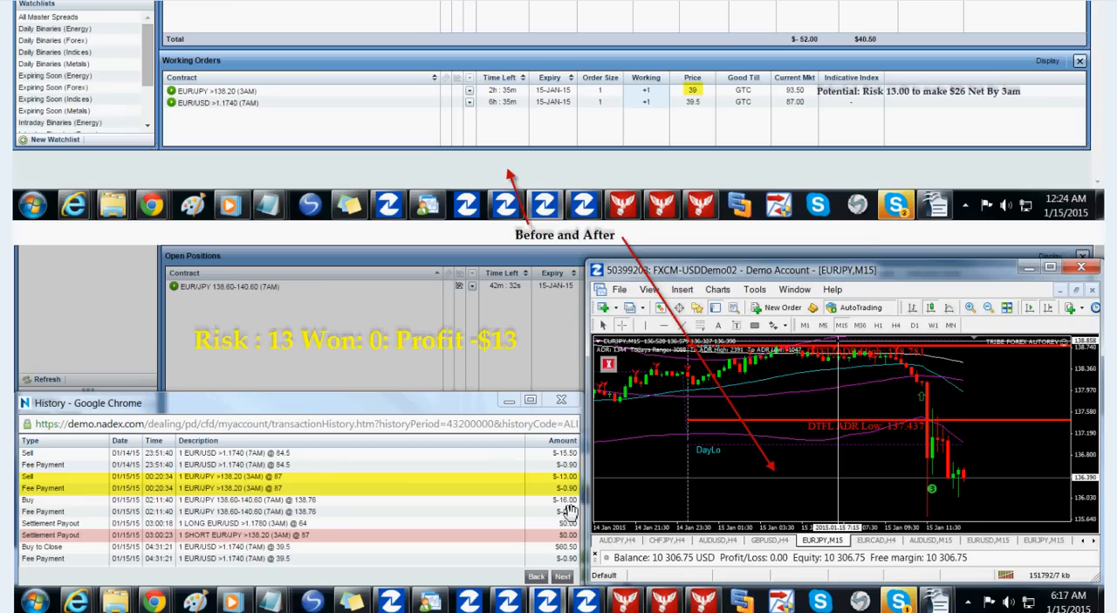
{"action": "mouse_move", "coordinate": [536, 561]}
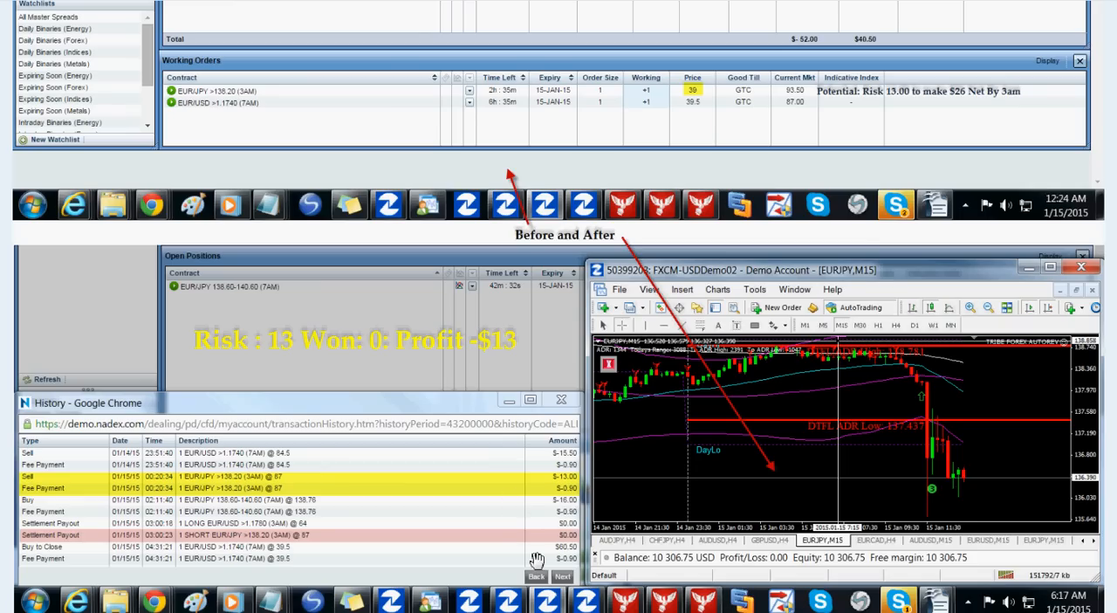
{"action": "mouse_move", "coordinate": [447, 553]}
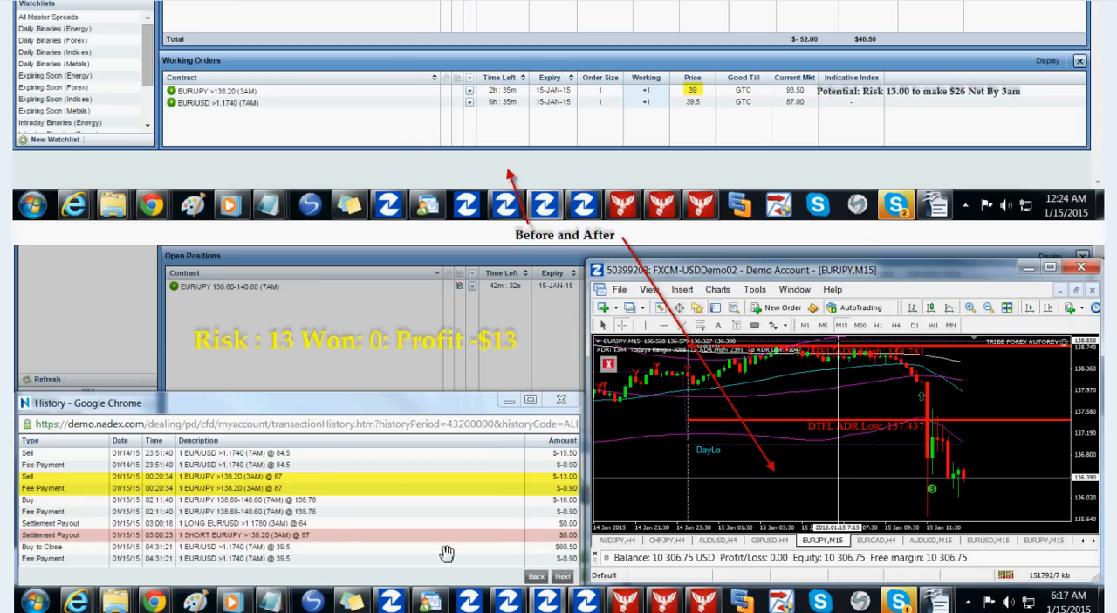
{"action": "mouse_move", "coordinate": [911, 377]}
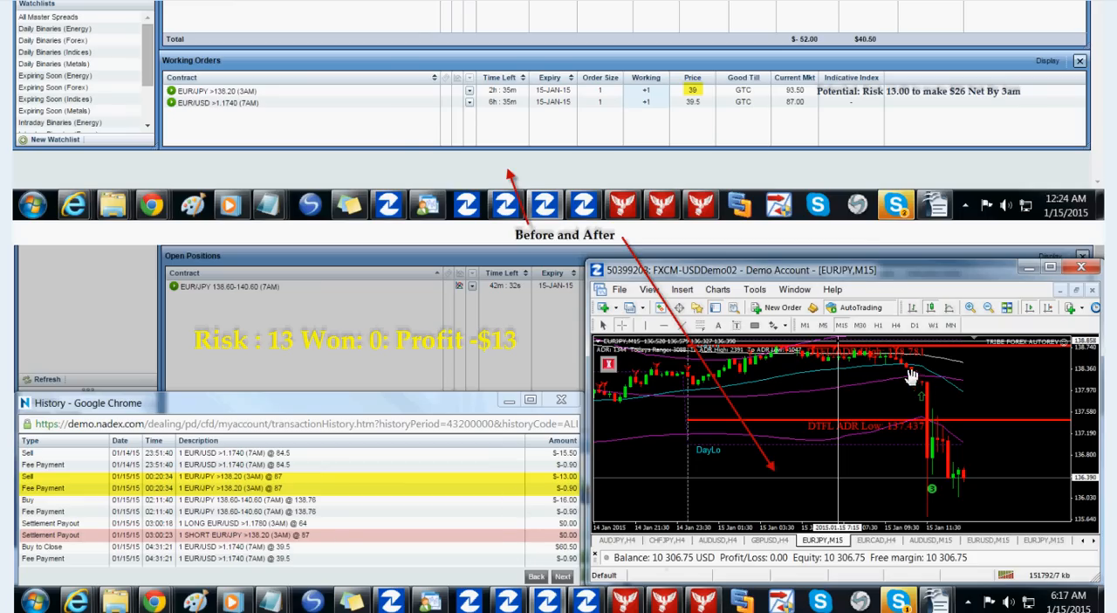
{"action": "mouse_move", "coordinate": [907, 367]}
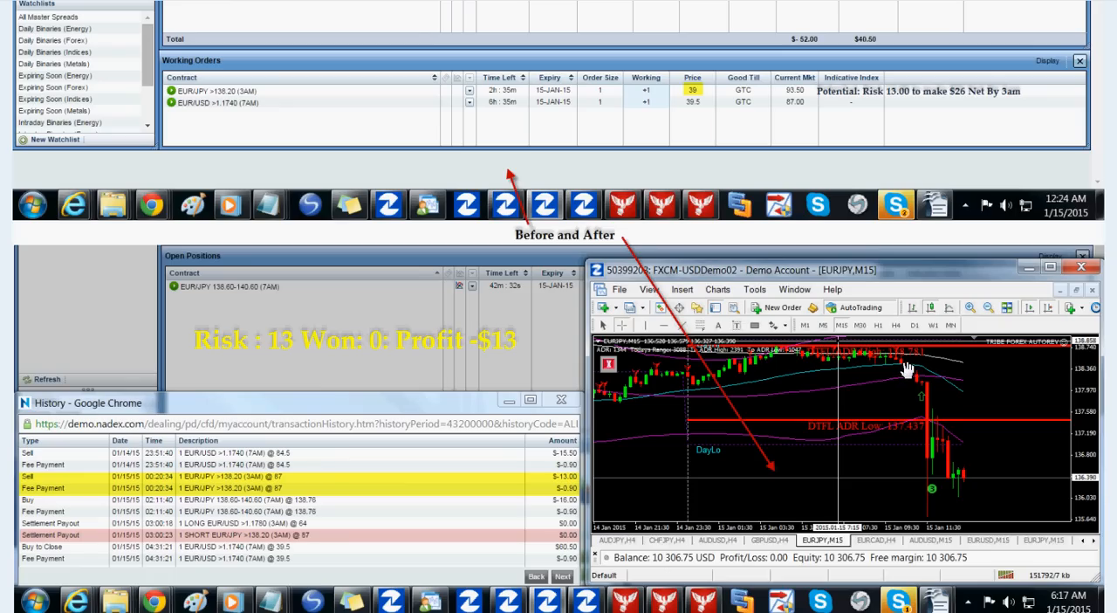
{"action": "mouse_move", "coordinate": [915, 370]}
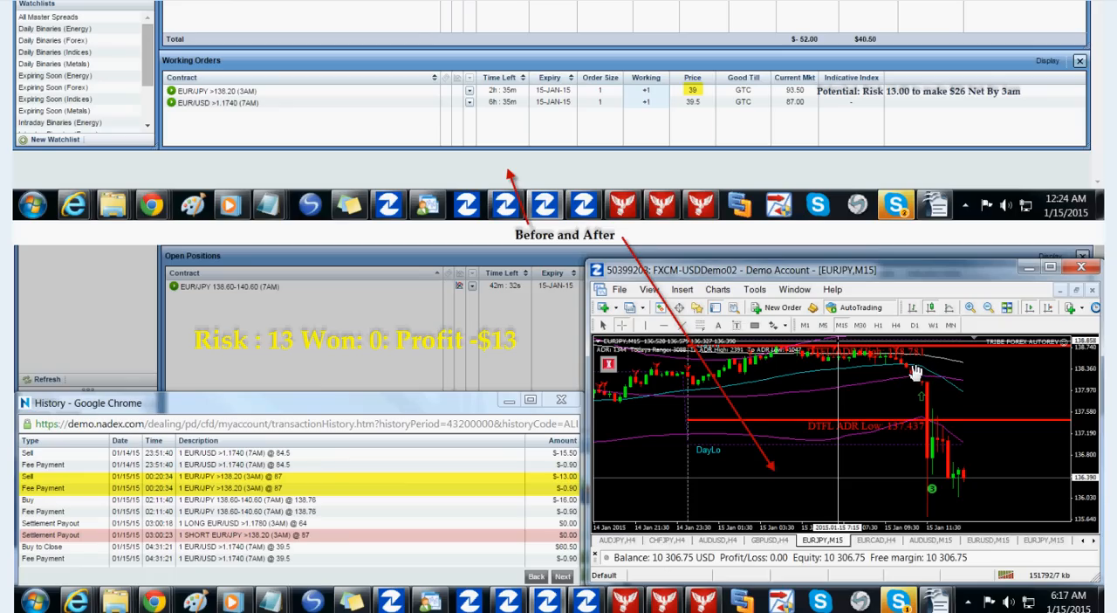
{"action": "mouse_move", "coordinate": [932, 437]}
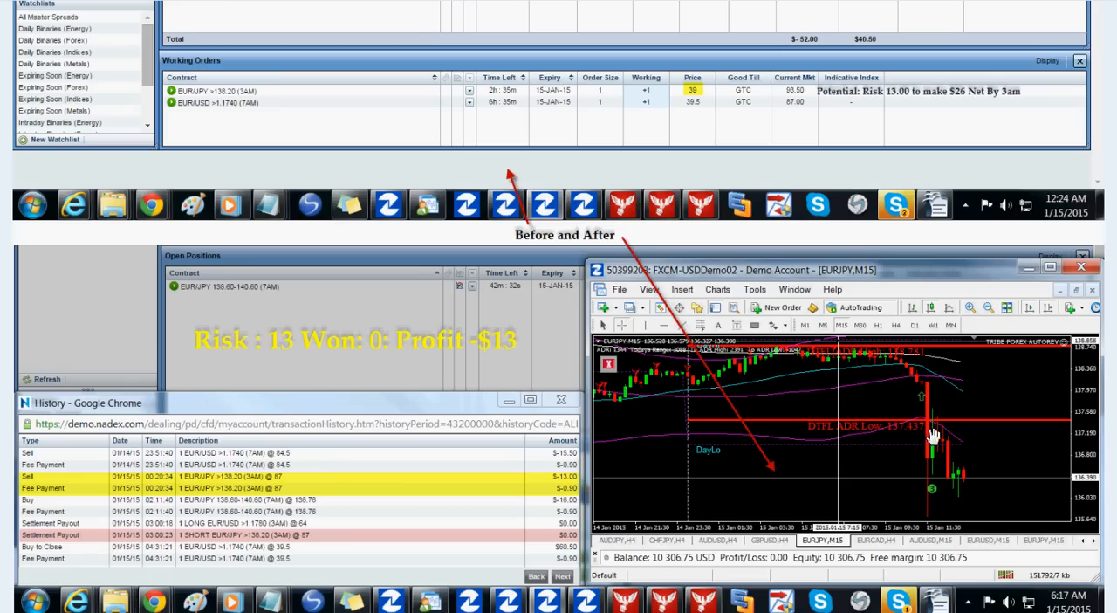
{"action": "mouse_move", "coordinate": [933, 500]}
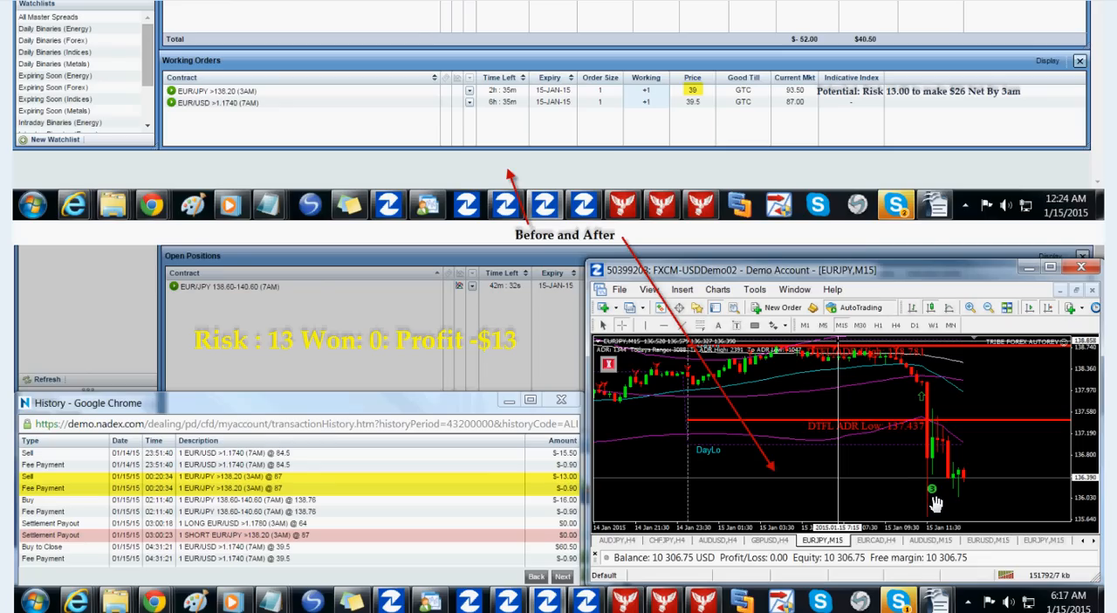
{"action": "mouse_move", "coordinate": [966, 452]}
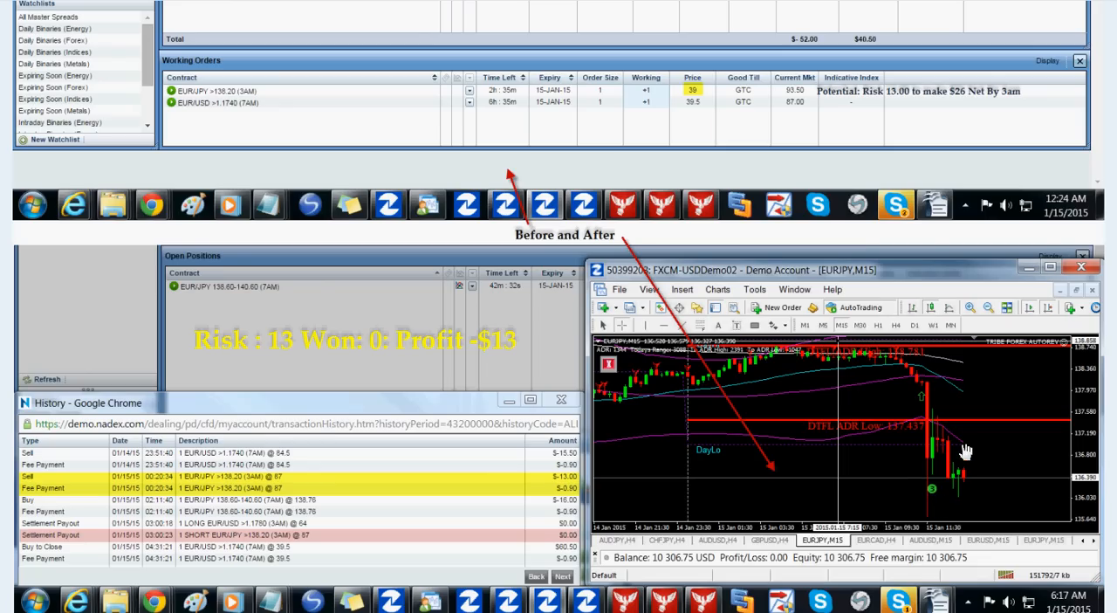
{"action": "mouse_move", "coordinate": [929, 443]}
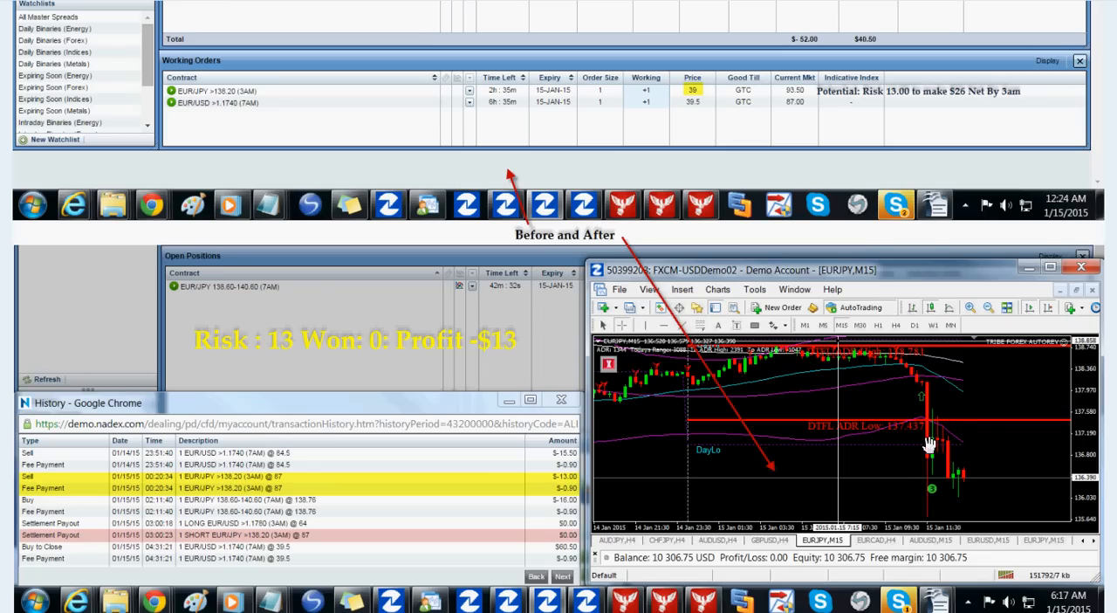
{"action": "mouse_move", "coordinate": [989, 411]}
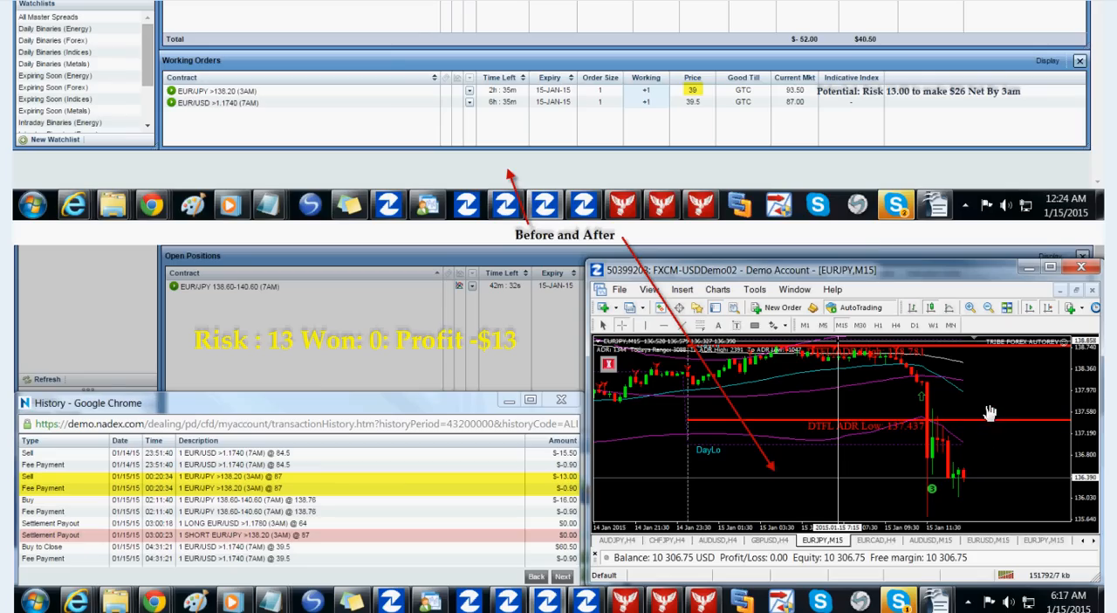
{"action": "mouse_move", "coordinate": [963, 406]}
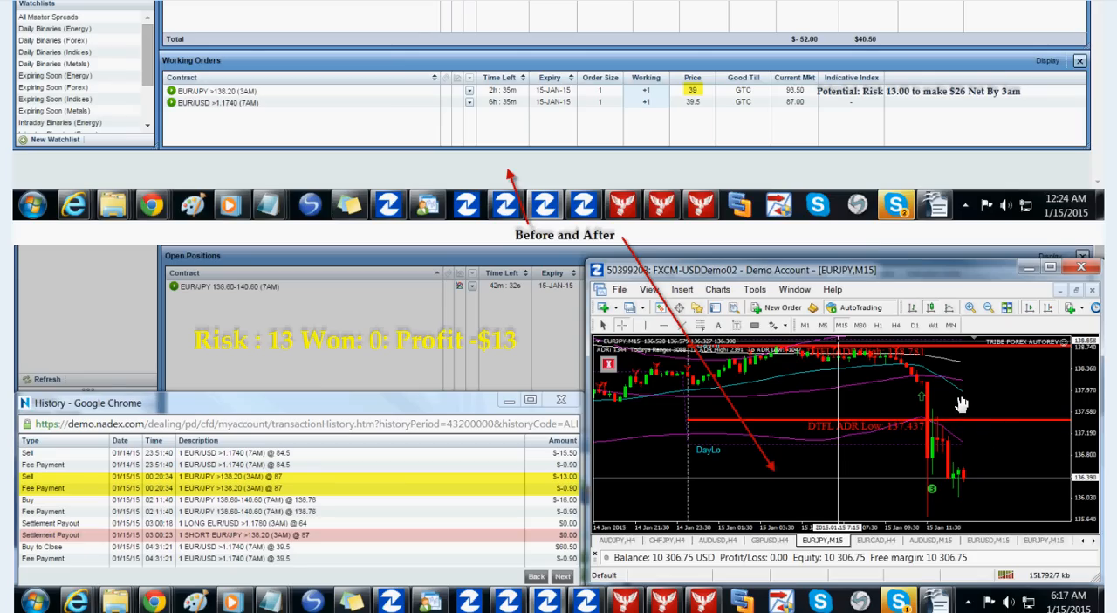
{"action": "mouse_move", "coordinate": [977, 409]}
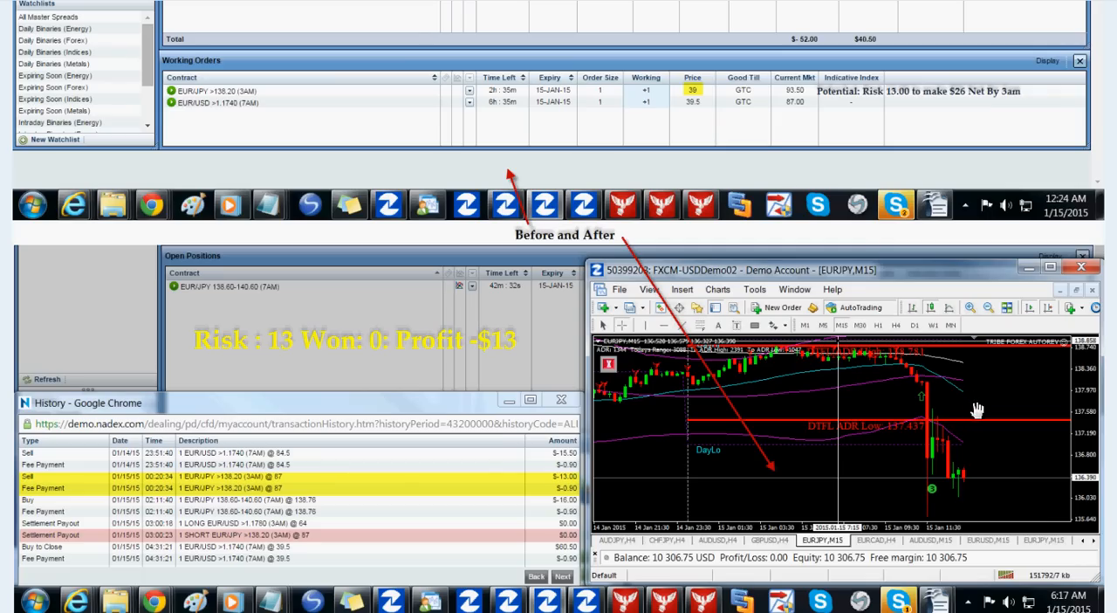
{"action": "mouse_move", "coordinate": [977, 410]}
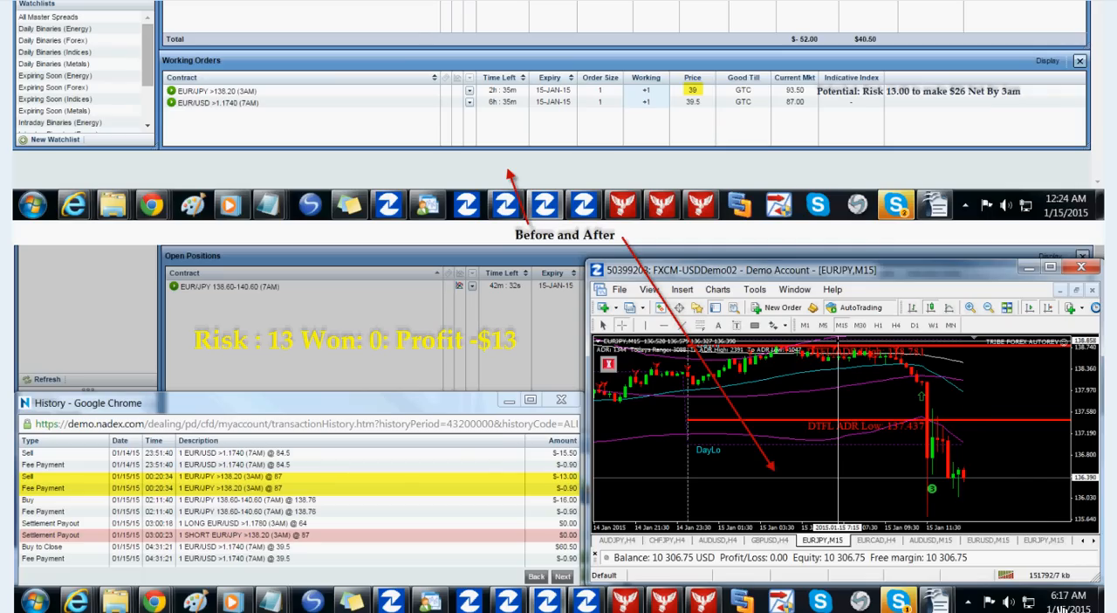
{"action": "mouse_move", "coordinate": [1000, 519]}
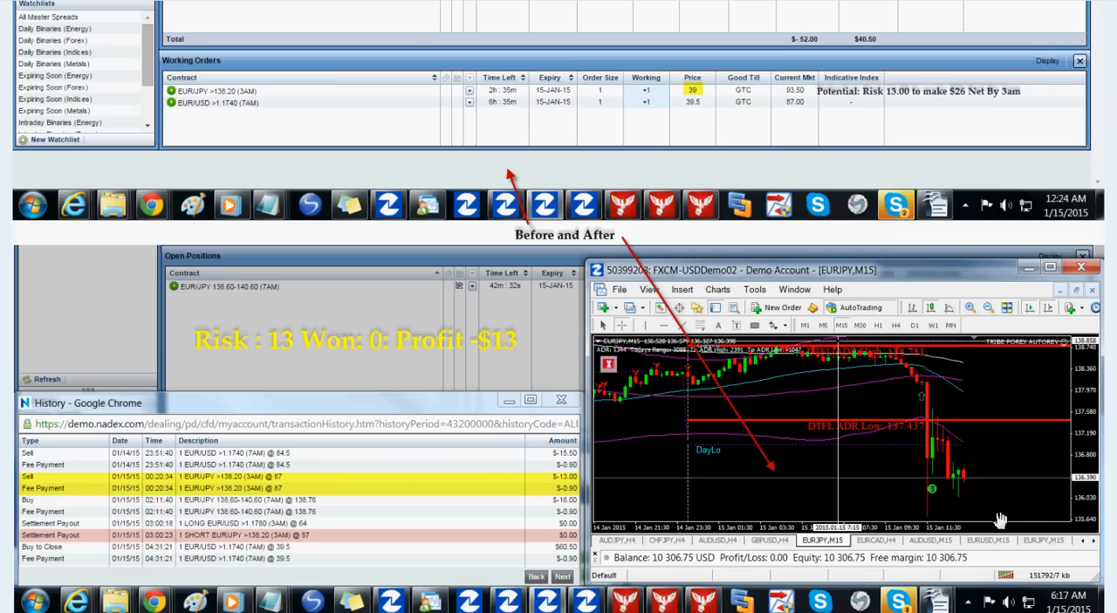
{"action": "mouse_move", "coordinate": [801, 402]}
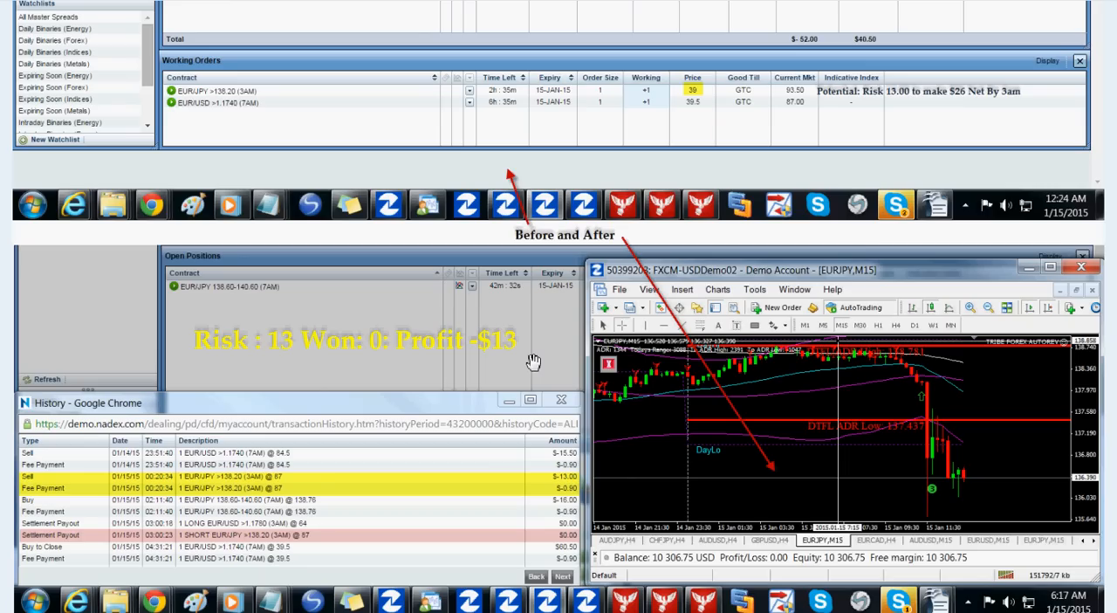
{"action": "mouse_move", "coordinate": [509, 351]}
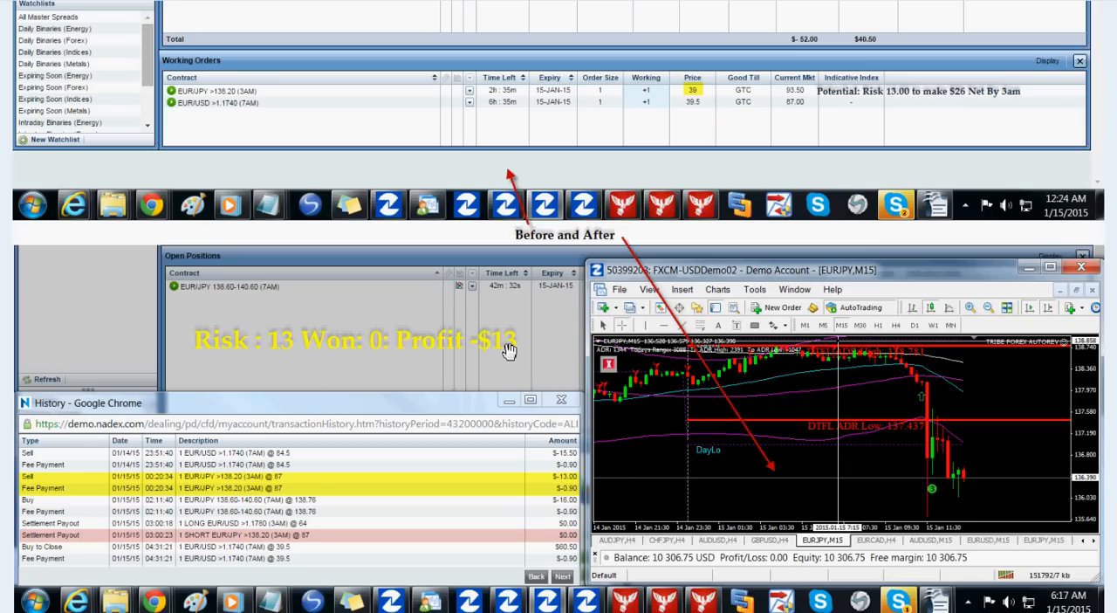
{"action": "mouse_move", "coordinate": [502, 347]}
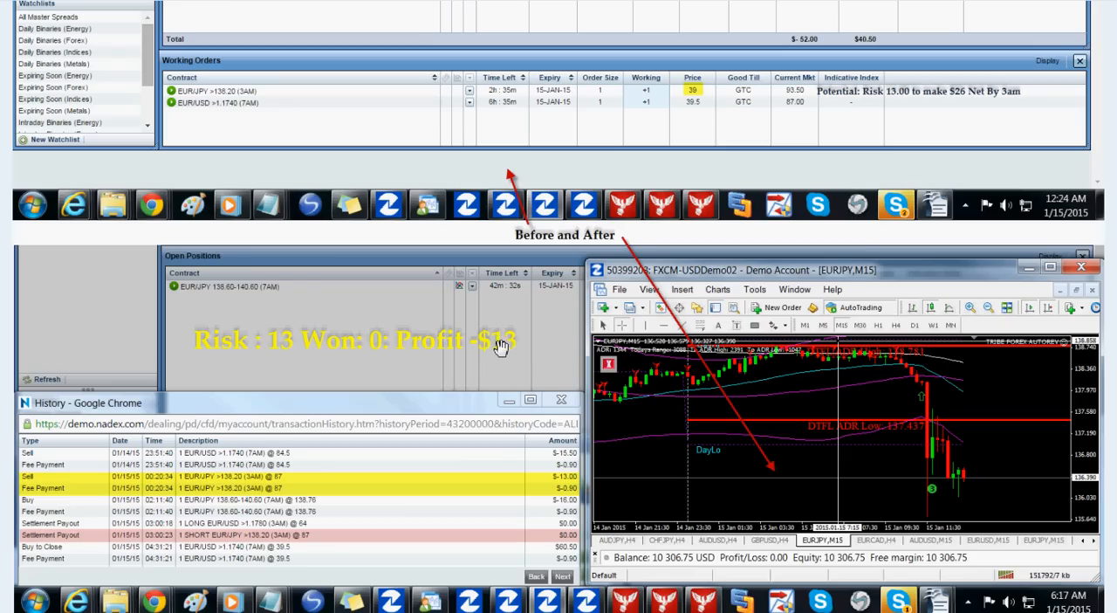
{"action": "mouse_move", "coordinate": [230, 381]}
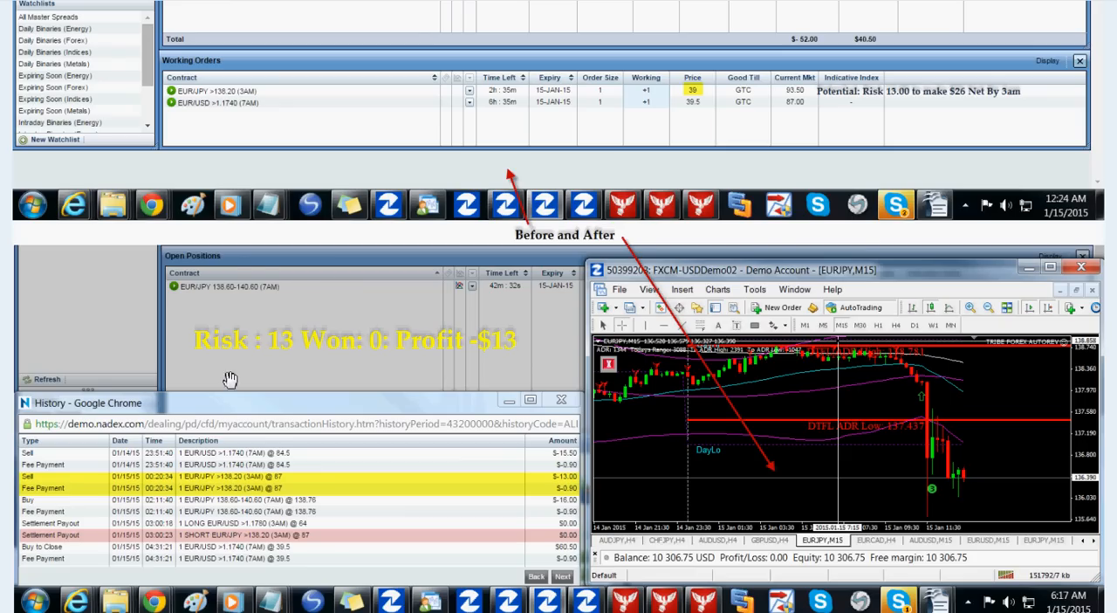
{"action": "mouse_move", "coordinate": [276, 308]}
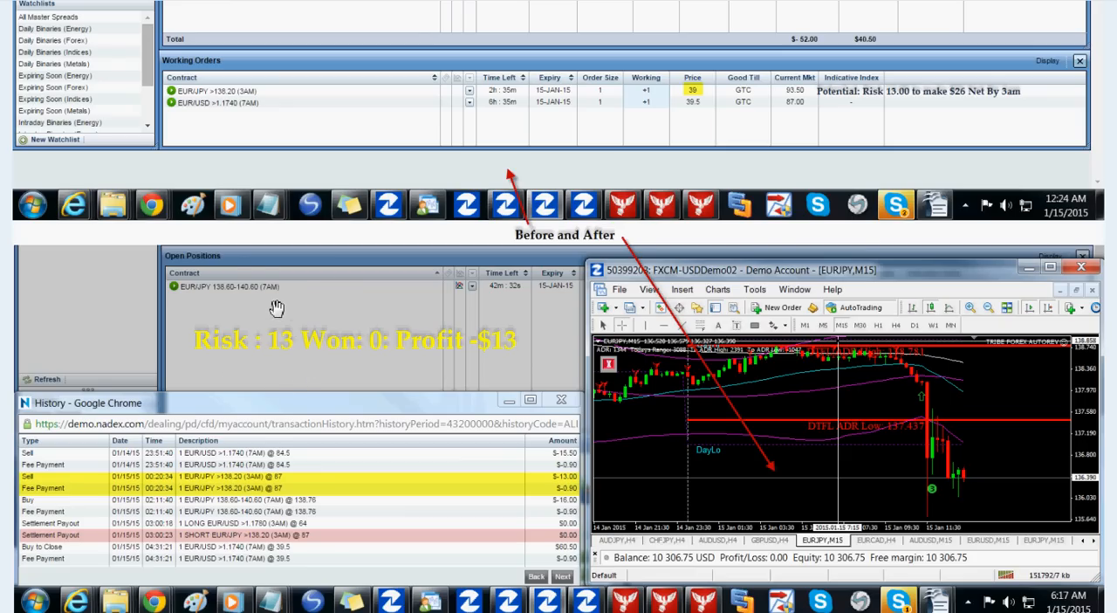
{"action": "mouse_move", "coordinate": [290, 382]}
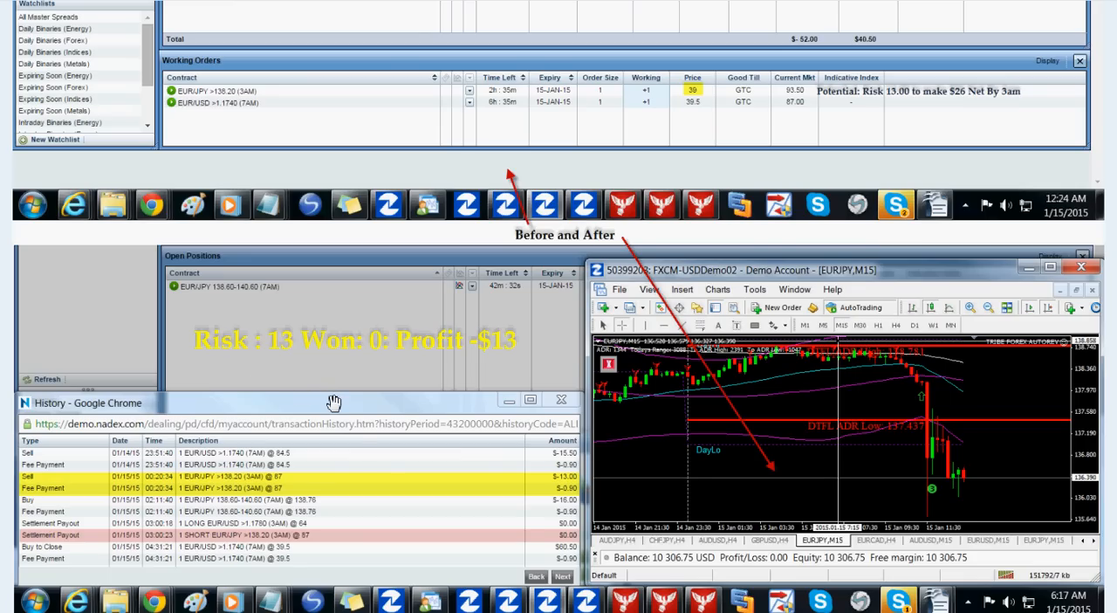
{"action": "mouse_move", "coordinate": [400, 501]}
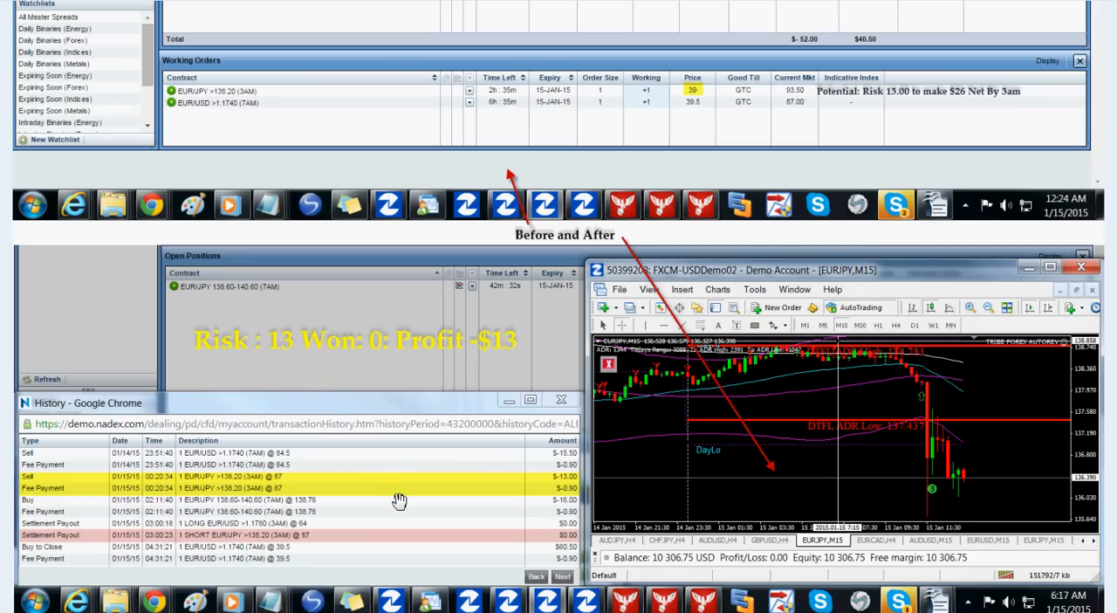
{"action": "mouse_move", "coordinate": [445, 434]}
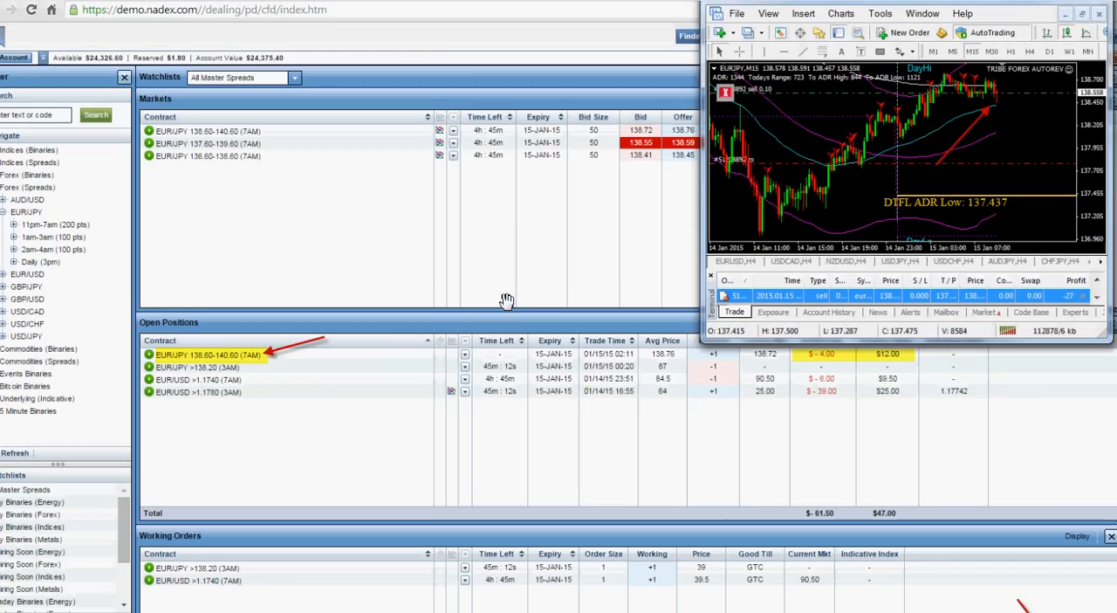
{"action": "mouse_move", "coordinate": [460, 371]}
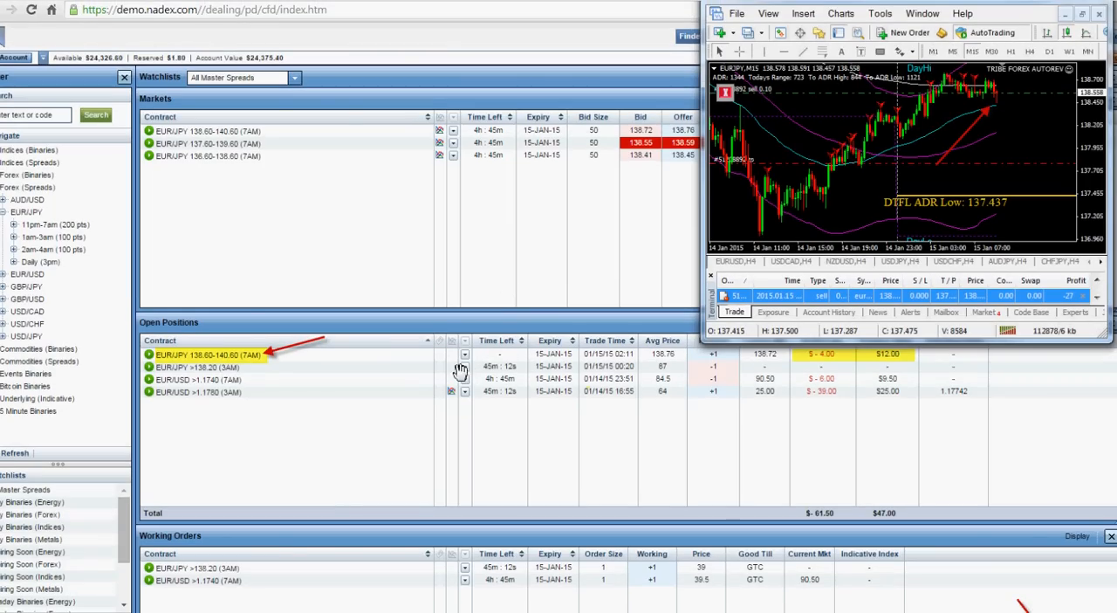
{"action": "mouse_move", "coordinate": [1080, 99]}
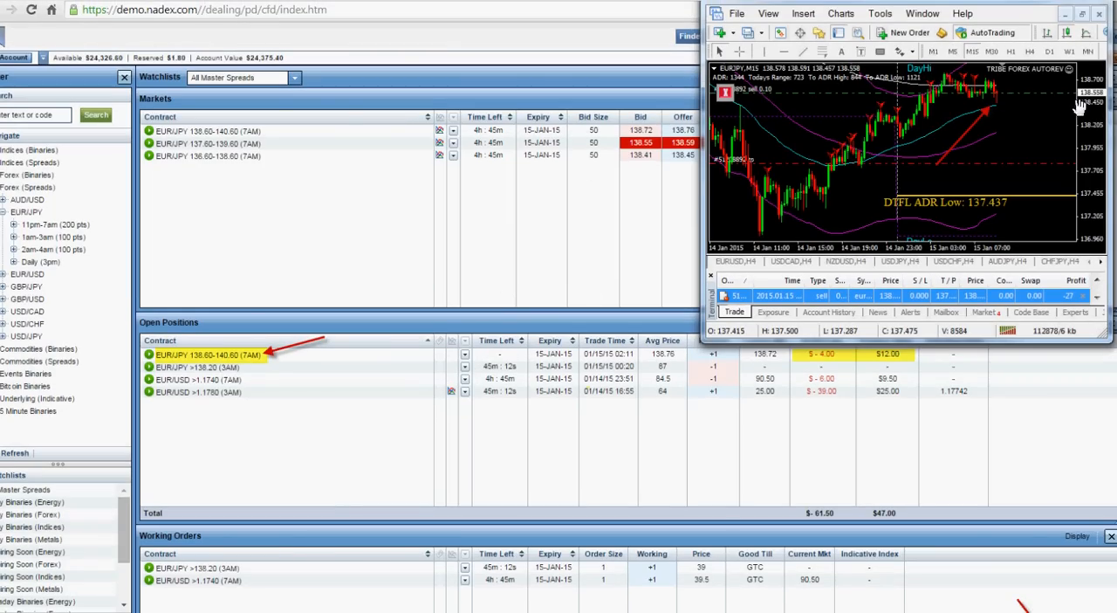
{"action": "mouse_move", "coordinate": [1054, 109]}
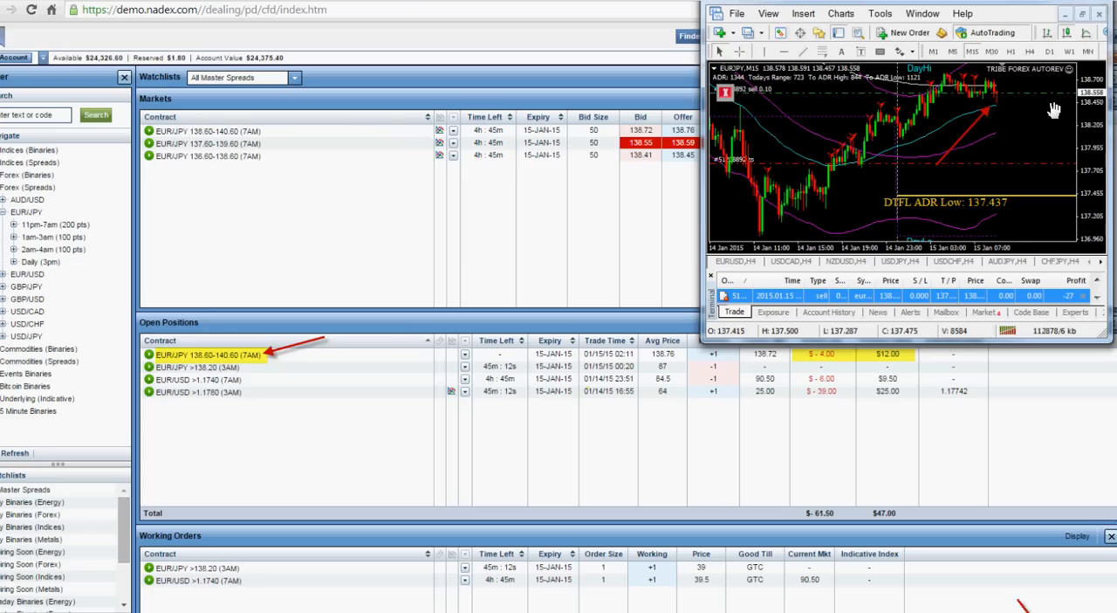
{"action": "mouse_move", "coordinate": [1039, 120]}
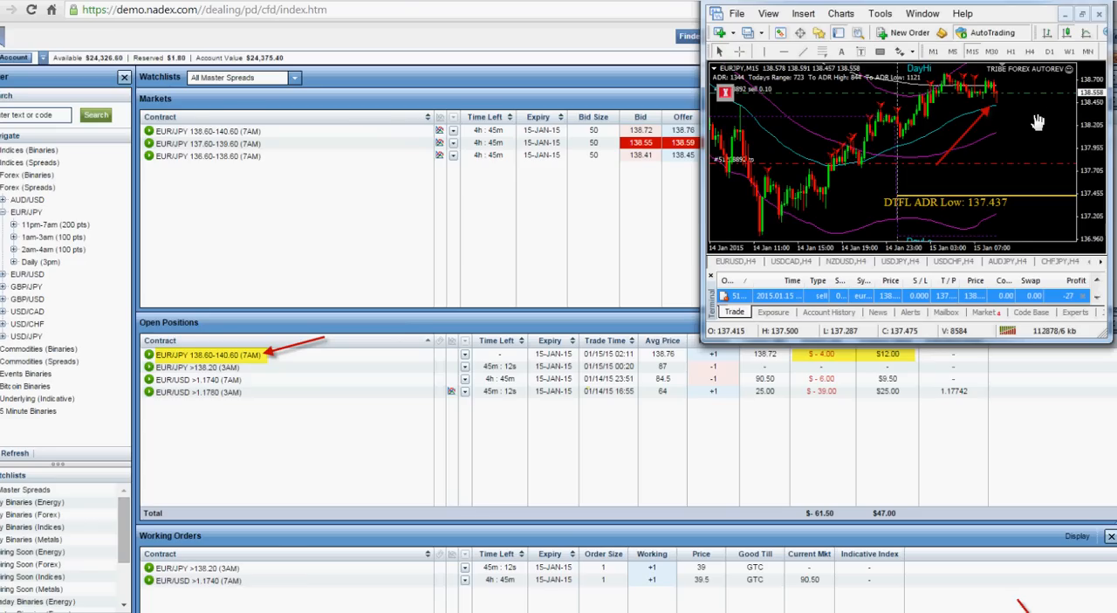
{"action": "mouse_move", "coordinate": [1035, 120]}
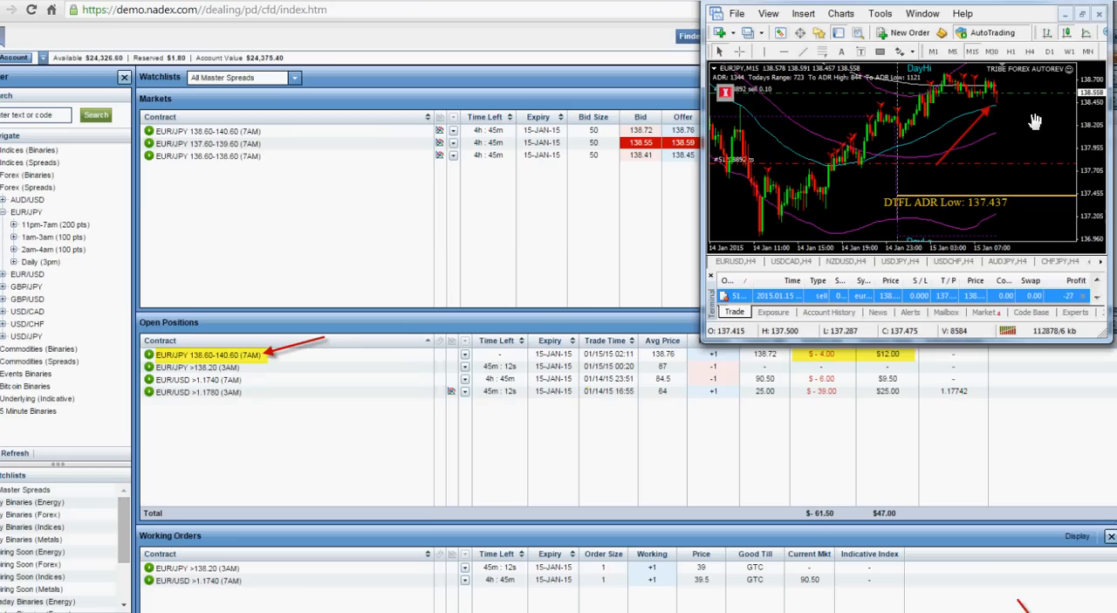
{"action": "mouse_move", "coordinate": [861, 240]}
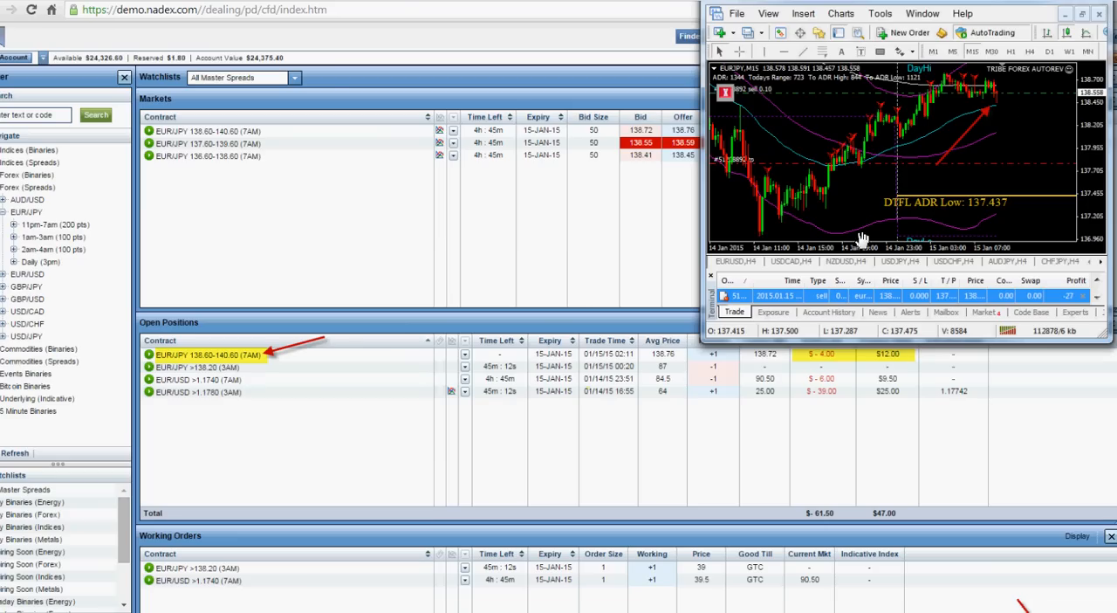
{"action": "mouse_move", "coordinate": [483, 314]}
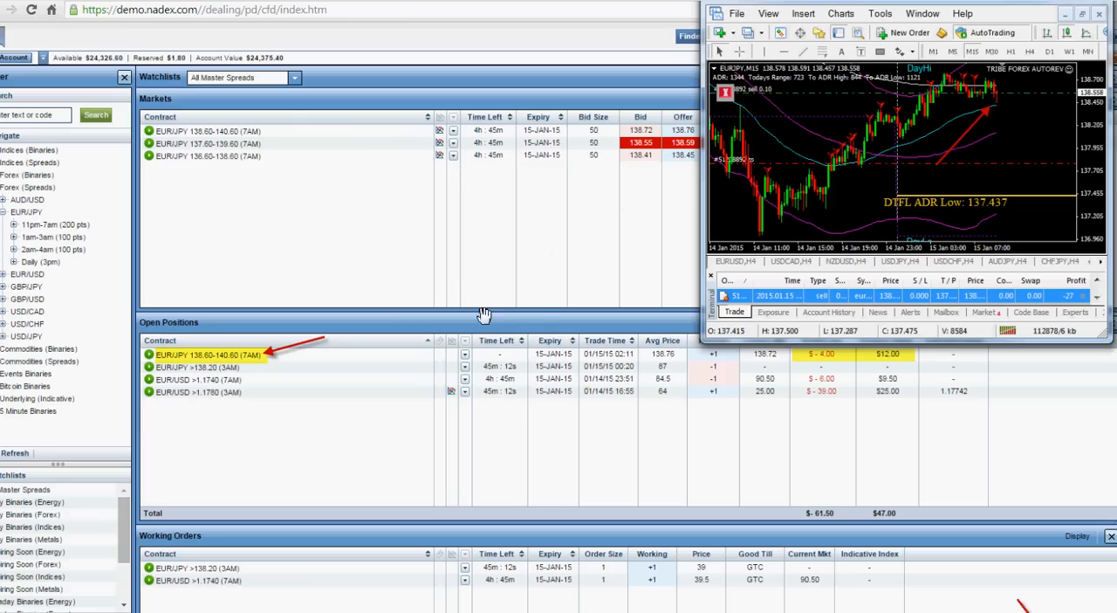
{"action": "mouse_move", "coordinate": [417, 387]}
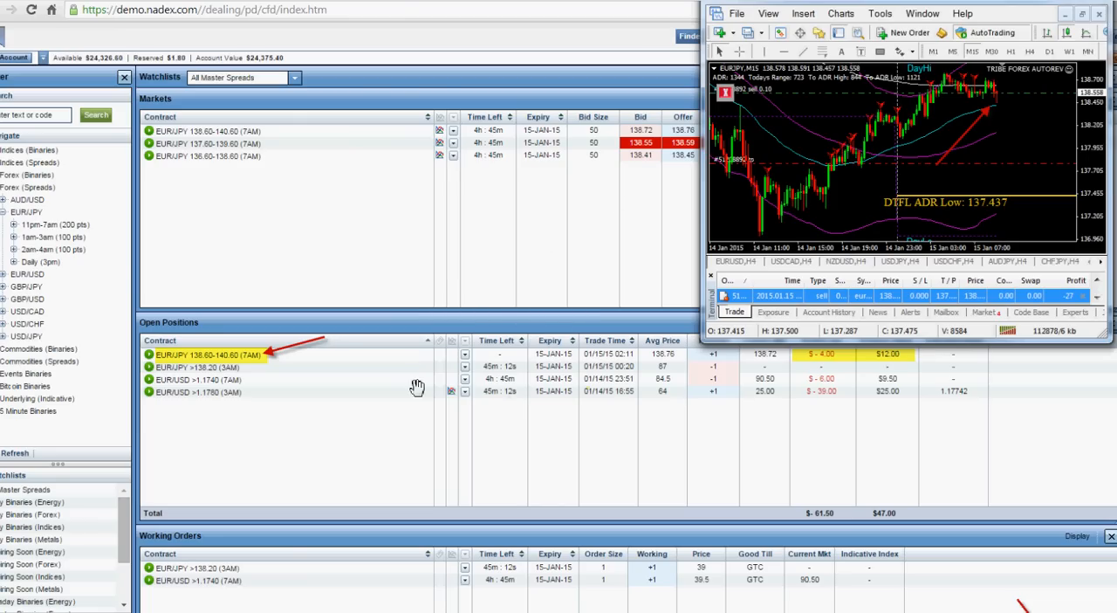
{"action": "mouse_move", "coordinate": [215, 373]}
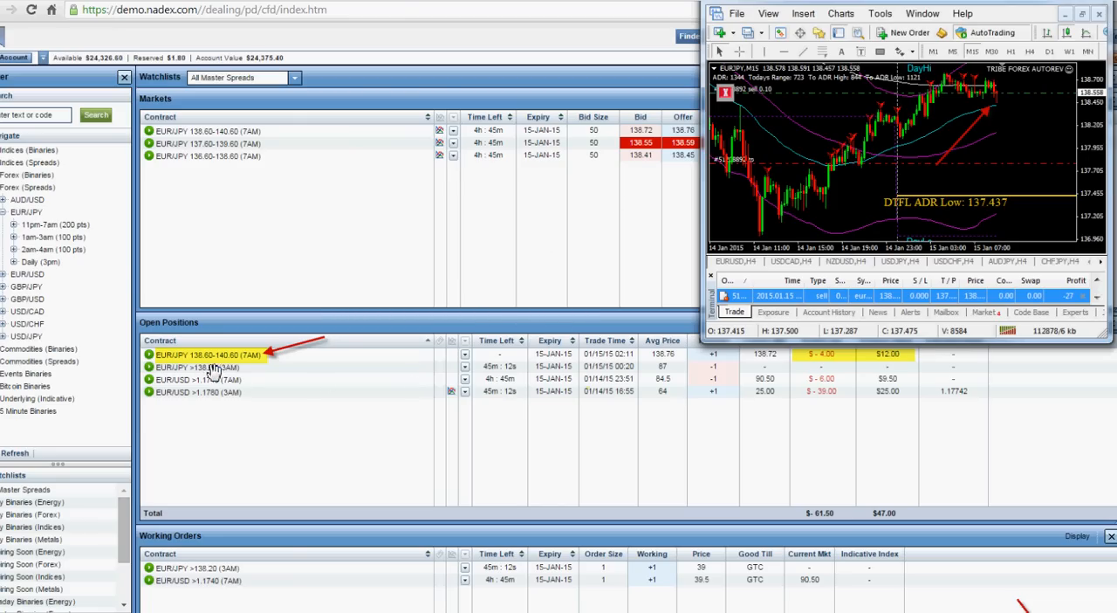
{"action": "mouse_move", "coordinate": [272, 178]}
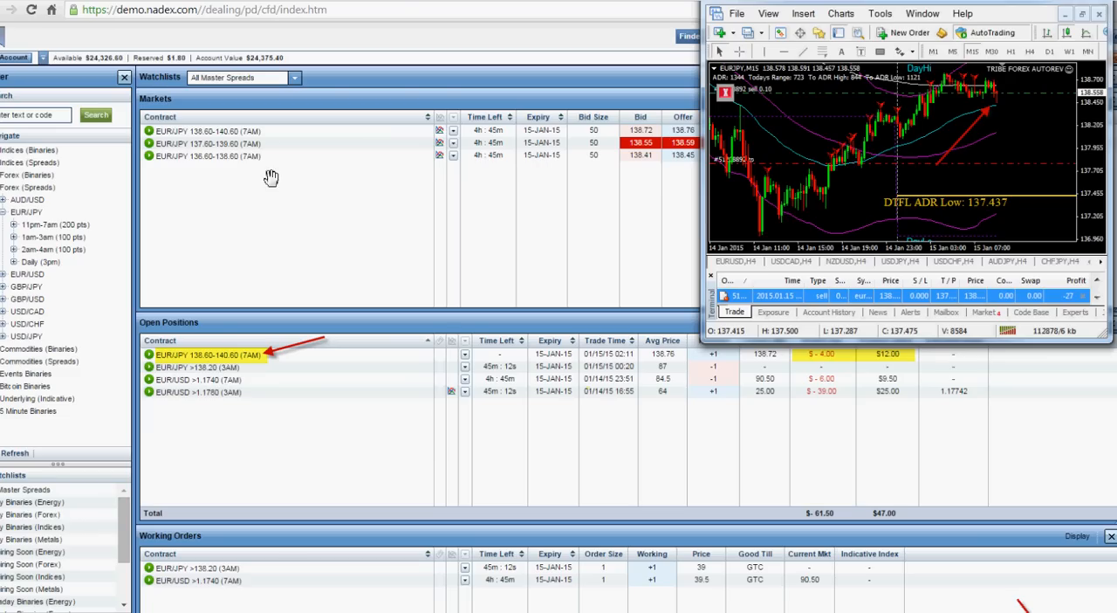
{"action": "mouse_move", "coordinate": [953, 141]}
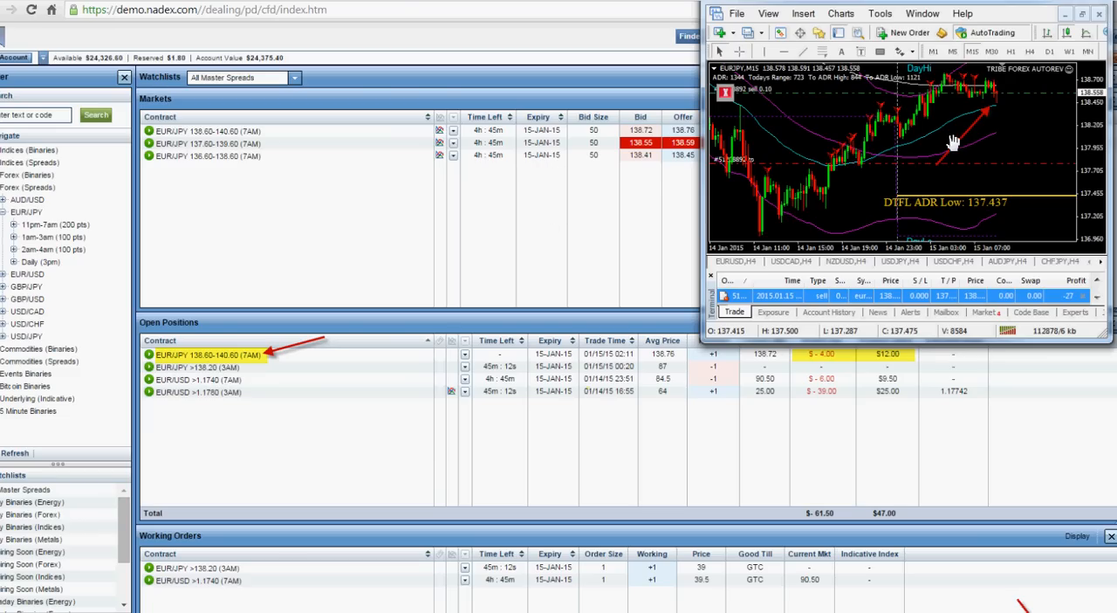
{"action": "mouse_move", "coordinate": [1108, 378]}
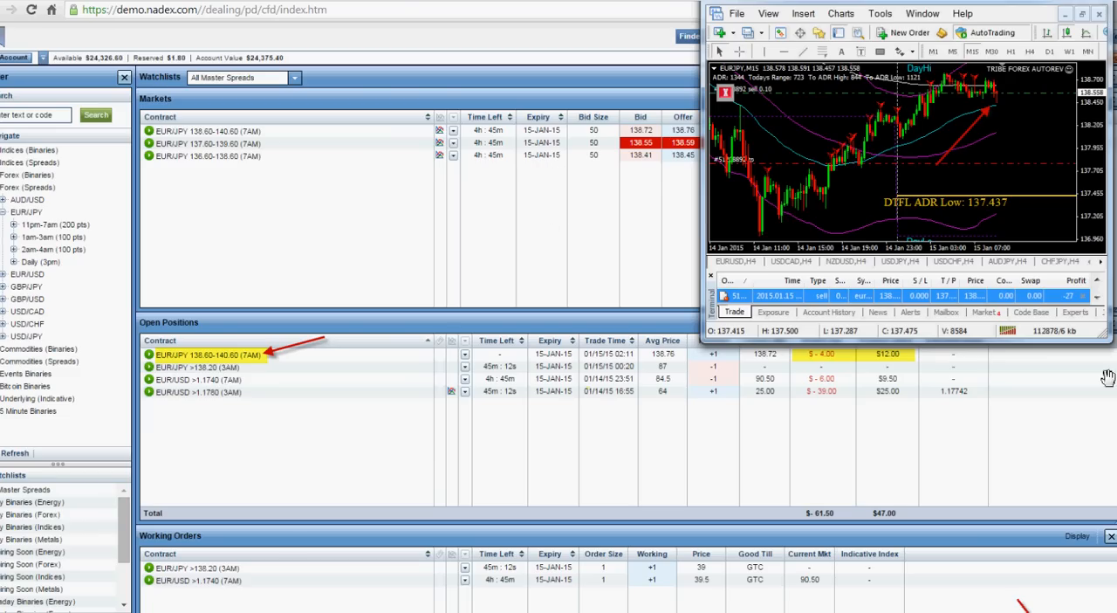
{"action": "scroll", "scroll_direction": "down", "scroll_amount": 3}
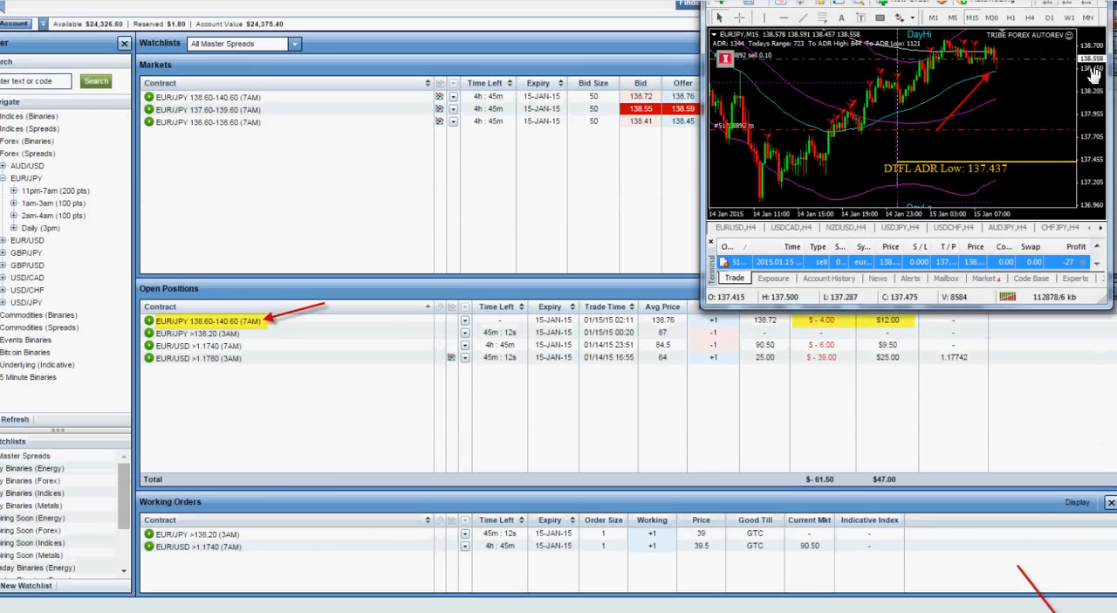
{"action": "mouse_move", "coordinate": [956, 98]}
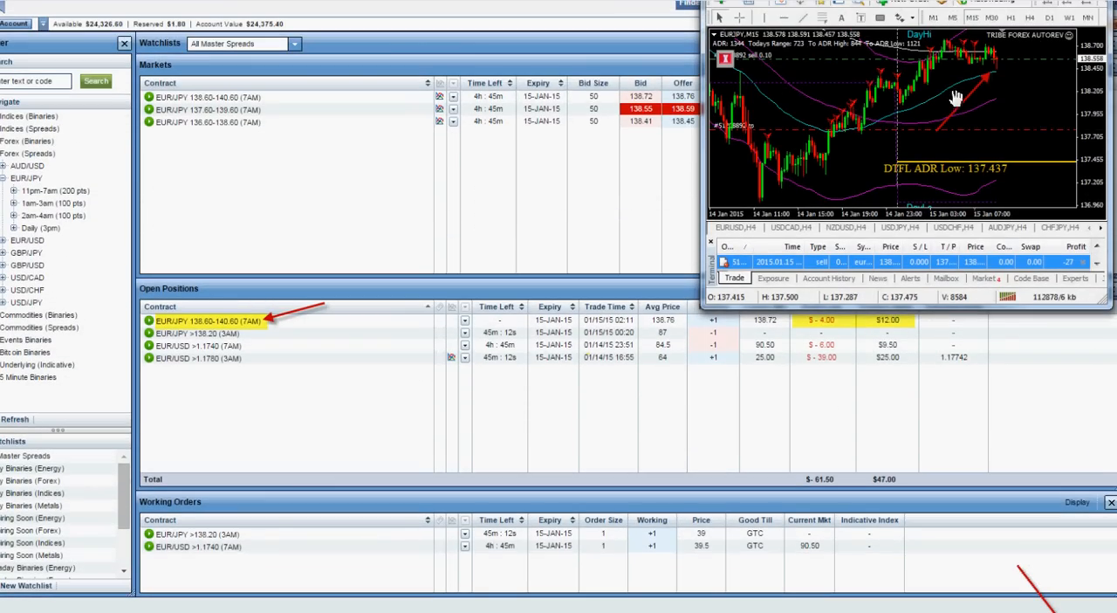
{"action": "mouse_move", "coordinate": [437, 153]}
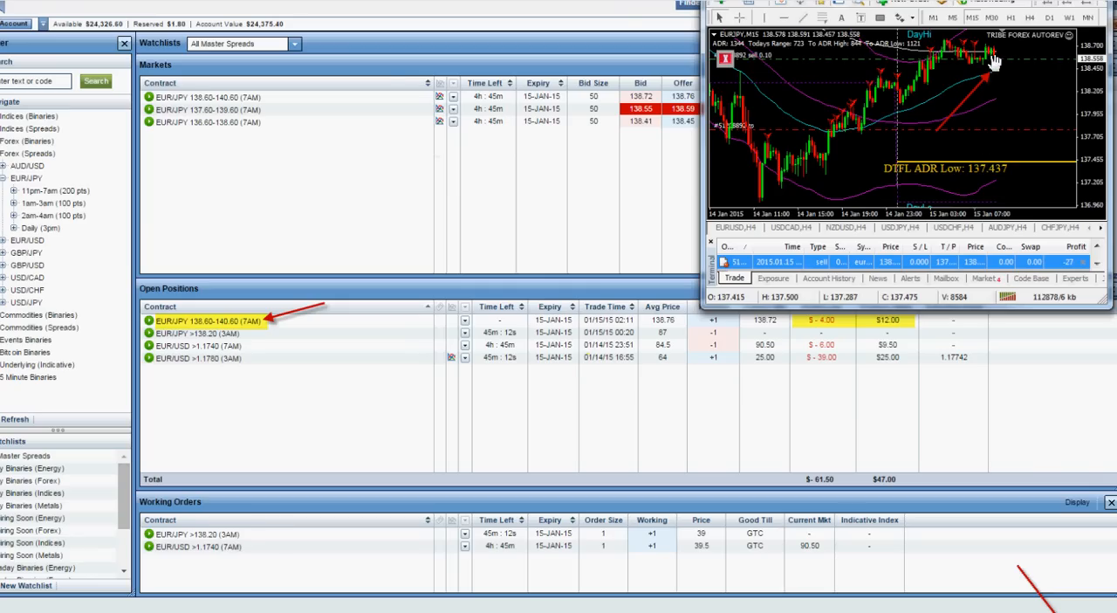
{"action": "mouse_move", "coordinate": [288, 111]}
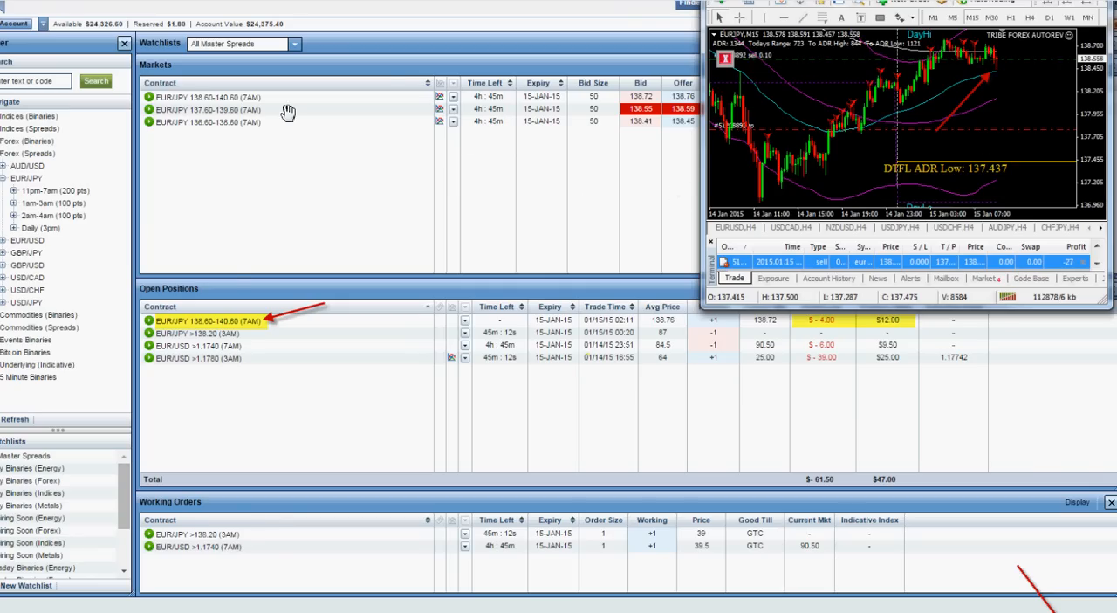
{"action": "mouse_move", "coordinate": [246, 323]}
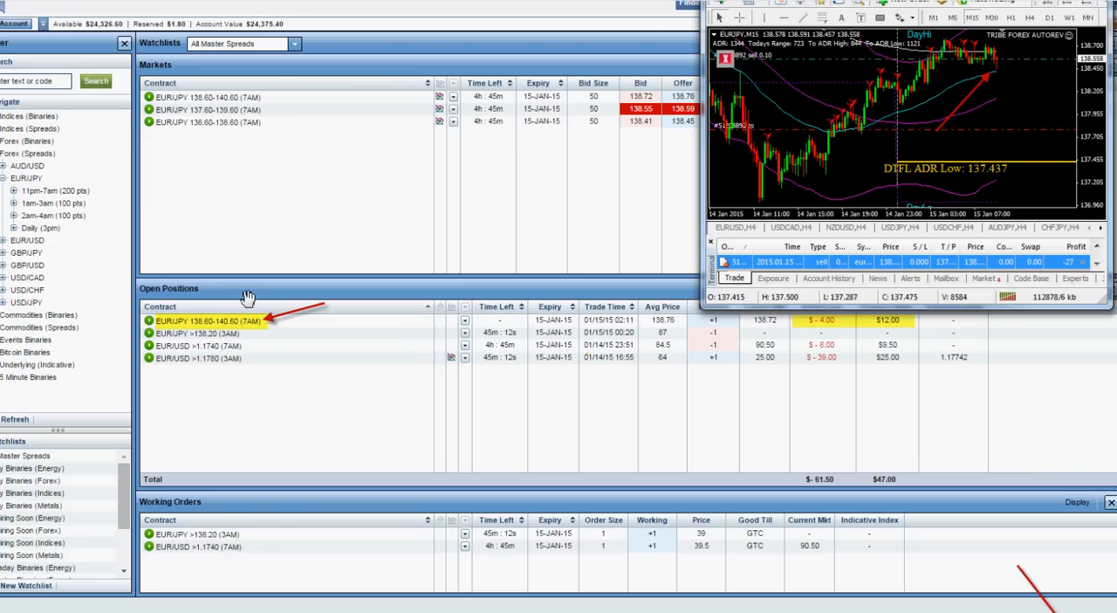
{"action": "mouse_move", "coordinate": [989, 79]}
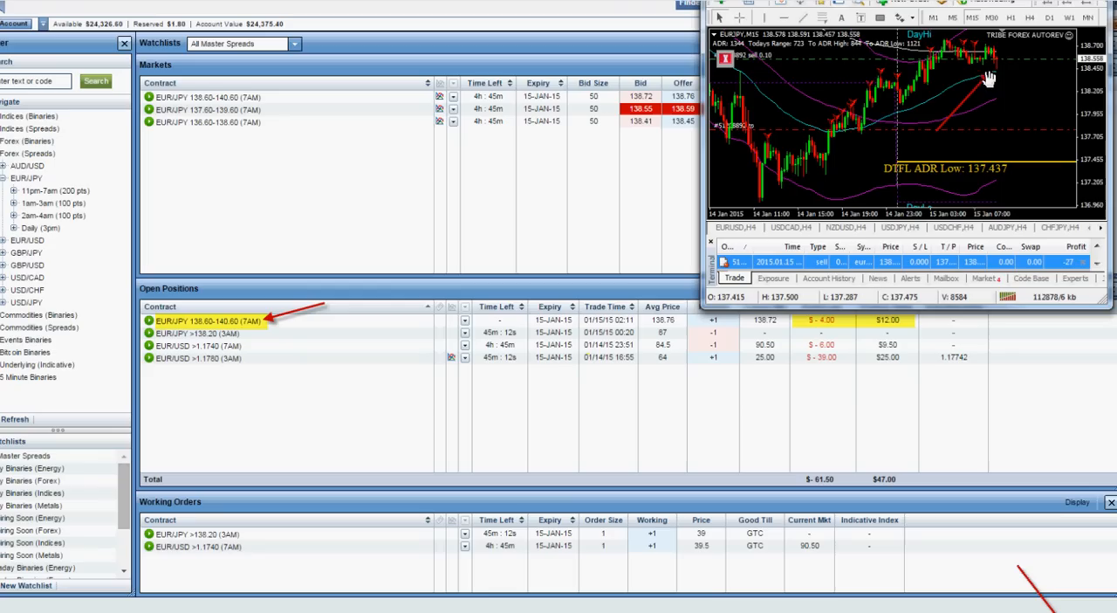
{"action": "mouse_move", "coordinate": [1009, 72]}
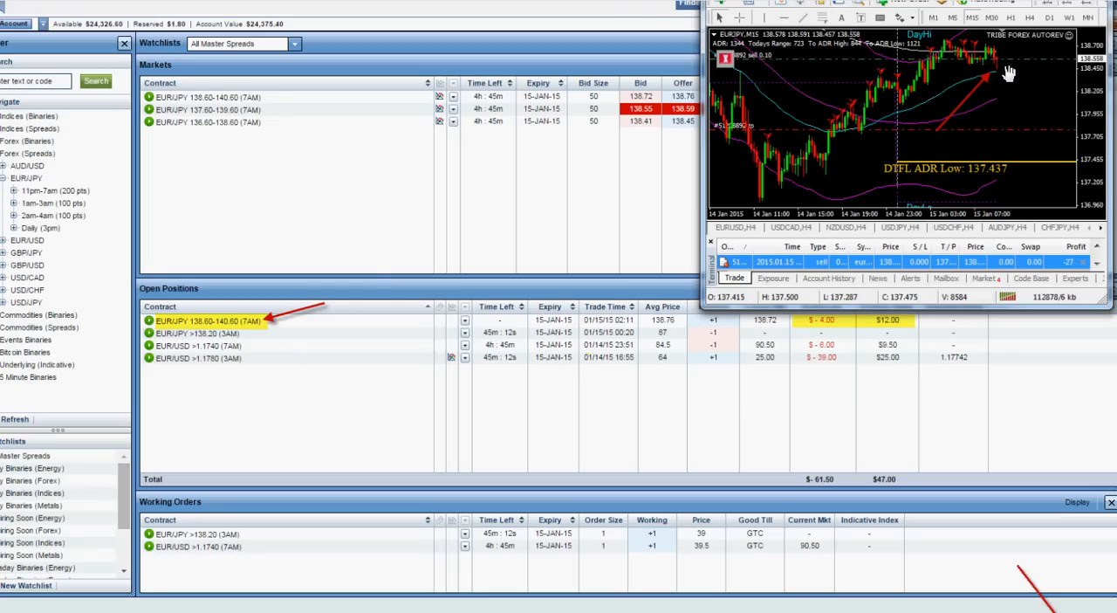
{"action": "mouse_move", "coordinate": [416, 339]}
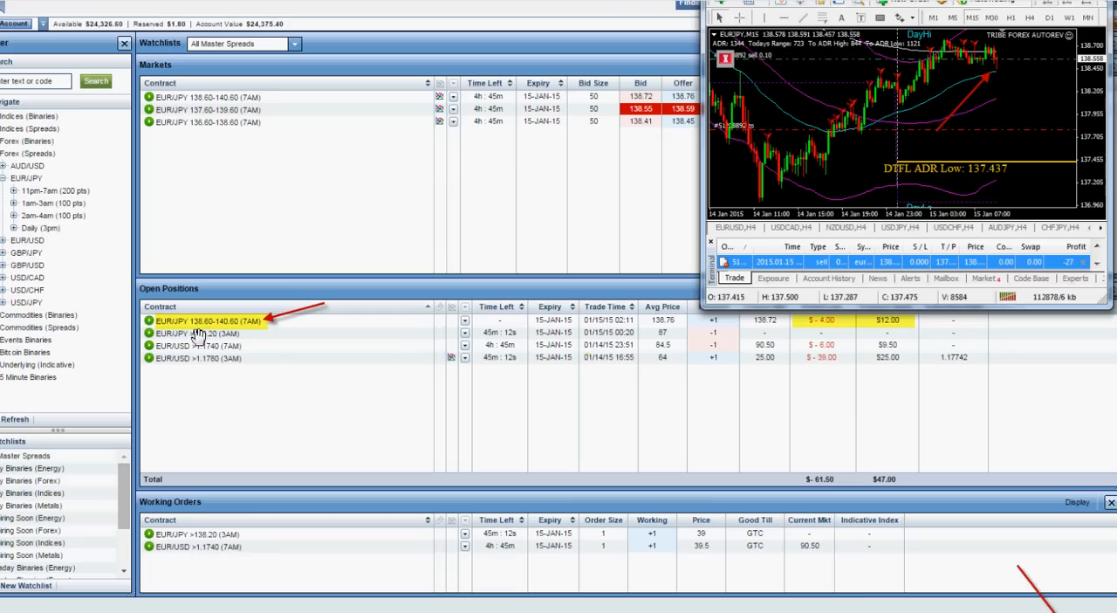
{"action": "mouse_move", "coordinate": [1089, 72]}
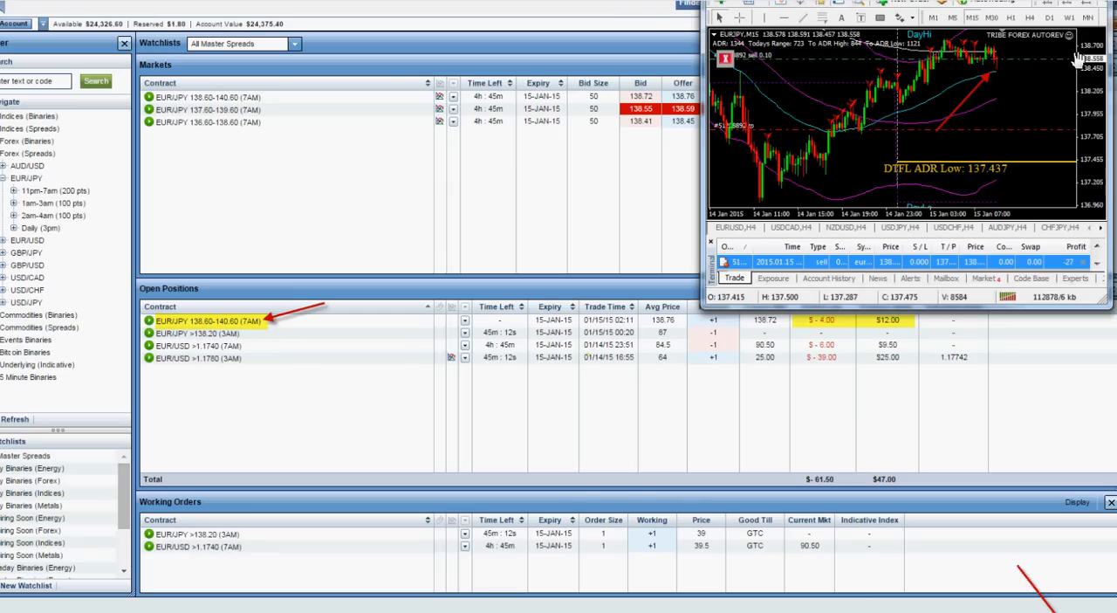
{"action": "mouse_move", "coordinate": [520, 196]}
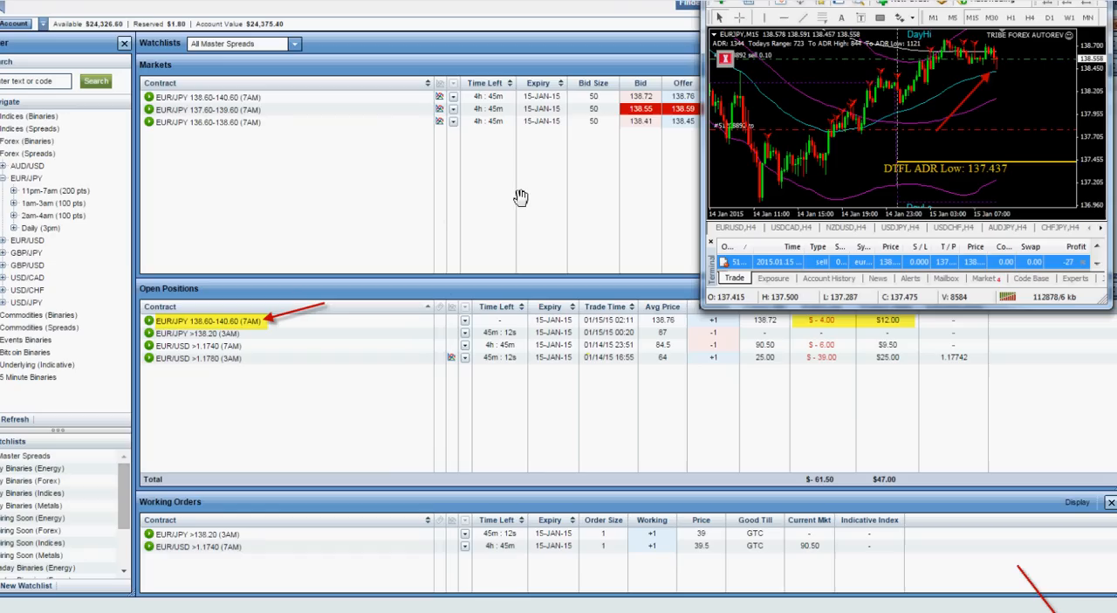
{"action": "mouse_move", "coordinate": [676, 103]}
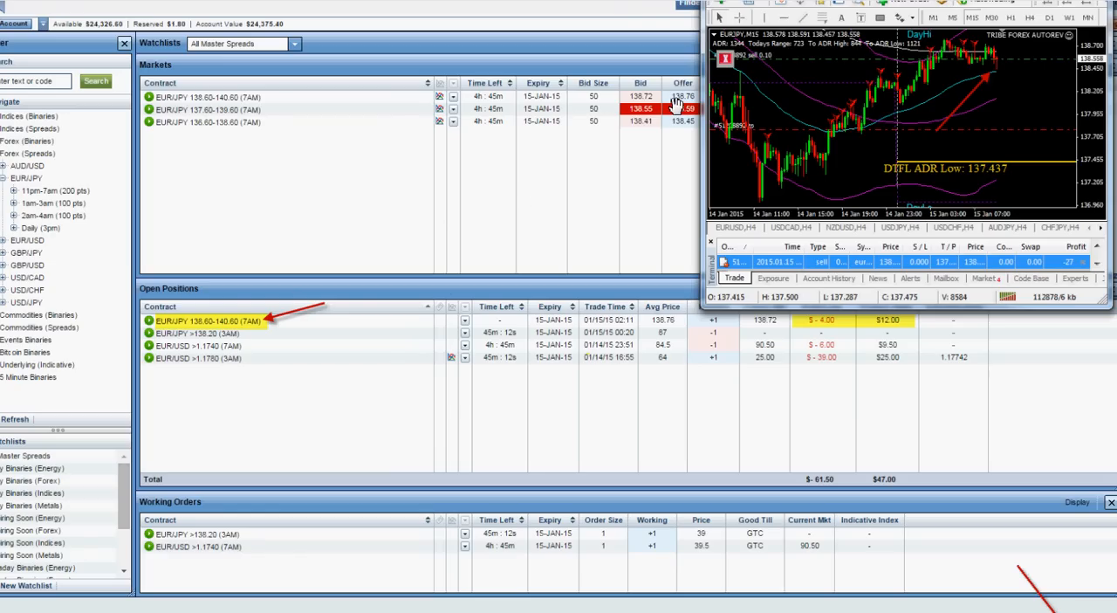
{"action": "mouse_move", "coordinate": [175, 322]}
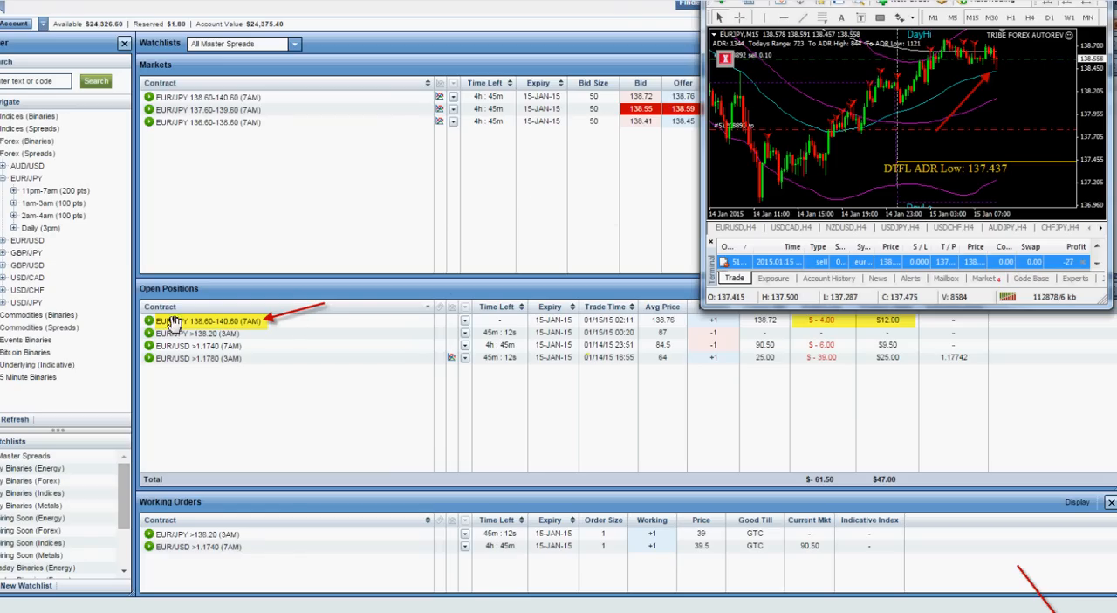
{"action": "mouse_move", "coordinate": [550, 323]}
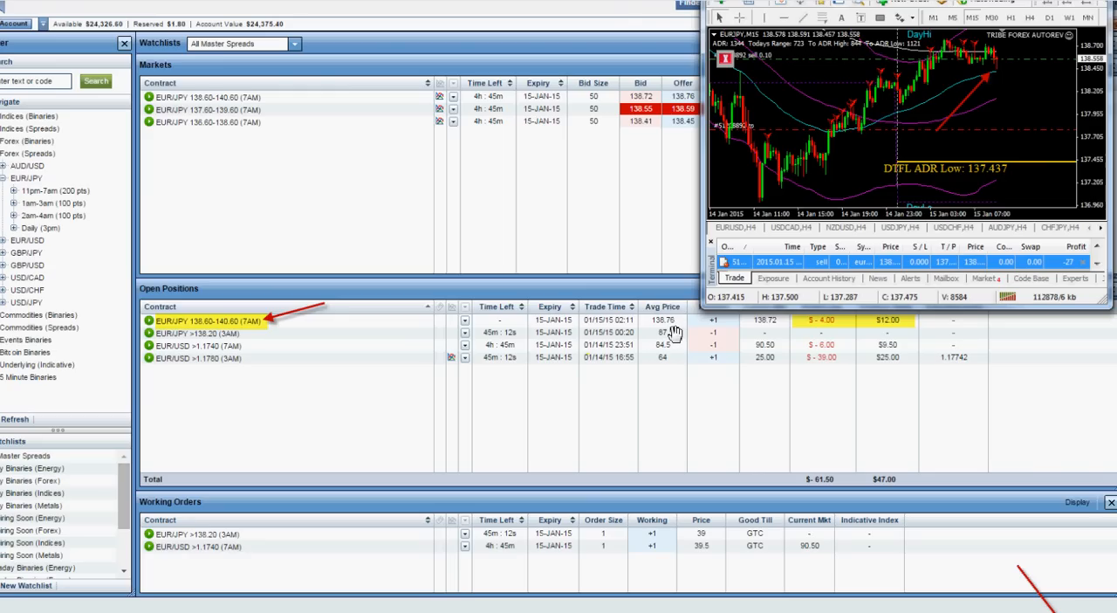
{"action": "mouse_move", "coordinate": [642, 319]}
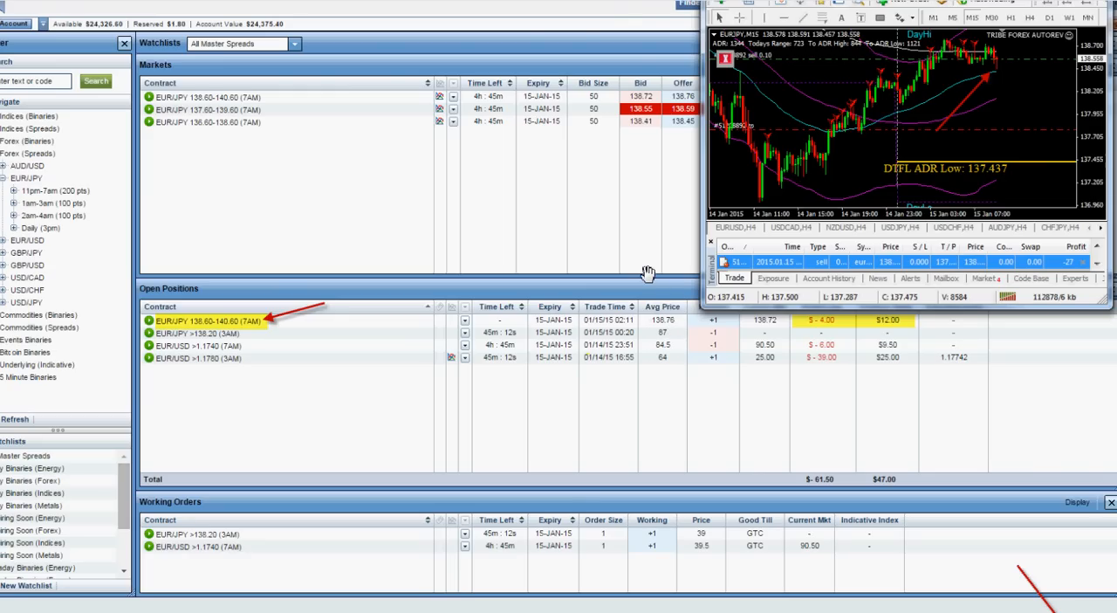
{"action": "mouse_move", "coordinate": [1008, 142]}
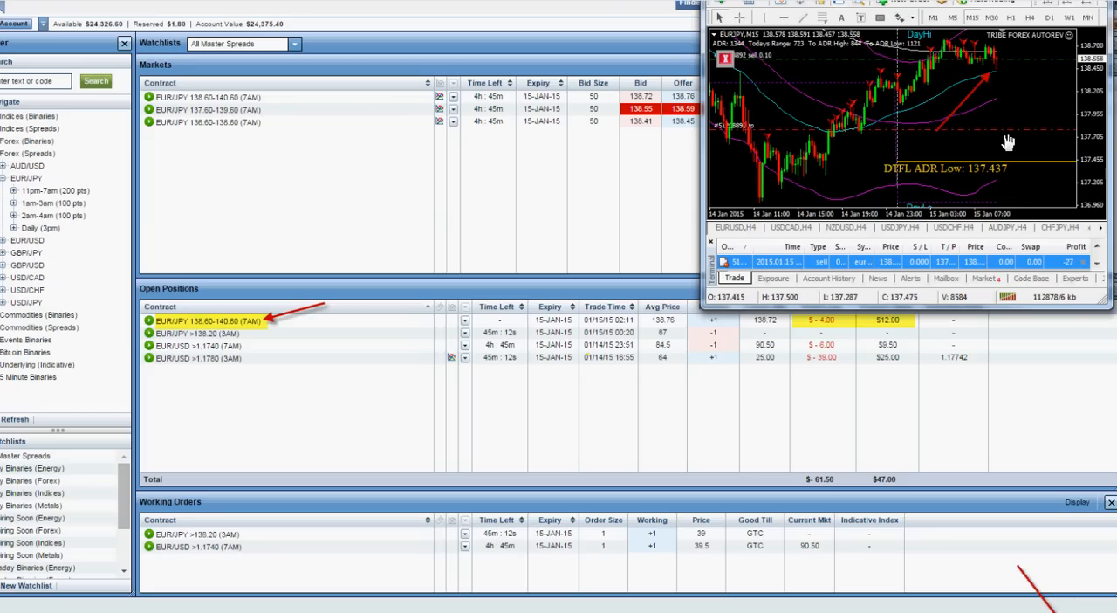
{"action": "mouse_move", "coordinate": [1001, 143]}
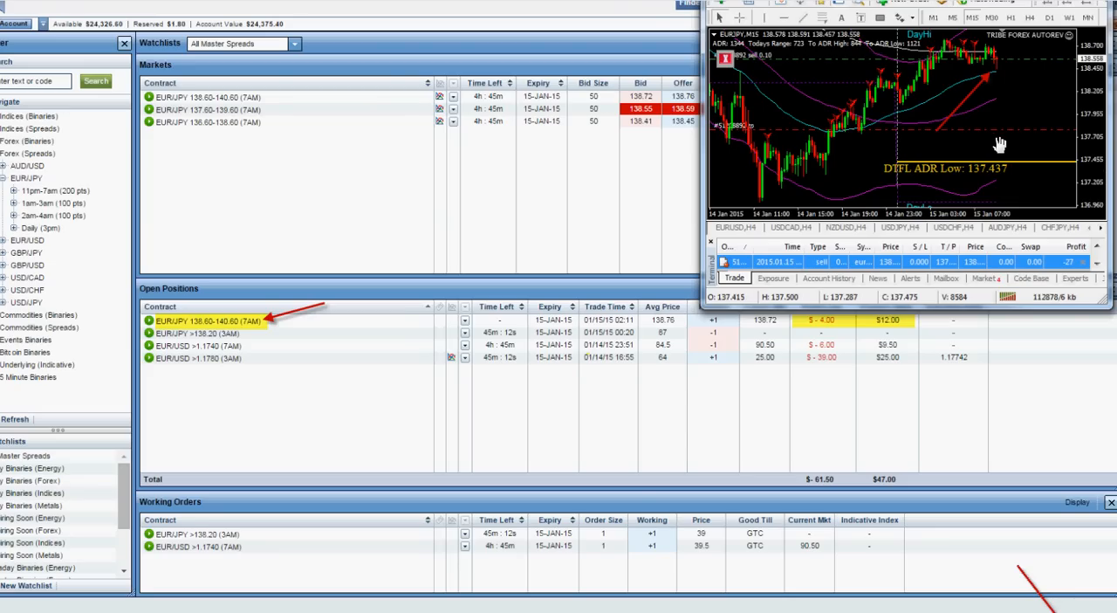
{"action": "mouse_move", "coordinate": [688, 408]}
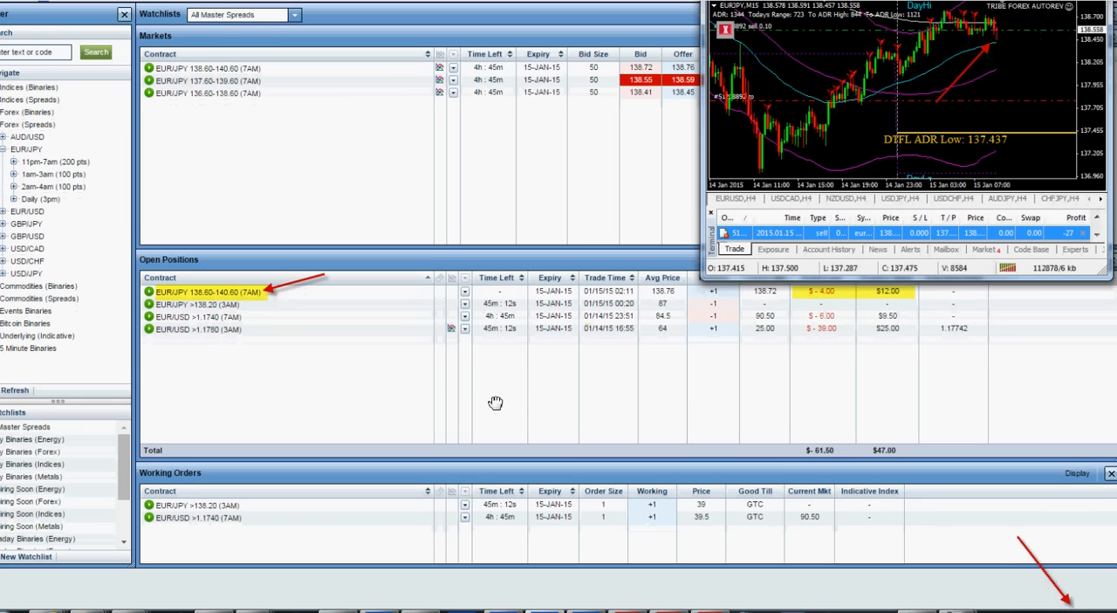
- Scroll through the Nadex transaction history for the EUR/JPY spread showing $72 profit
{"action": "scroll", "scroll_direction": "down", "scroll_amount": 3}
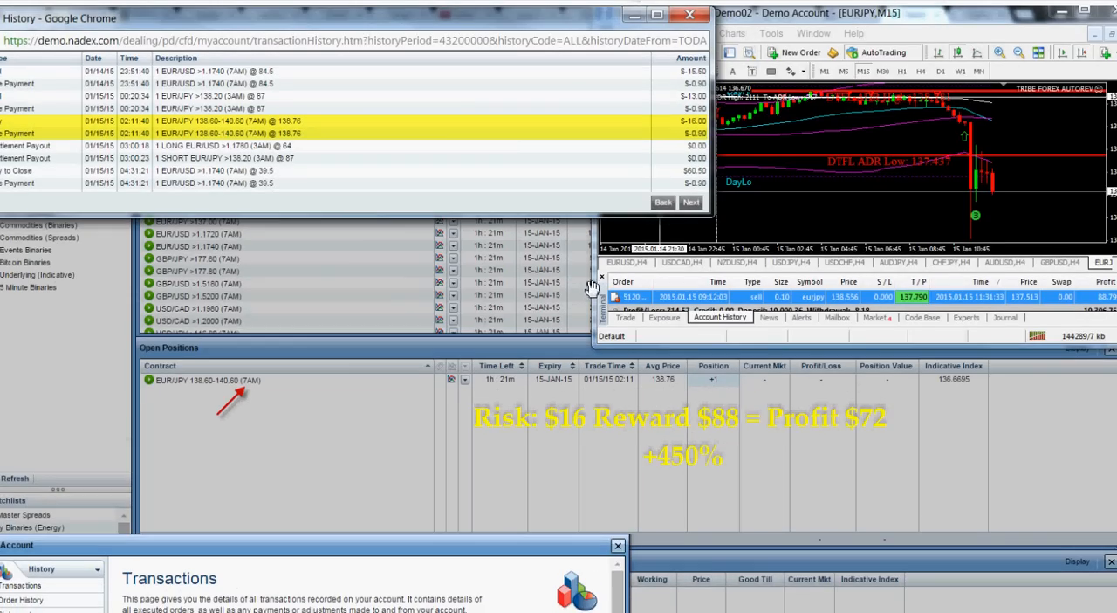
{"action": "mouse_move", "coordinate": [565, 275]}
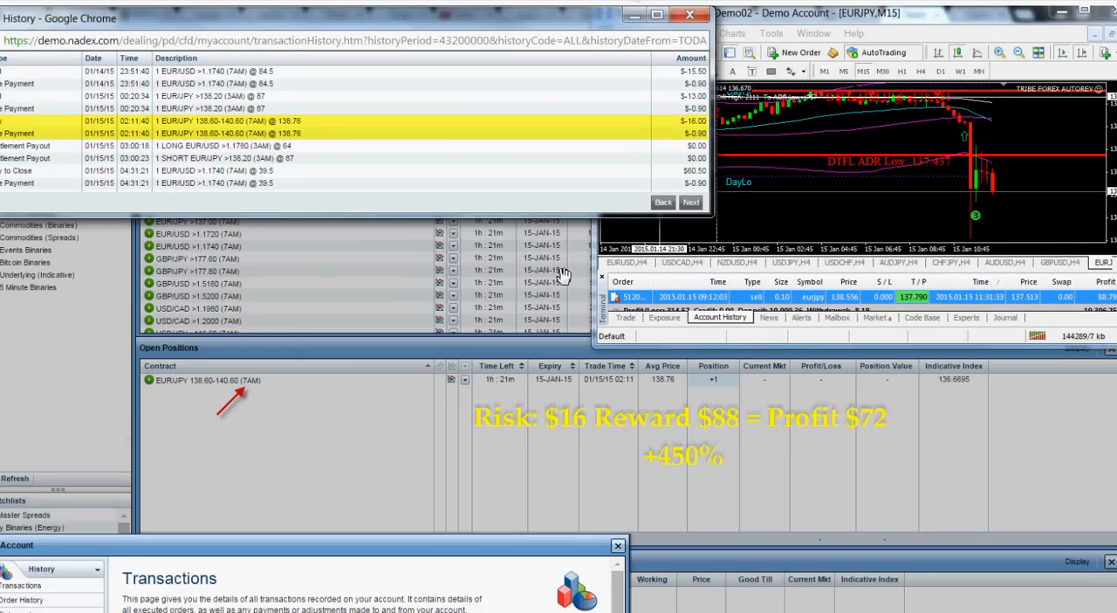
{"action": "mouse_move", "coordinate": [878, 379]}
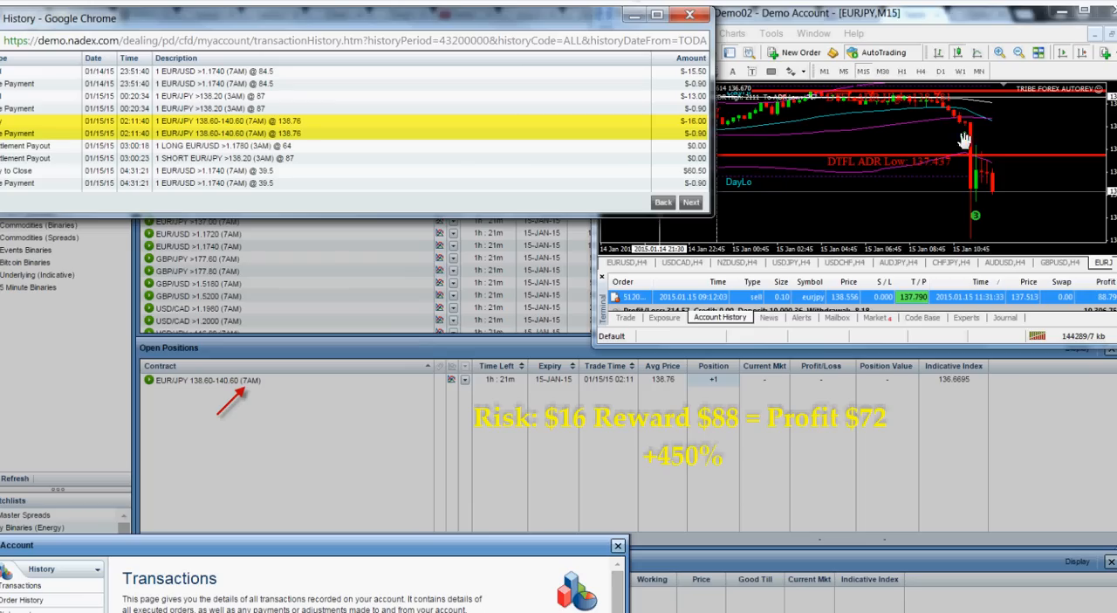
{"action": "mouse_move", "coordinate": [980, 218]}
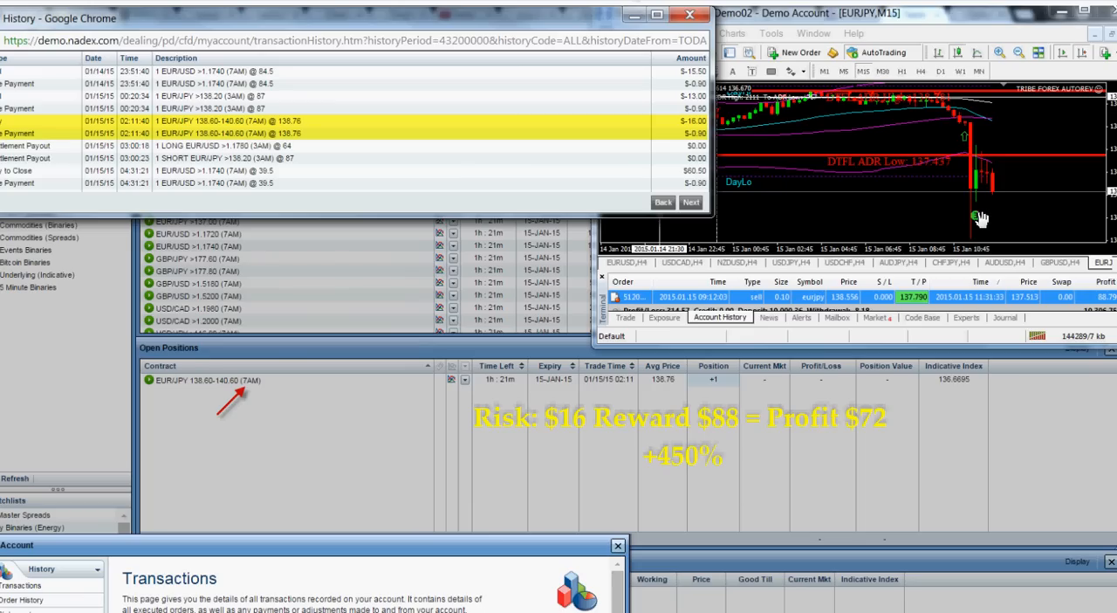
{"action": "mouse_move", "coordinate": [976, 188]}
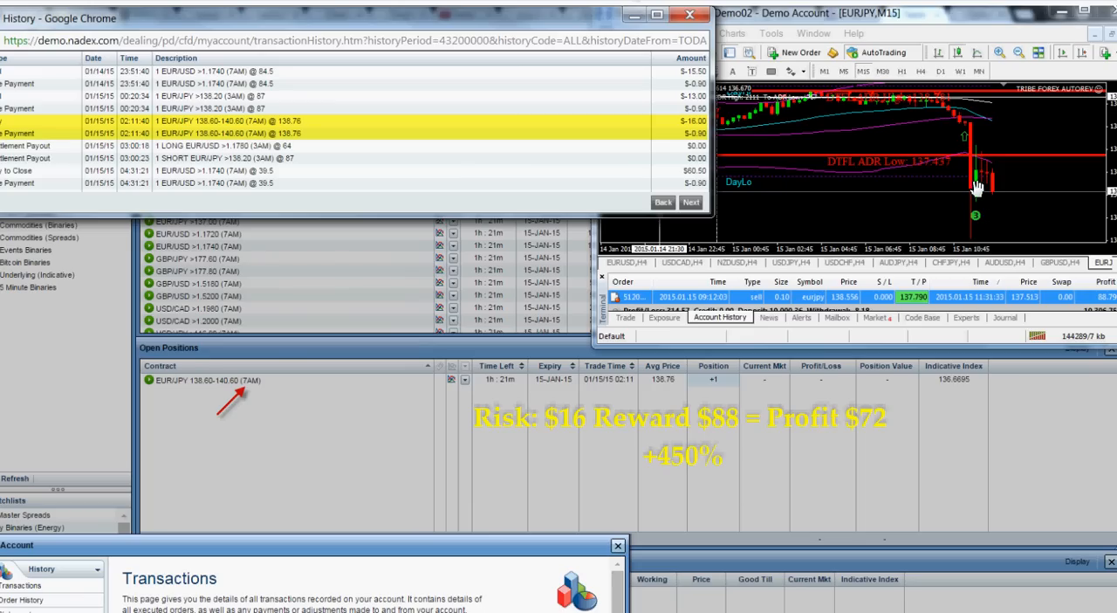
{"action": "mouse_move", "coordinate": [989, 197]}
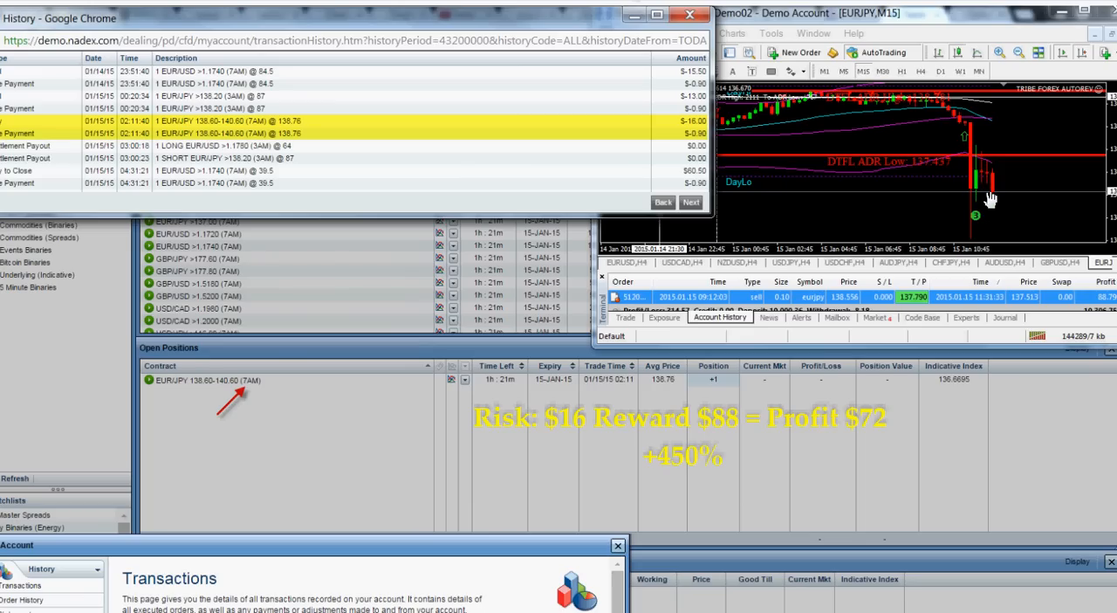
{"action": "mouse_move", "coordinate": [988, 161]}
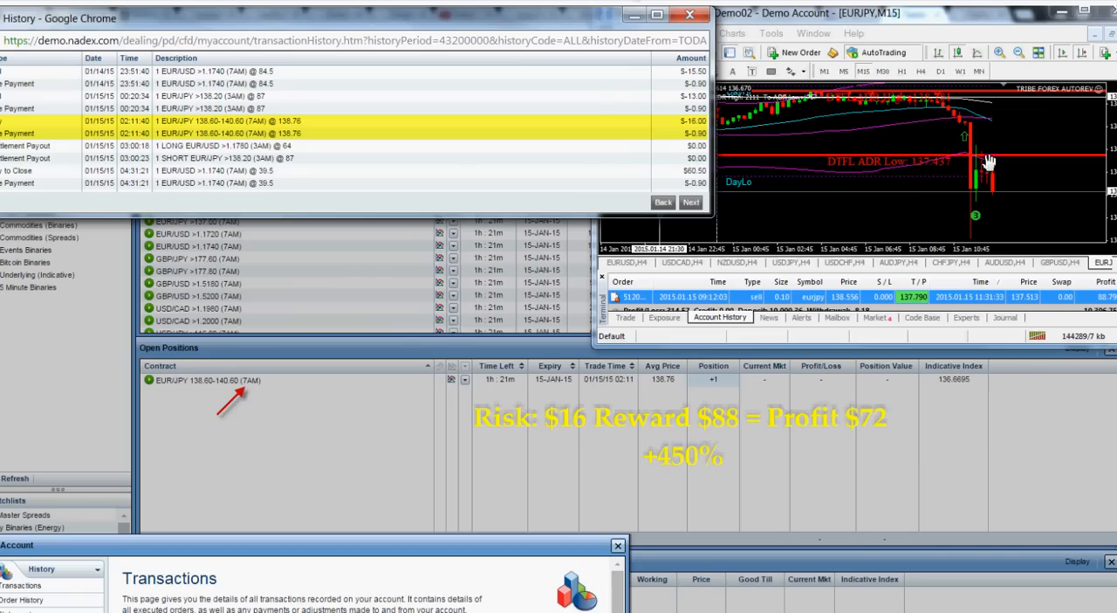
{"action": "mouse_move", "coordinate": [1100, 271]}
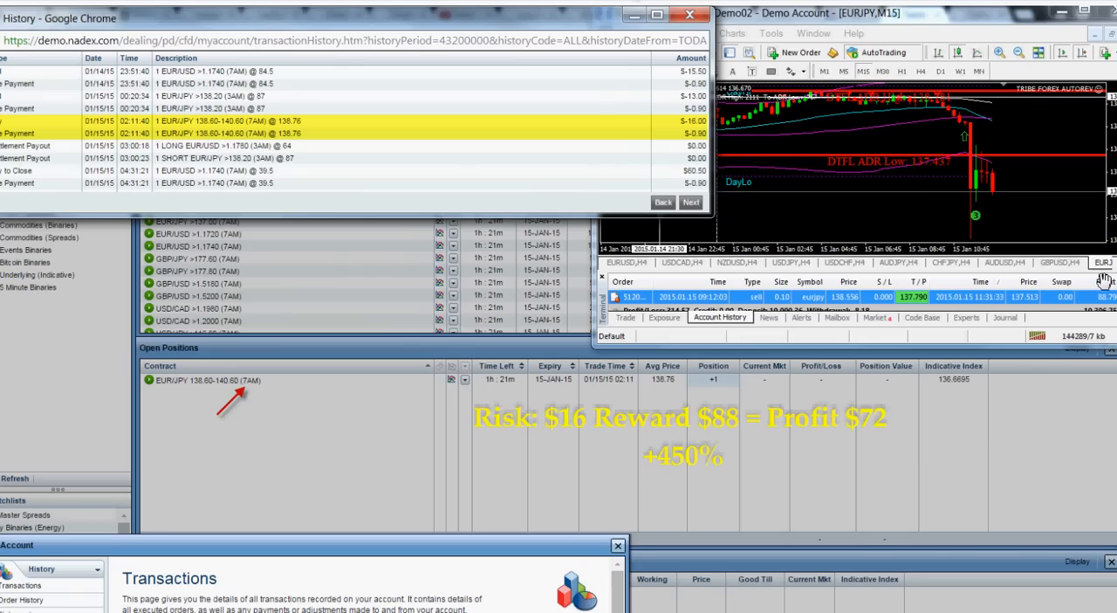
{"action": "mouse_move", "coordinate": [752, 145]}
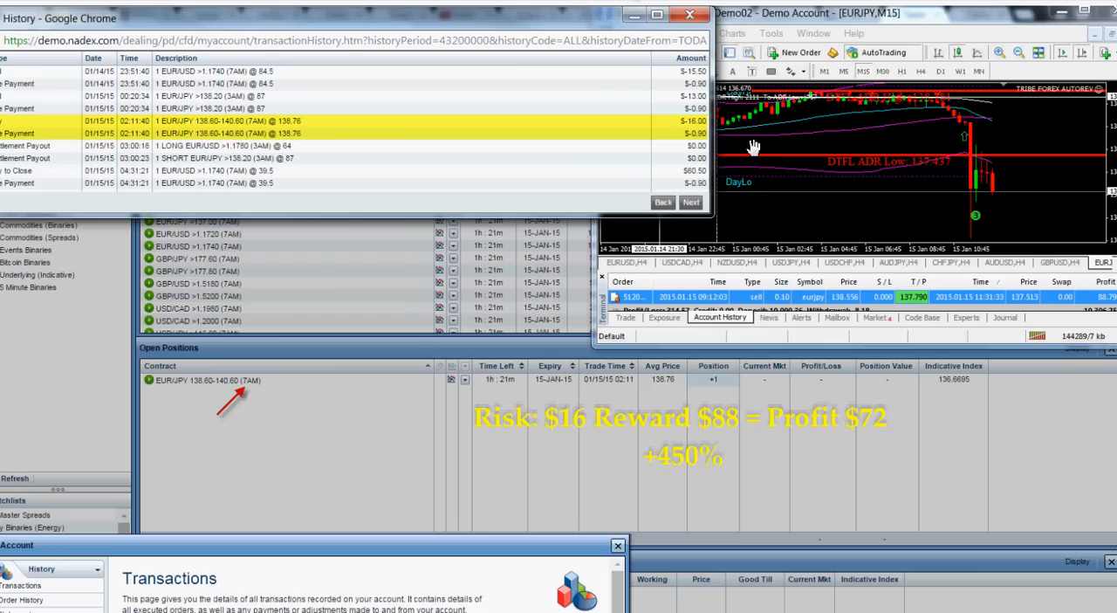
{"action": "mouse_move", "coordinate": [1108, 312]}
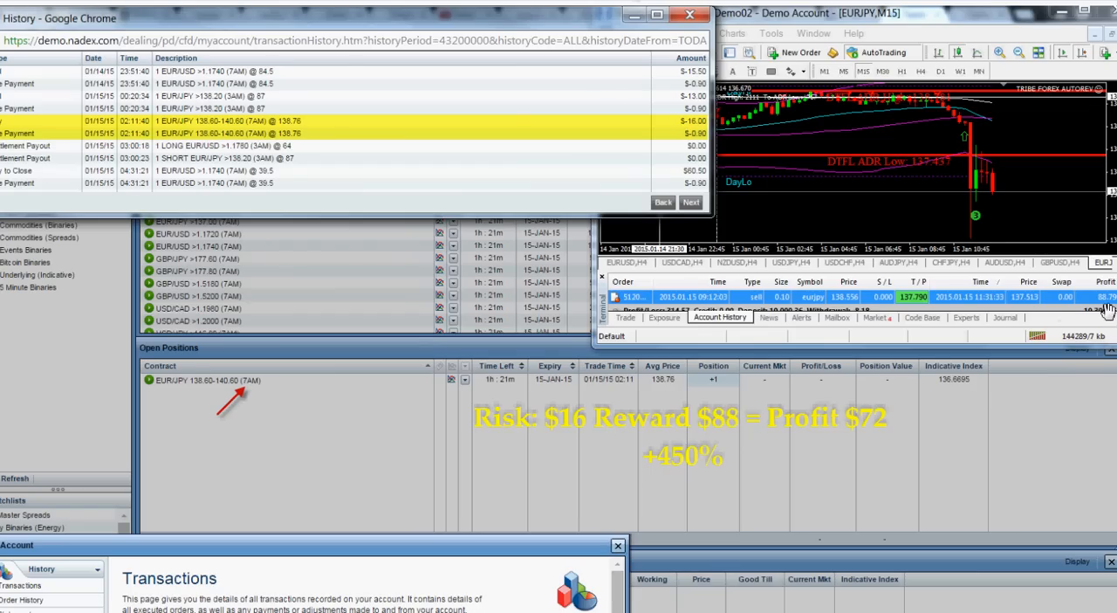
{"action": "mouse_move", "coordinate": [712, 458]}
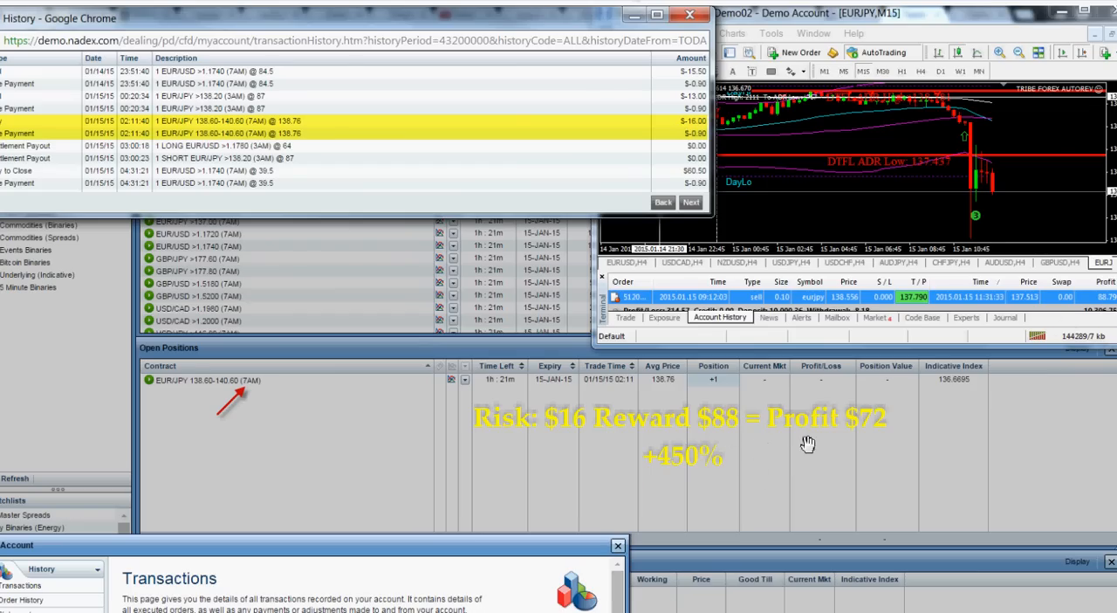
{"action": "mouse_move", "coordinate": [603, 434]}
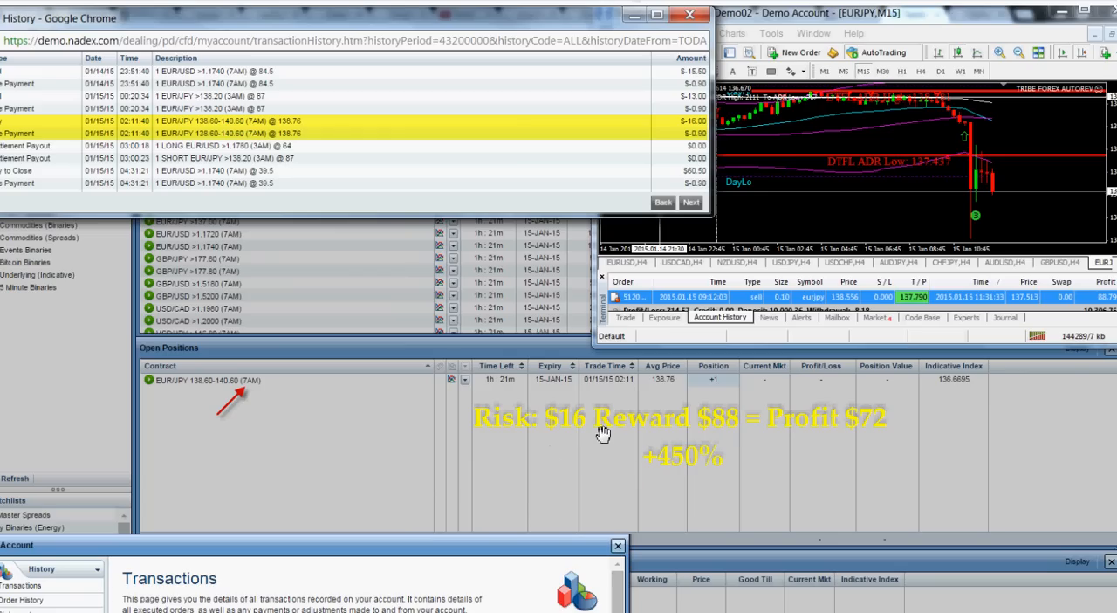
{"action": "mouse_move", "coordinate": [635, 445]}
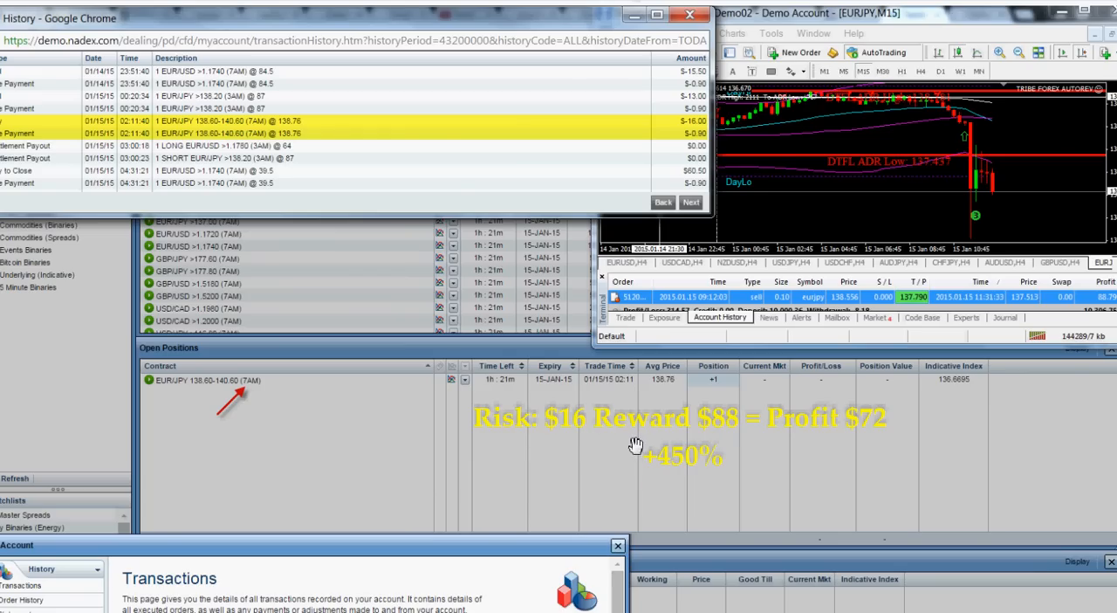
{"action": "mouse_move", "coordinate": [789, 457]}
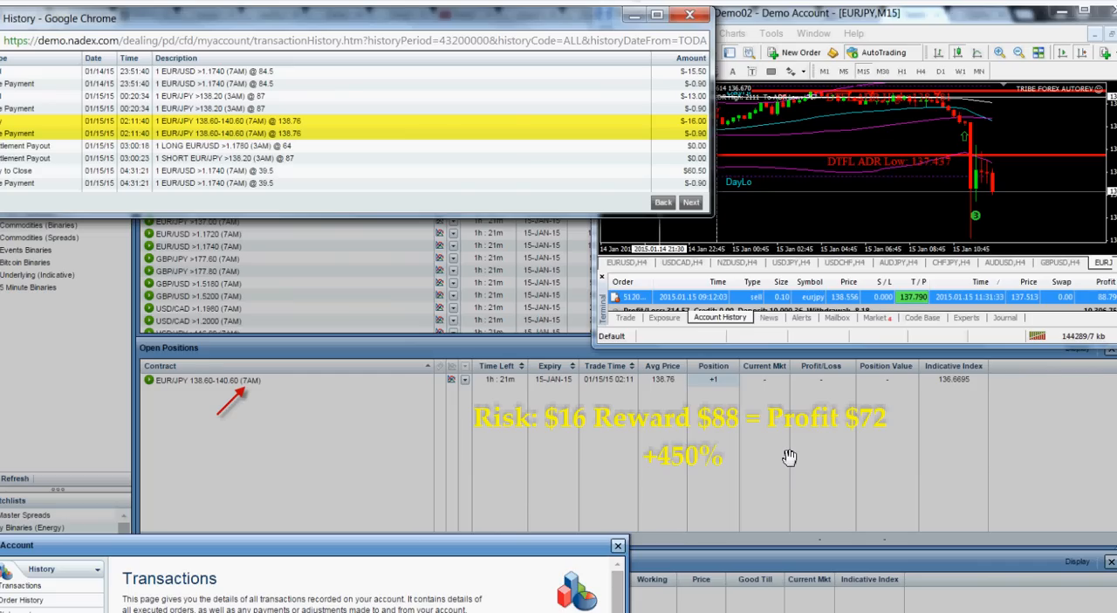
{"action": "mouse_move", "coordinate": [746, 454]}
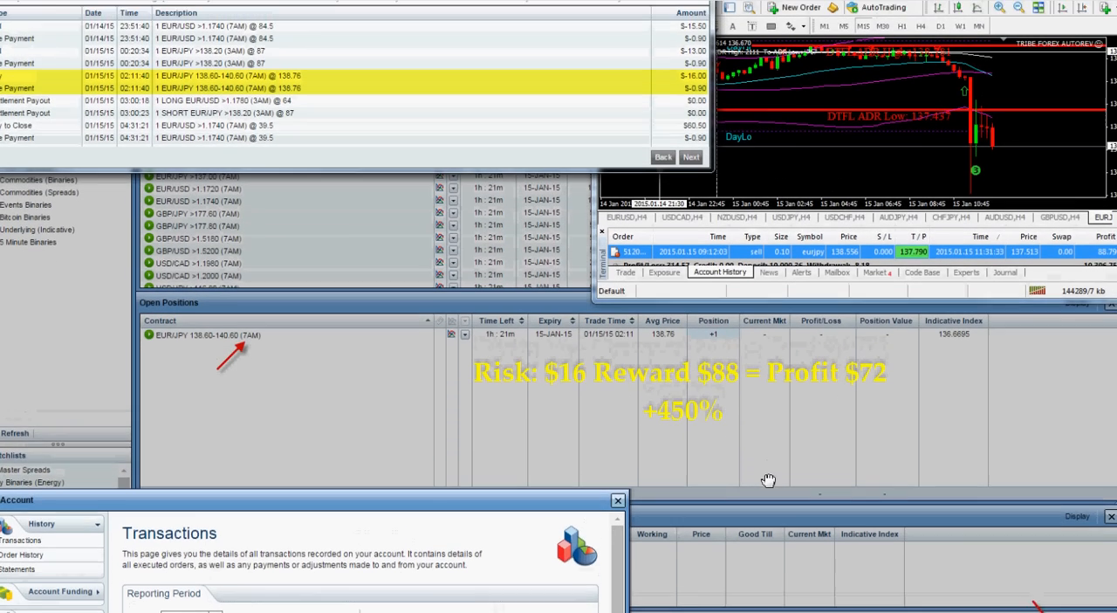
{"action": "scroll", "scroll_direction": "down", "scroll_amount": 3}
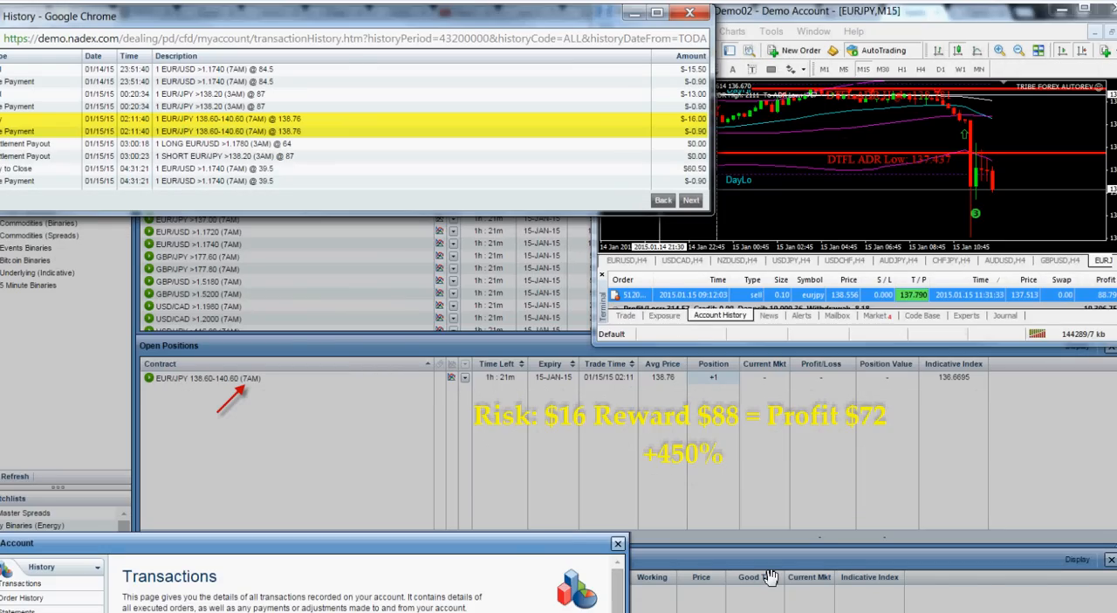
{"action": "mouse_move", "coordinate": [770, 569]}
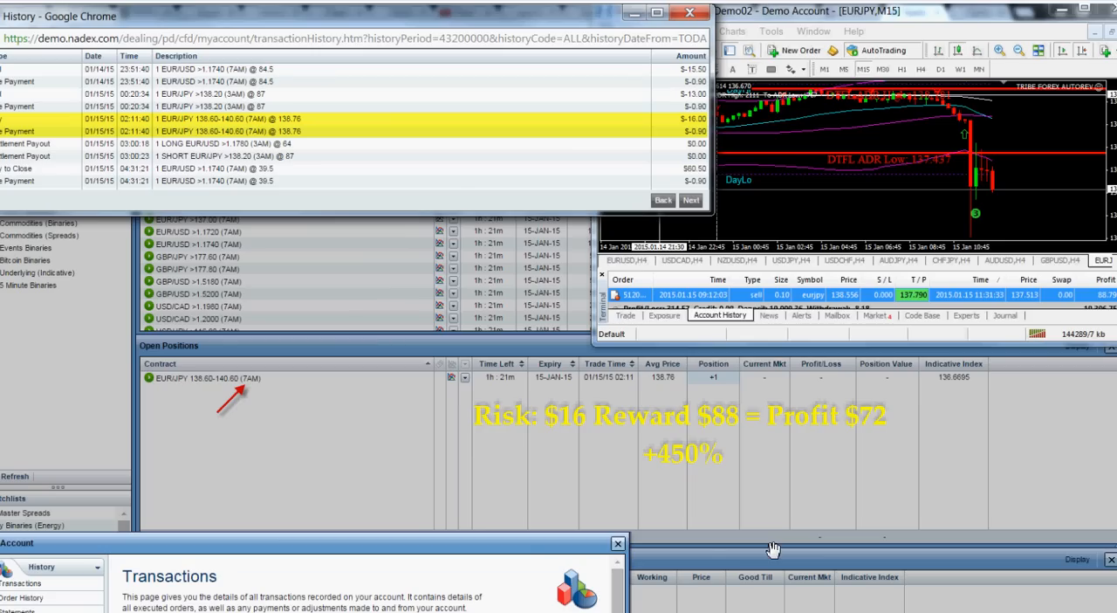
{"action": "mouse_move", "coordinate": [617, 524]}
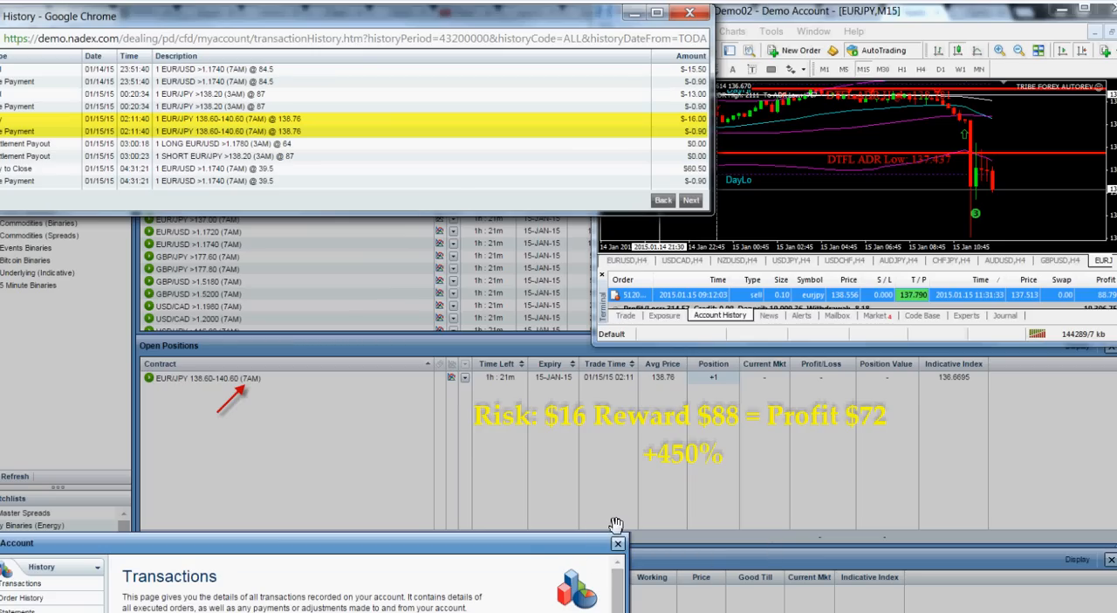
{"action": "mouse_move", "coordinate": [482, 585]}
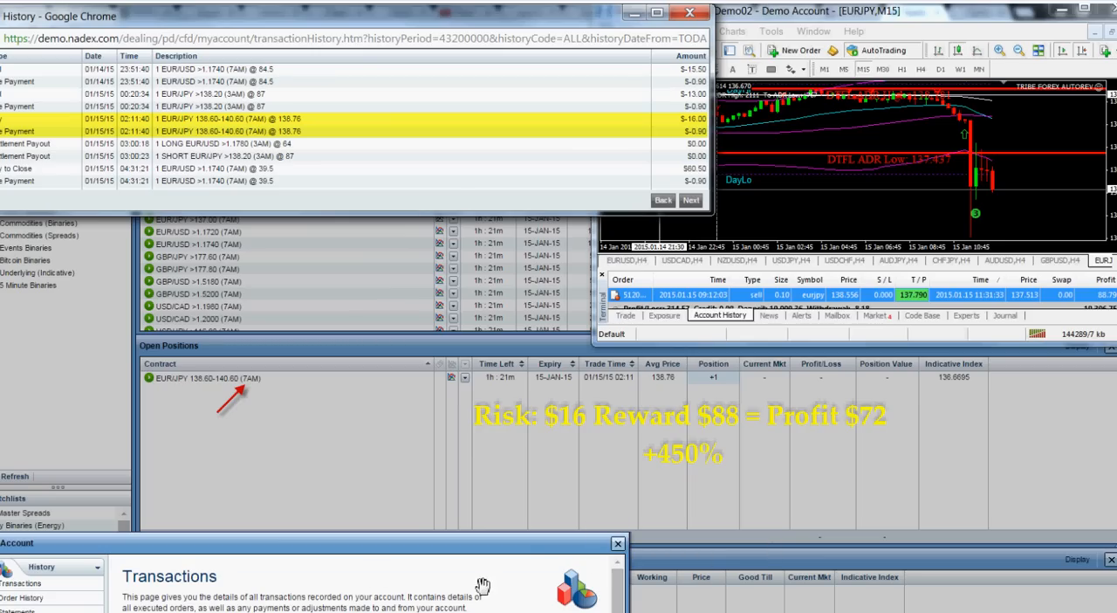